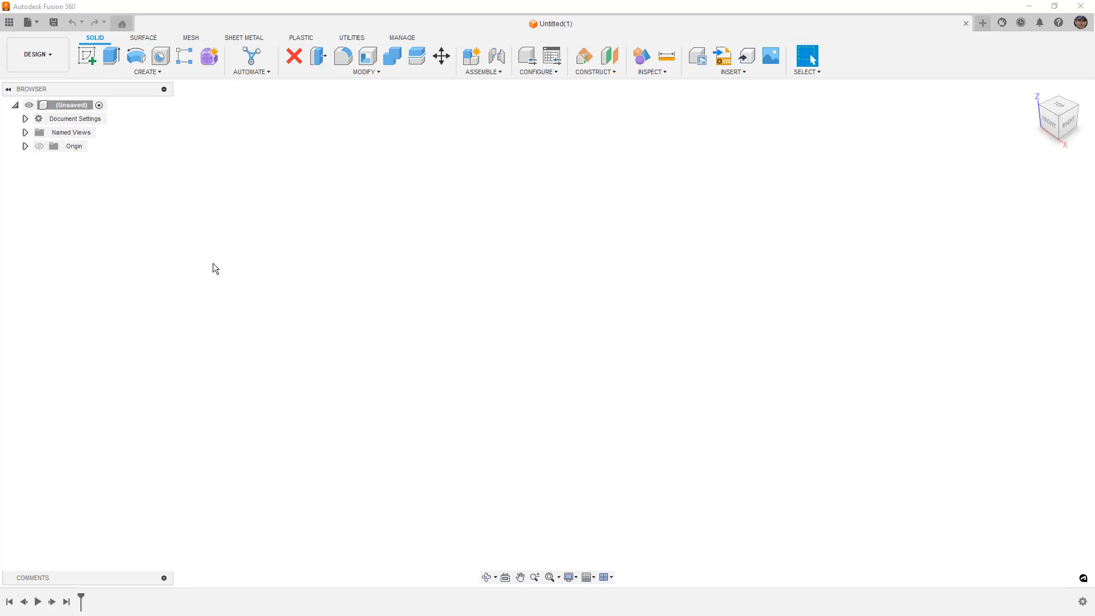
mouse_move(324, 263)
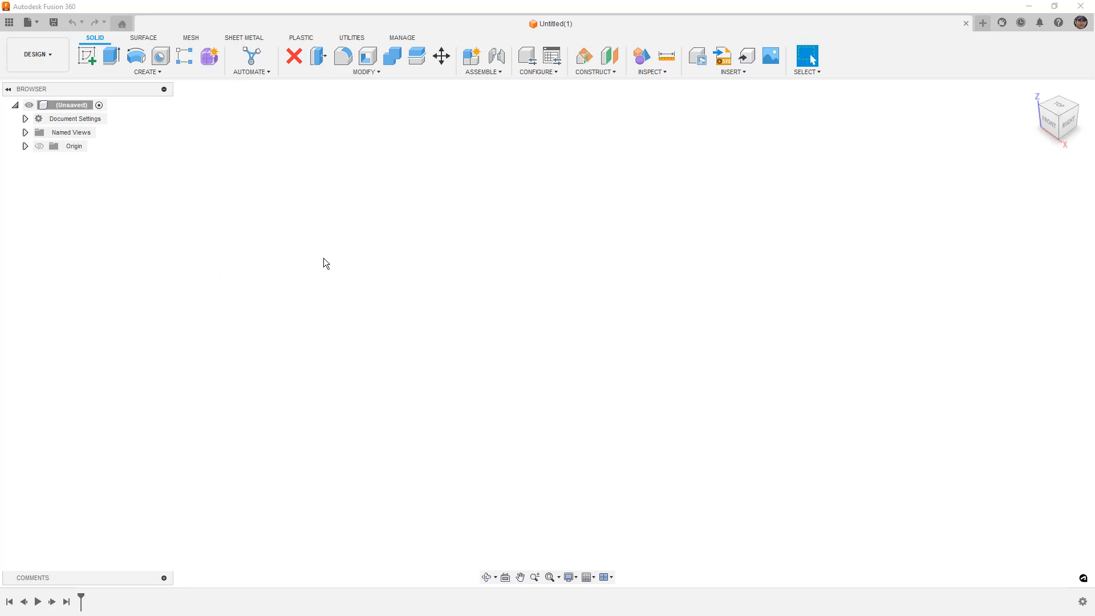
mouse_move(551, 57)
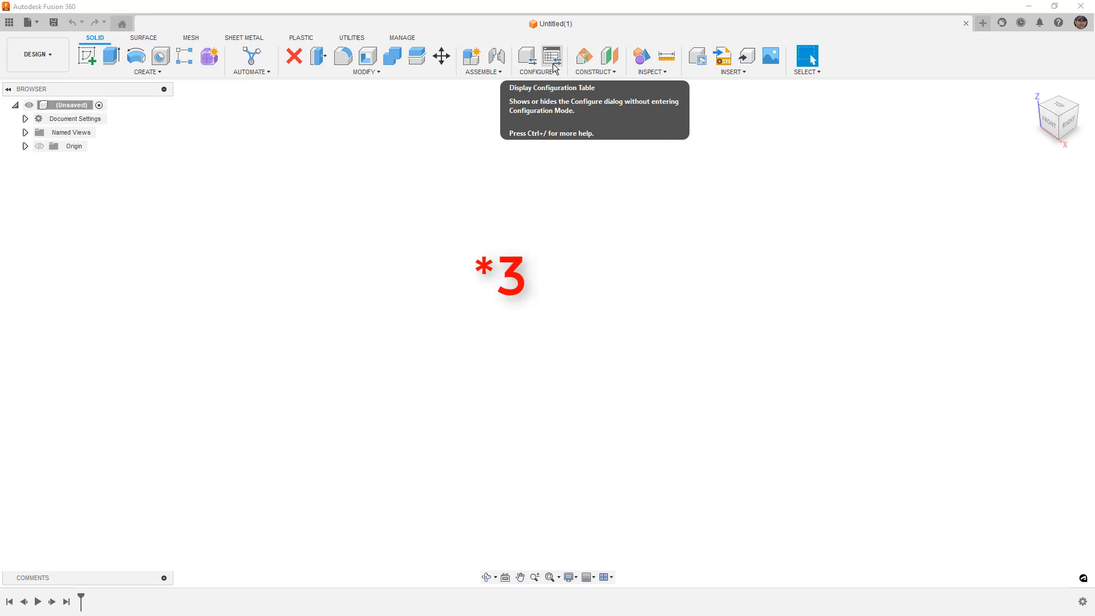
Sketch a 125 x 50 centre rectangle with a centre hole on the top plane, then extrude it
click(87, 56)
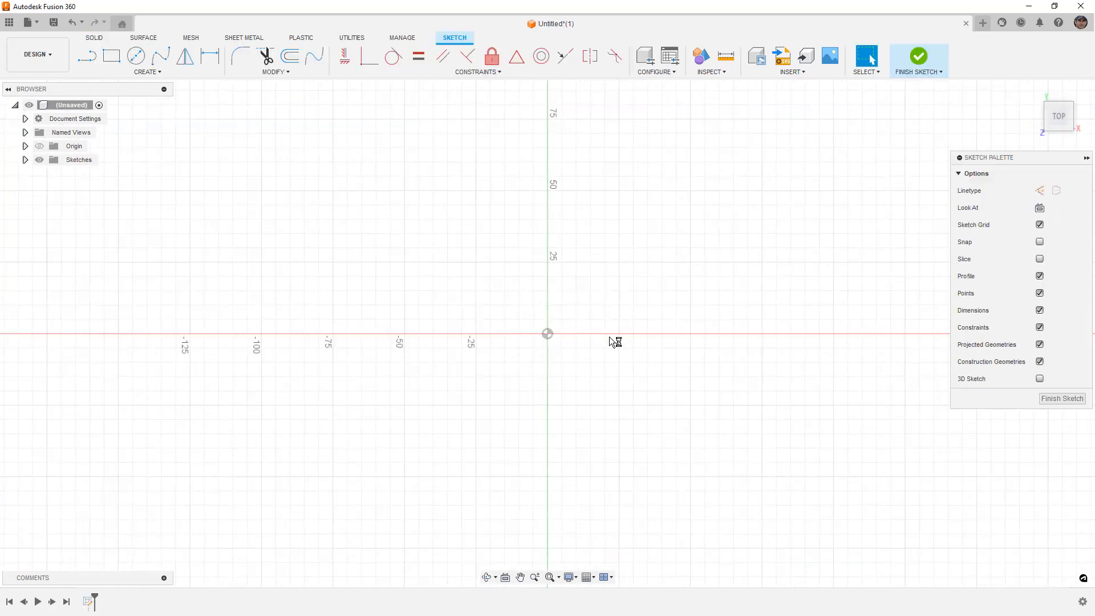
click(111, 56)
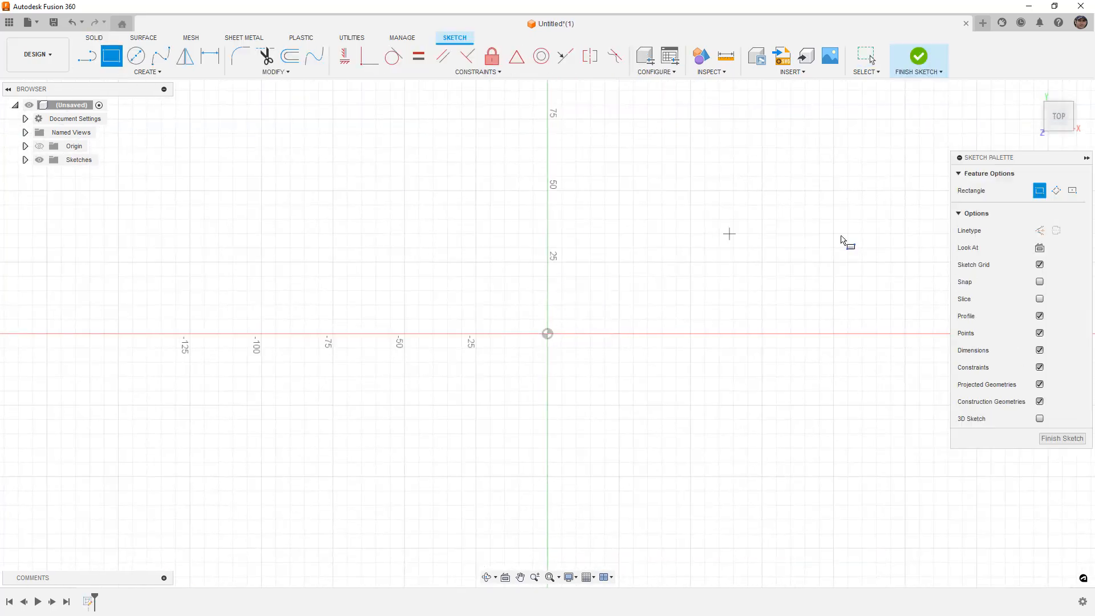
click(1073, 190)
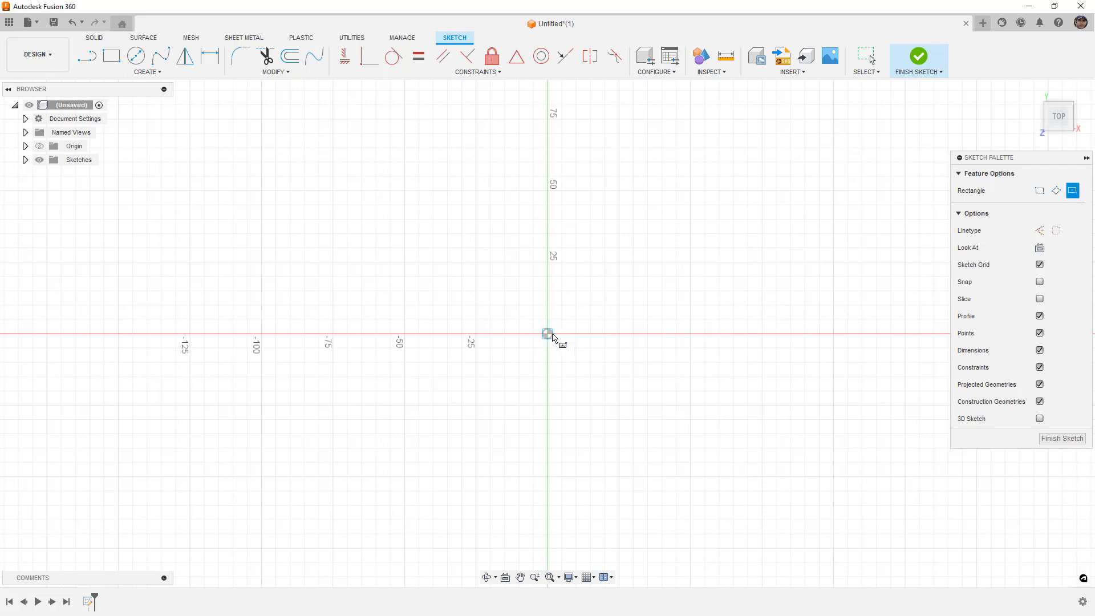
drag(547, 333, 726, 401)
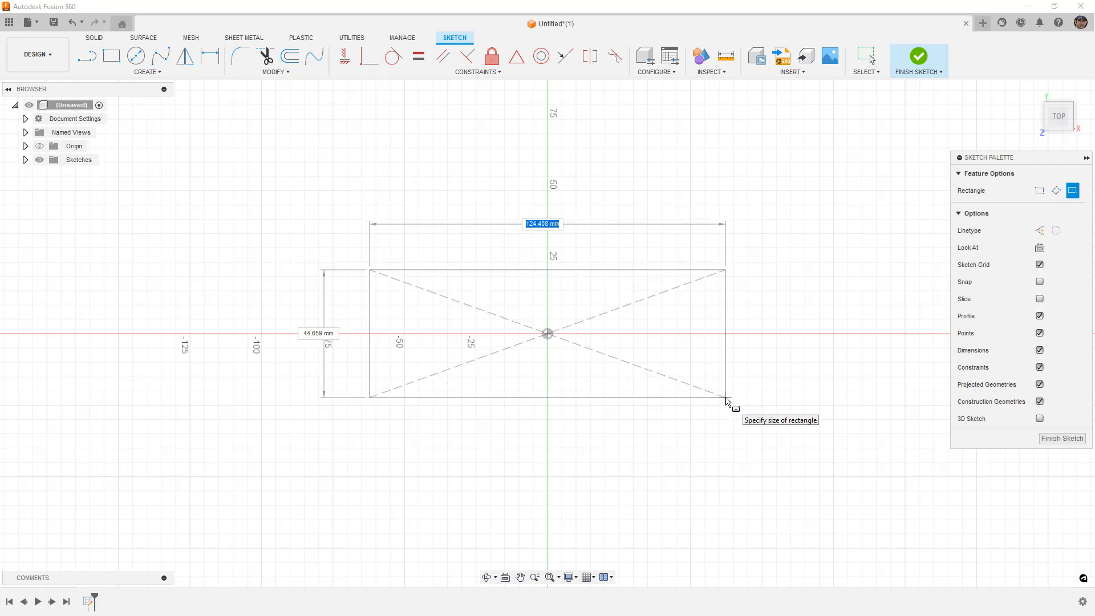
text(125.00)
click(318, 332)
text(50)
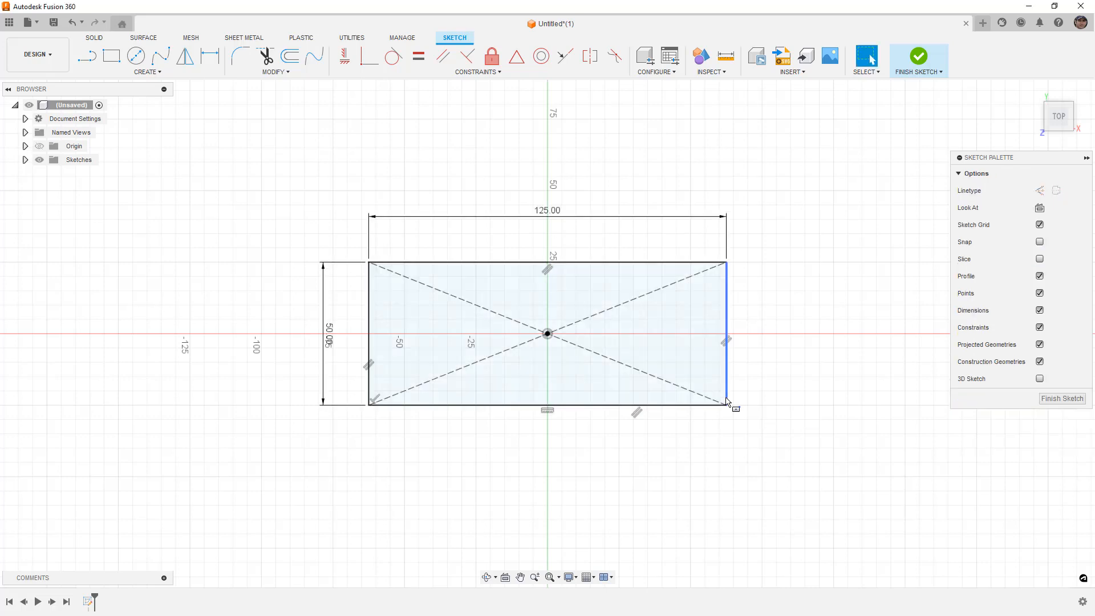
key(c)
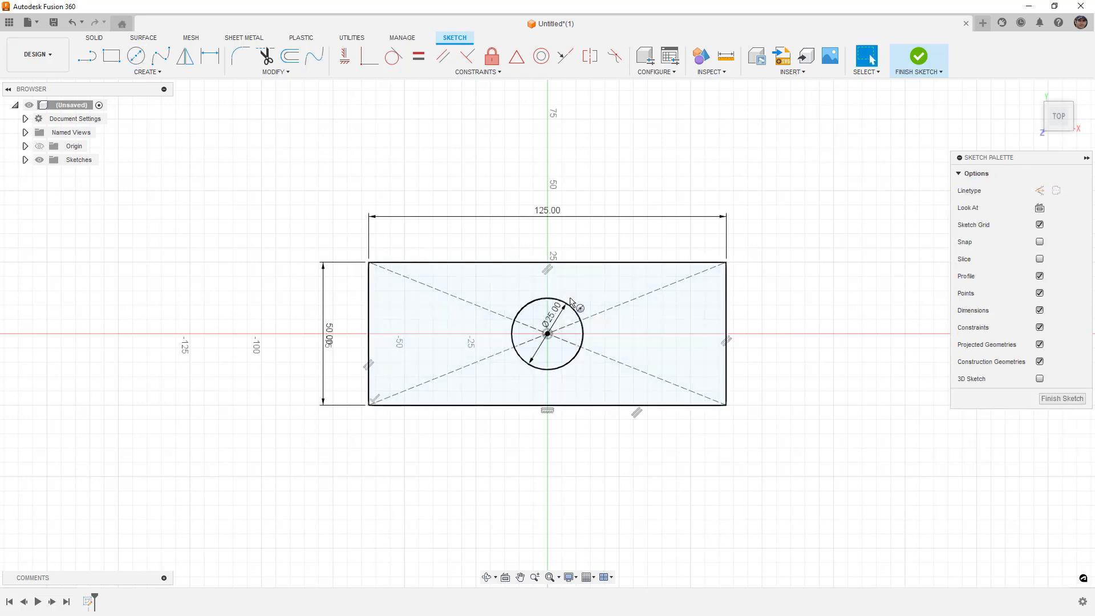
click(918, 56)
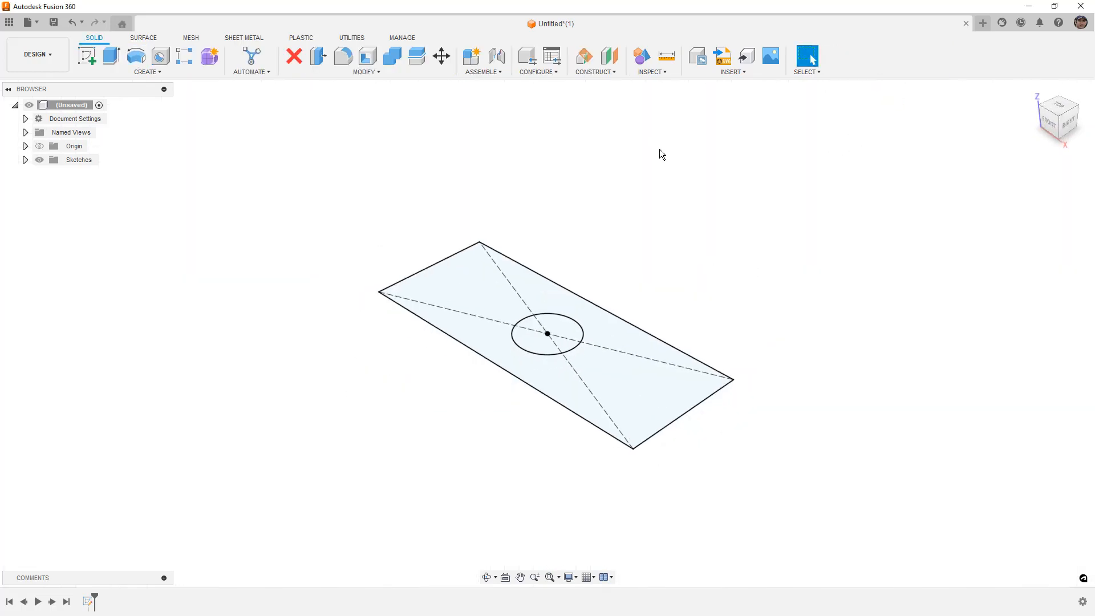
click(110, 56)
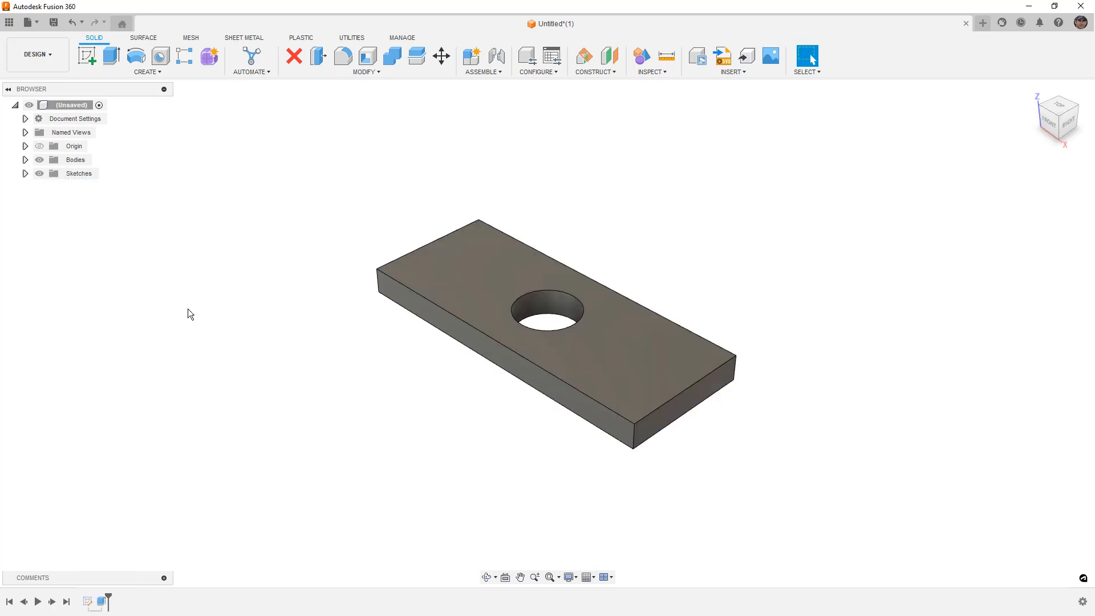
mouse_move(100, 290)
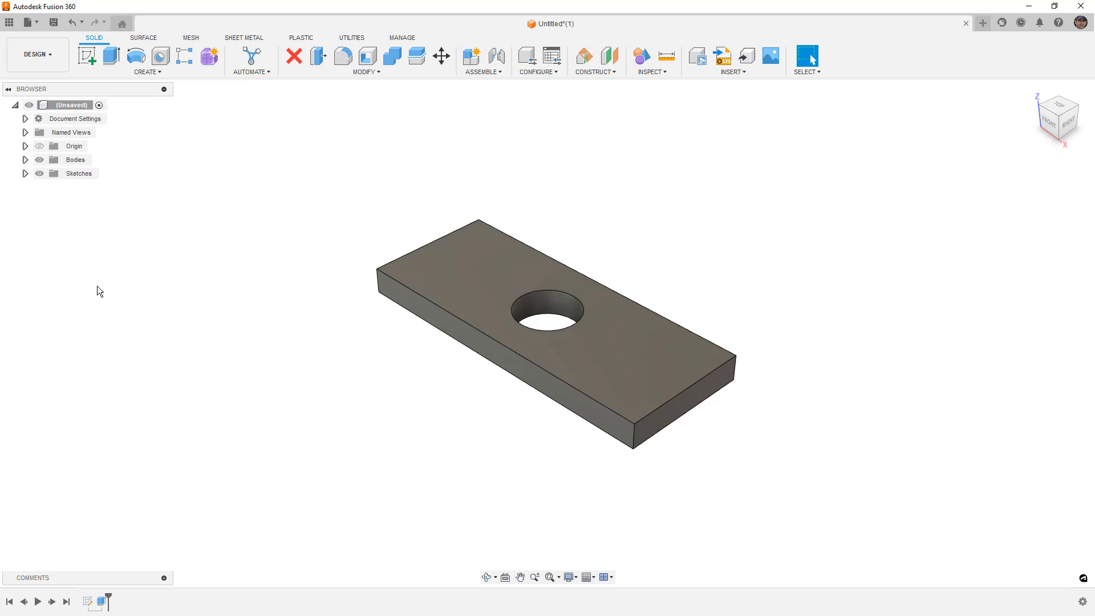
Expand Sketches to show Sketch1 and display the configuration table
right_click(133, 600)
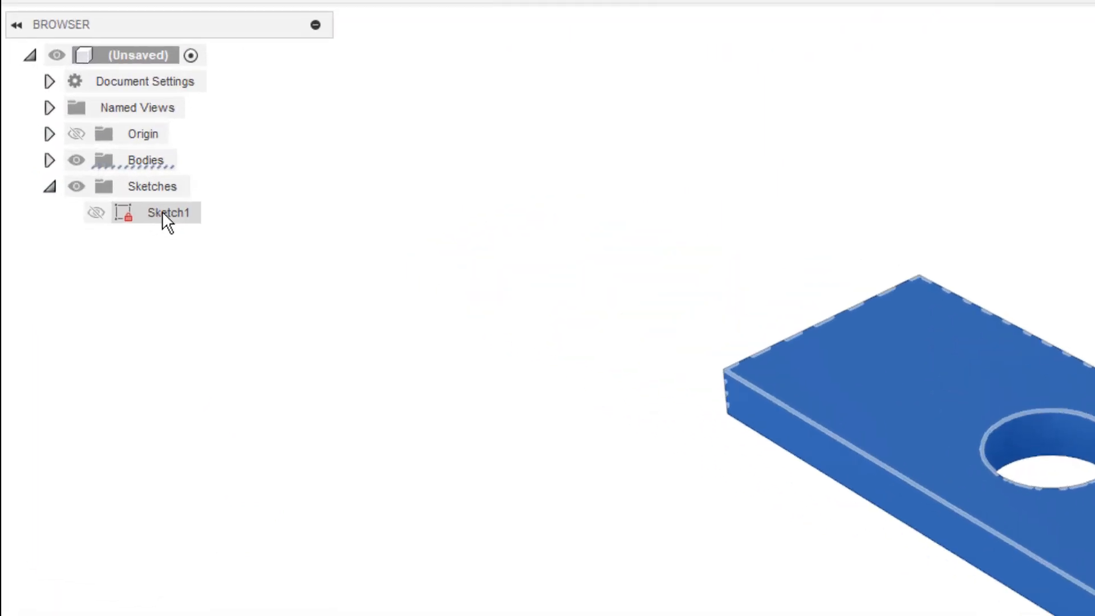
right_click(168, 213)
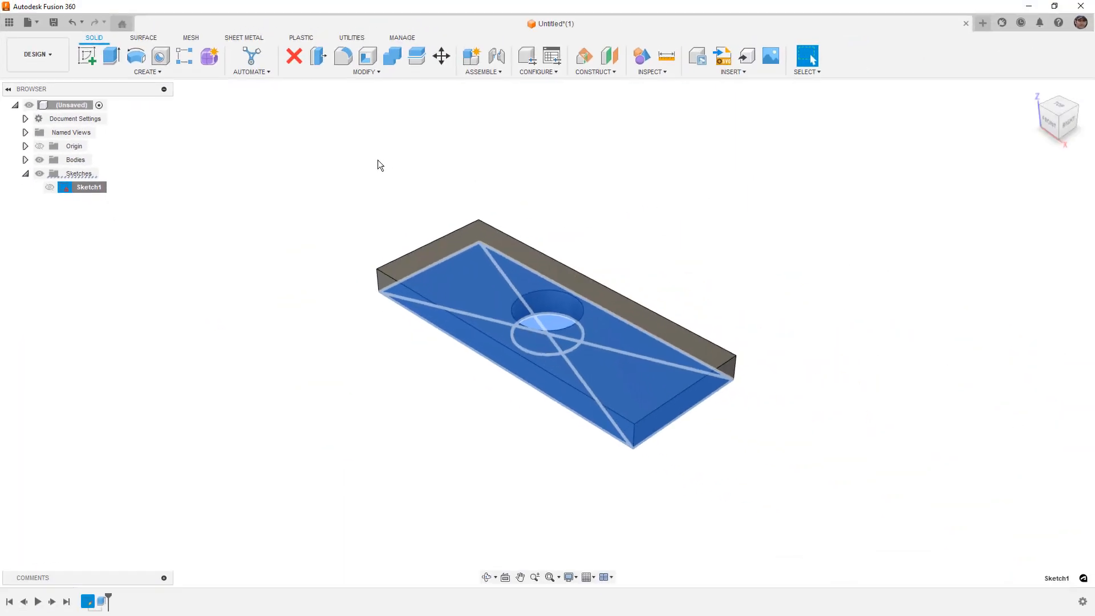
mouse_move(526, 56)
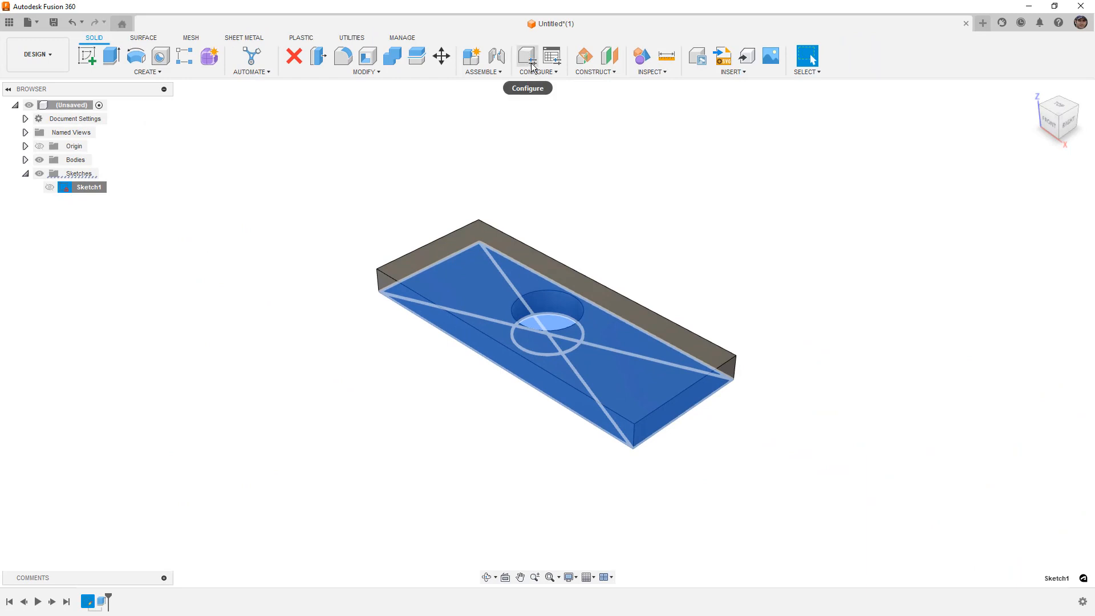
click(538, 61)
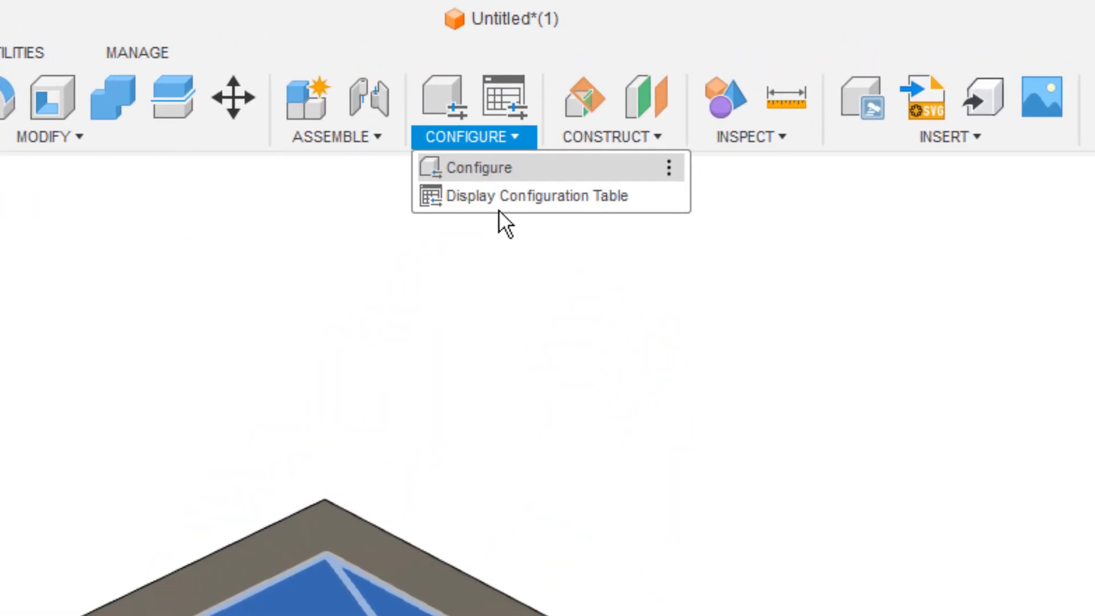
mouse_move(534, 195)
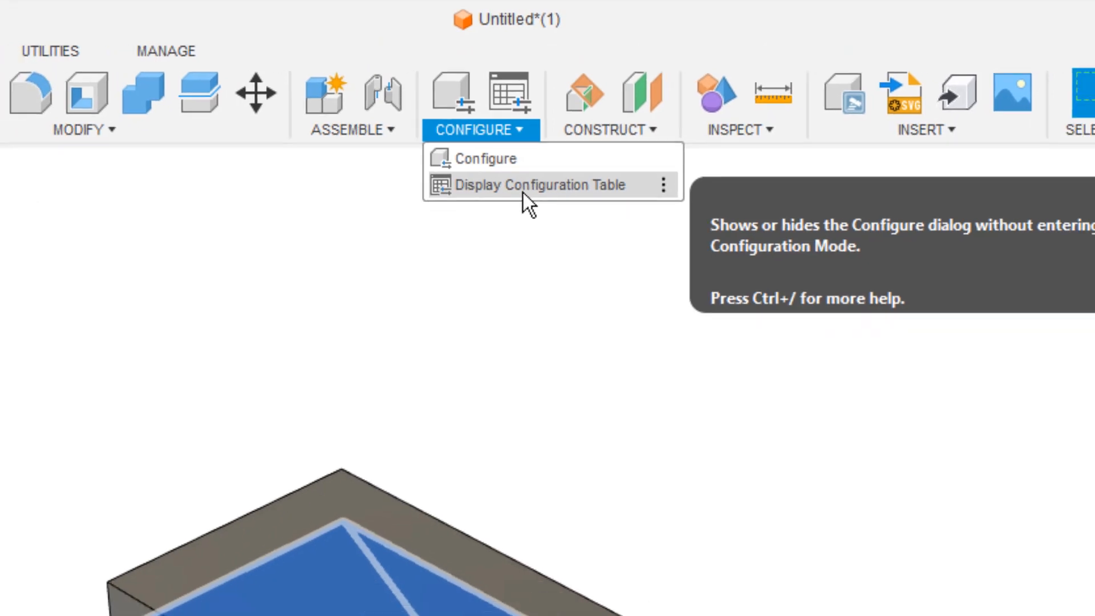
click(538, 185)
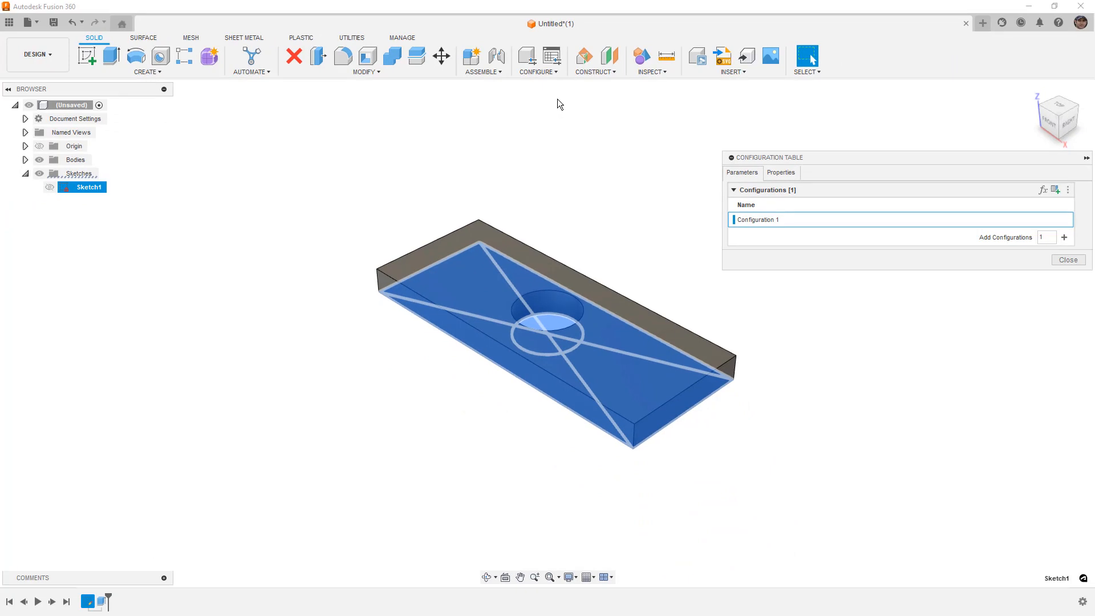
mouse_move(1055, 189)
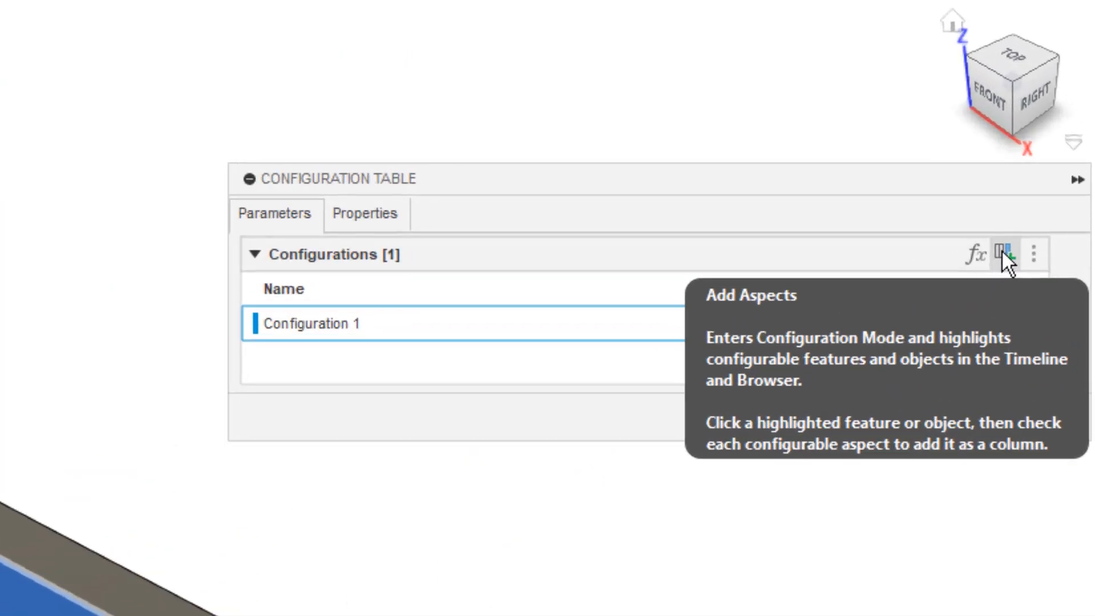
mouse_move(971, 262)
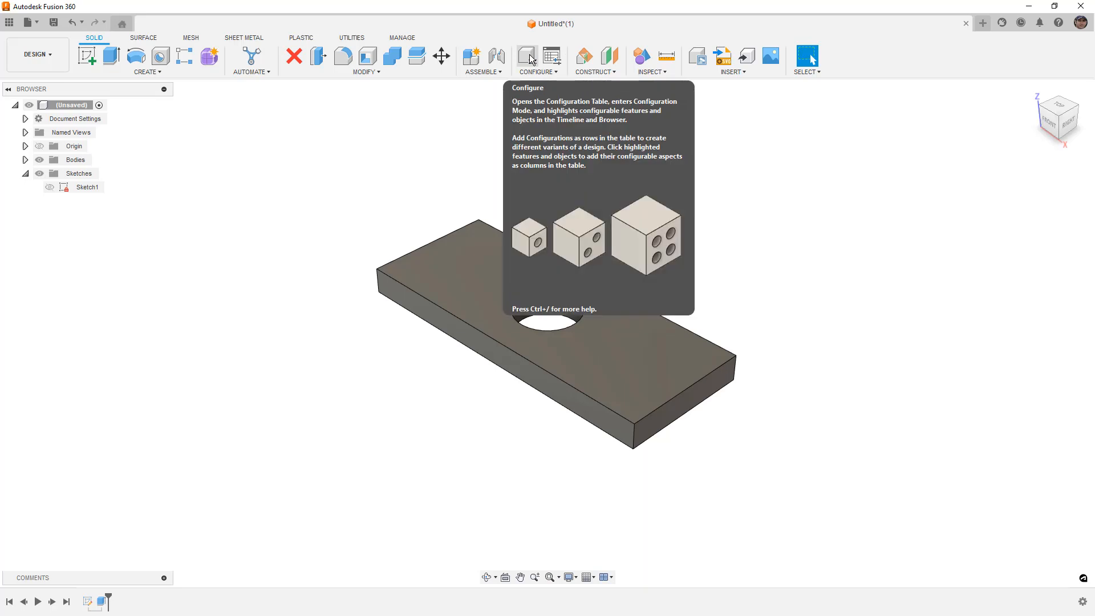
Turn on Configure mode and dismiss the Configuration Mode notice
click(526, 56)
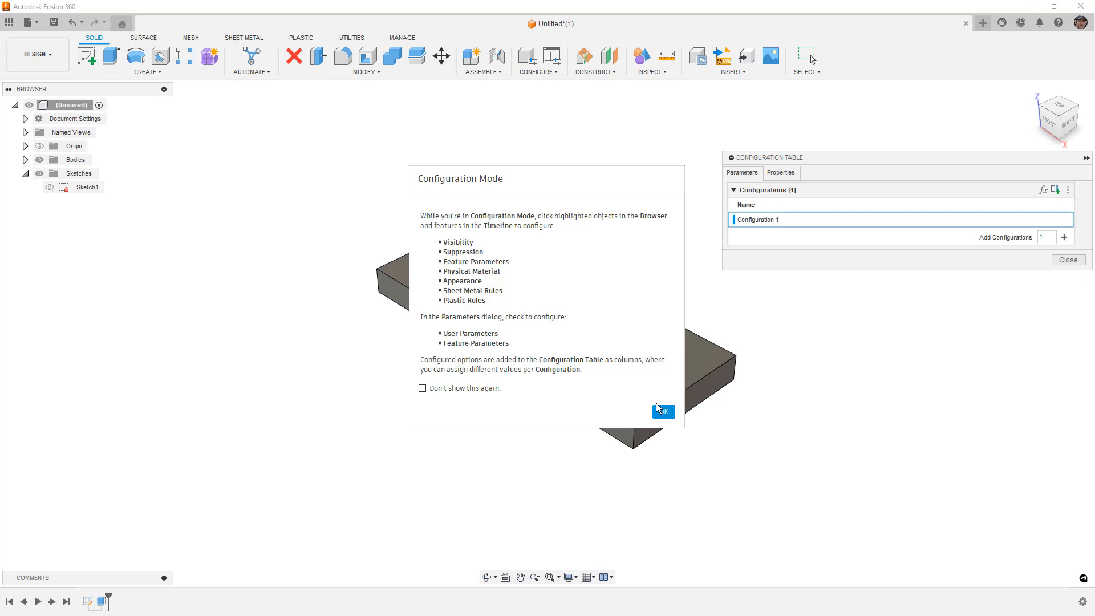
click(660, 410)
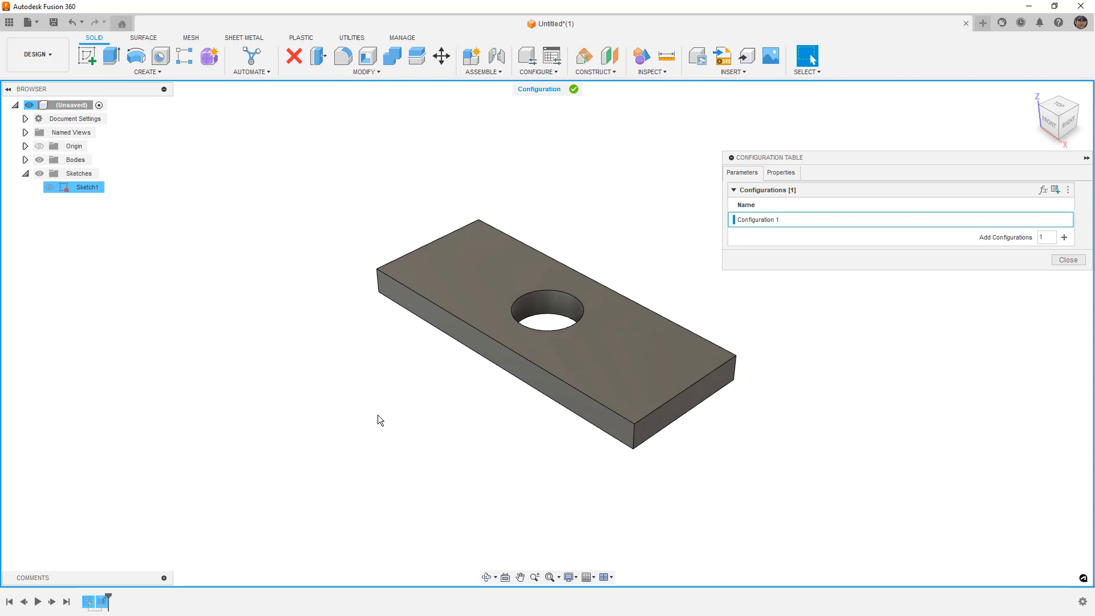
mouse_move(433, 86)
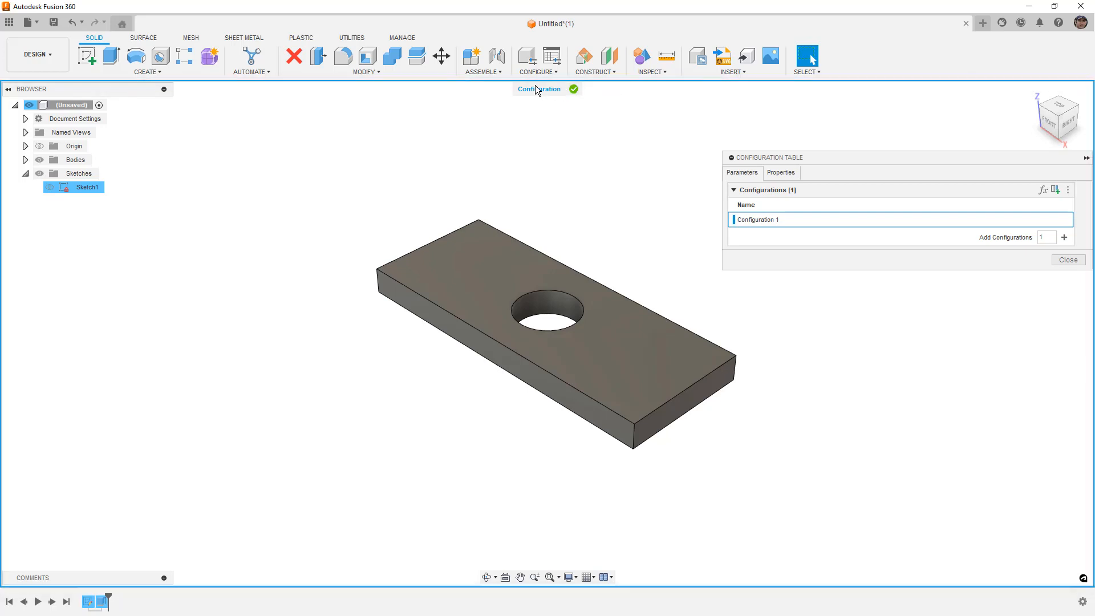
mouse_move(539, 117)
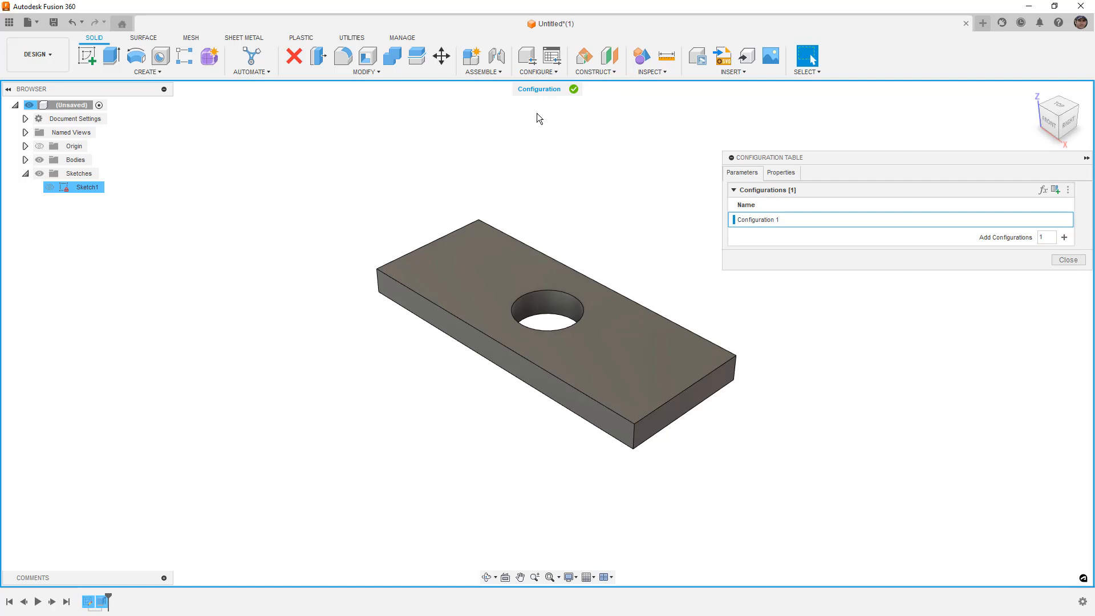
mouse_move(534, 112)
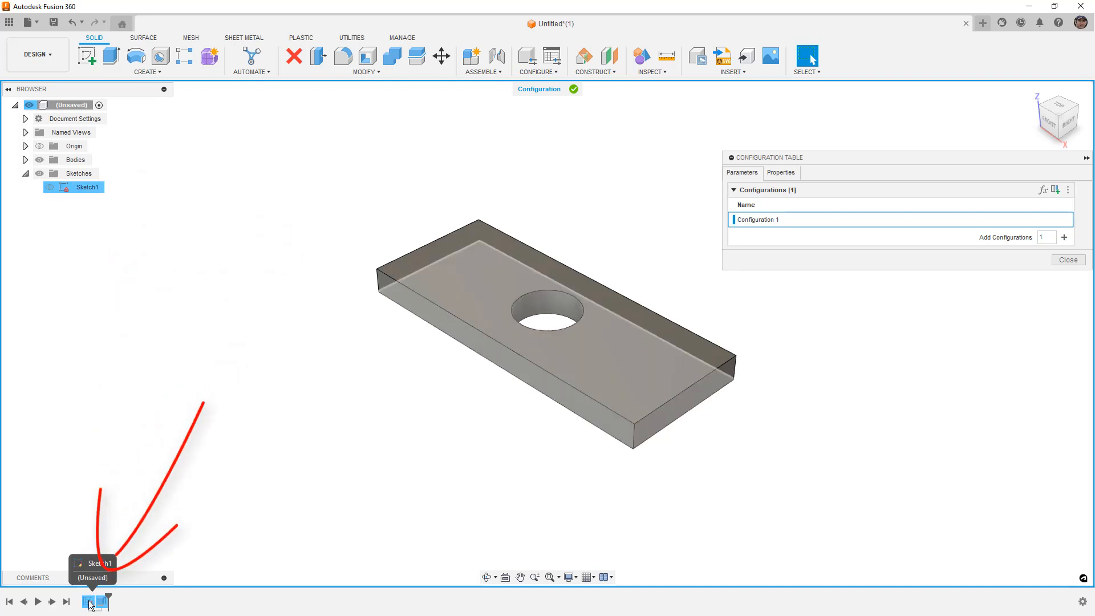
Configure Sketch1, checking dimensions d1, d2 and hole diameter d3 as table columns
click(102, 602)
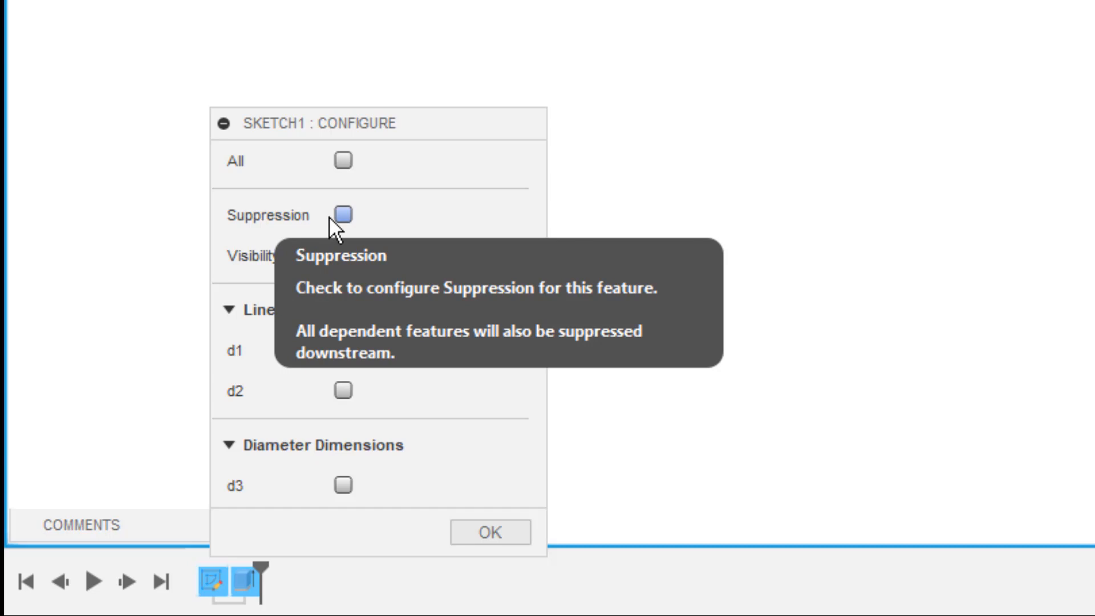
mouse_move(382, 296)
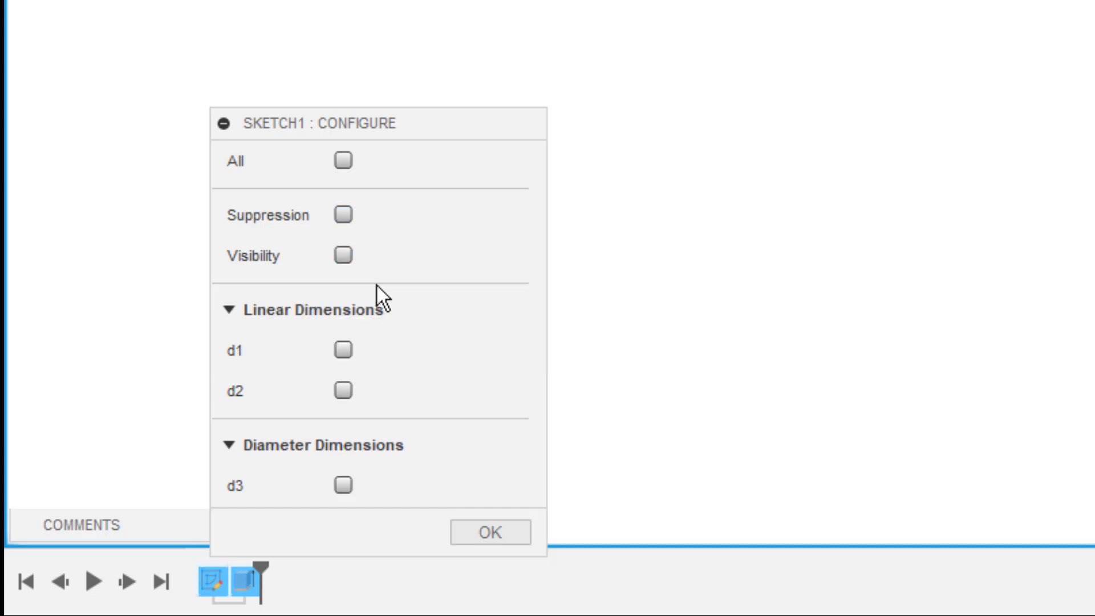
click(342, 349)
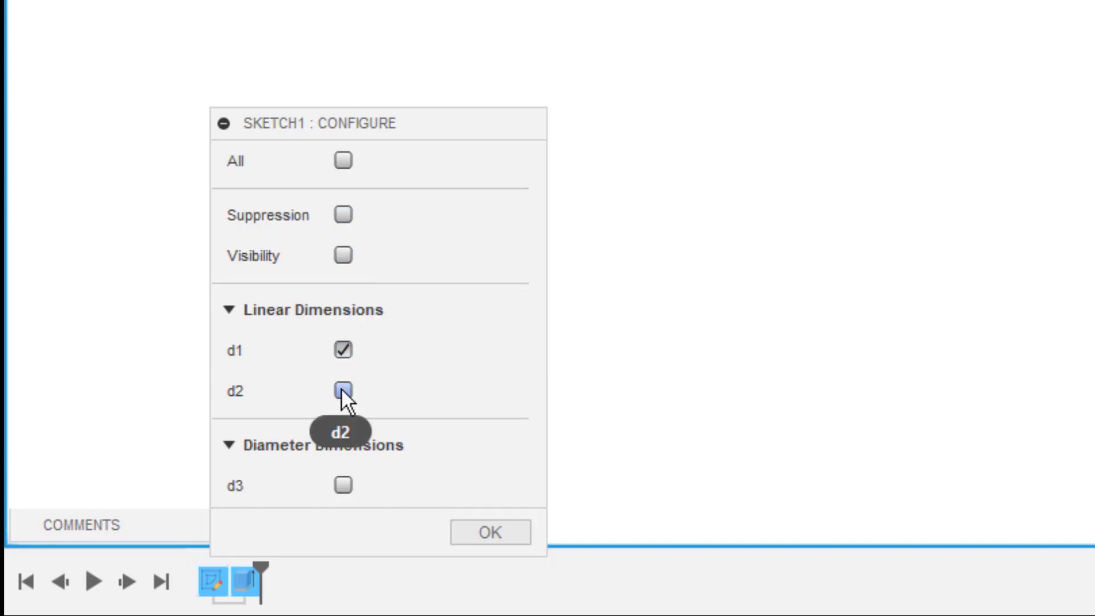
click(344, 389)
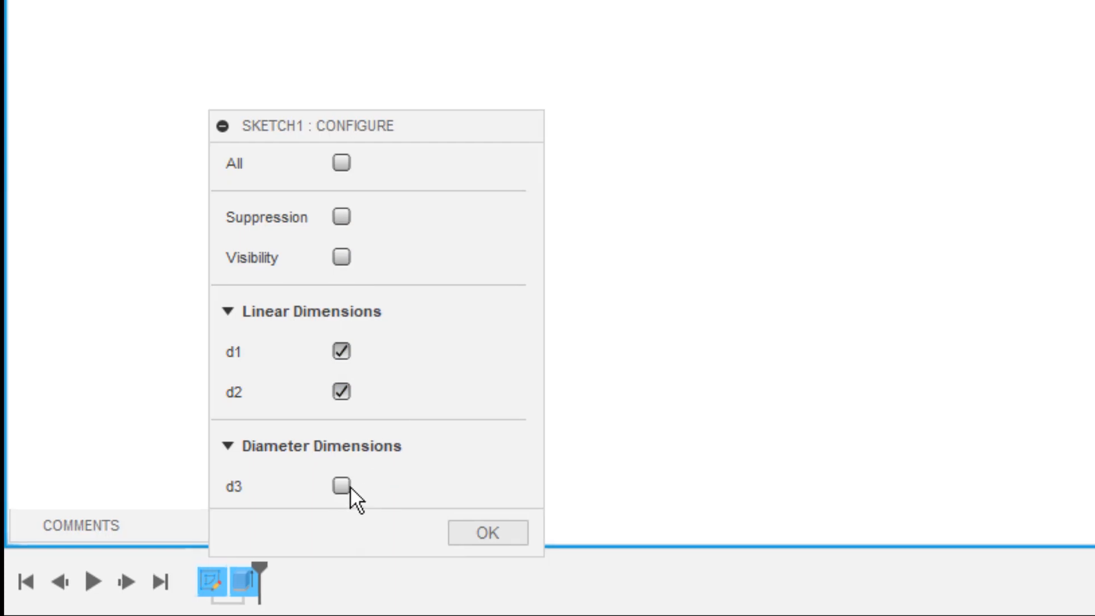
click(343, 483)
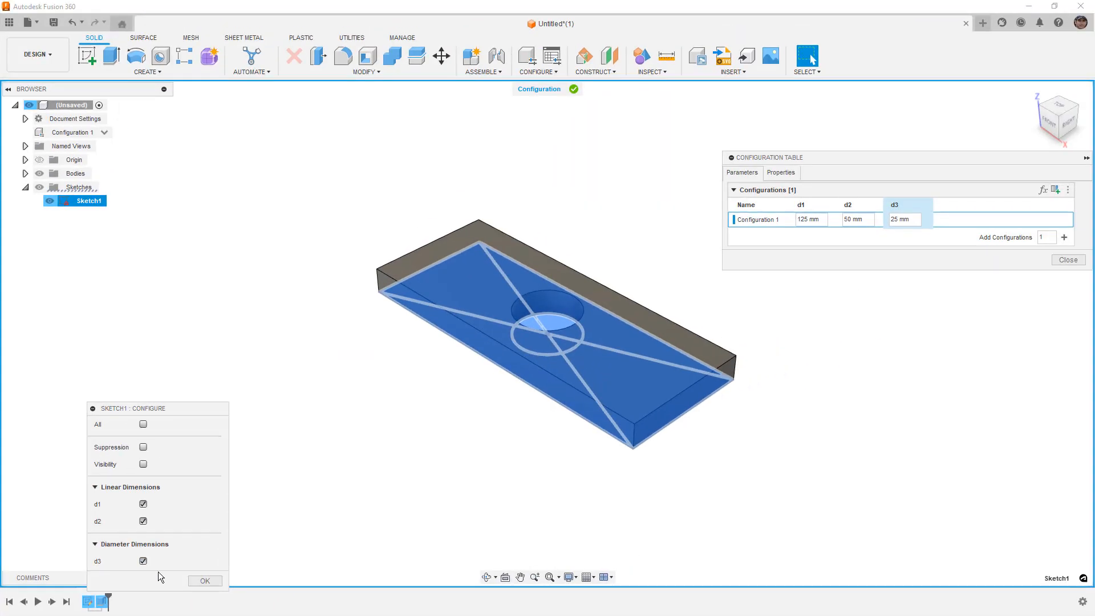
click(204, 581)
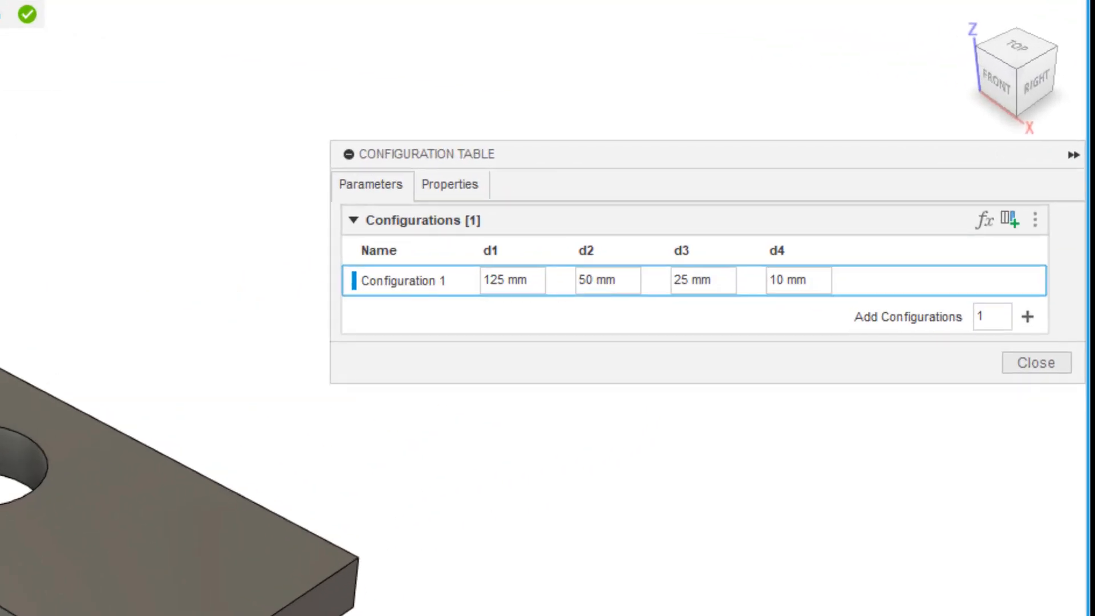
mouse_move(574, 402)
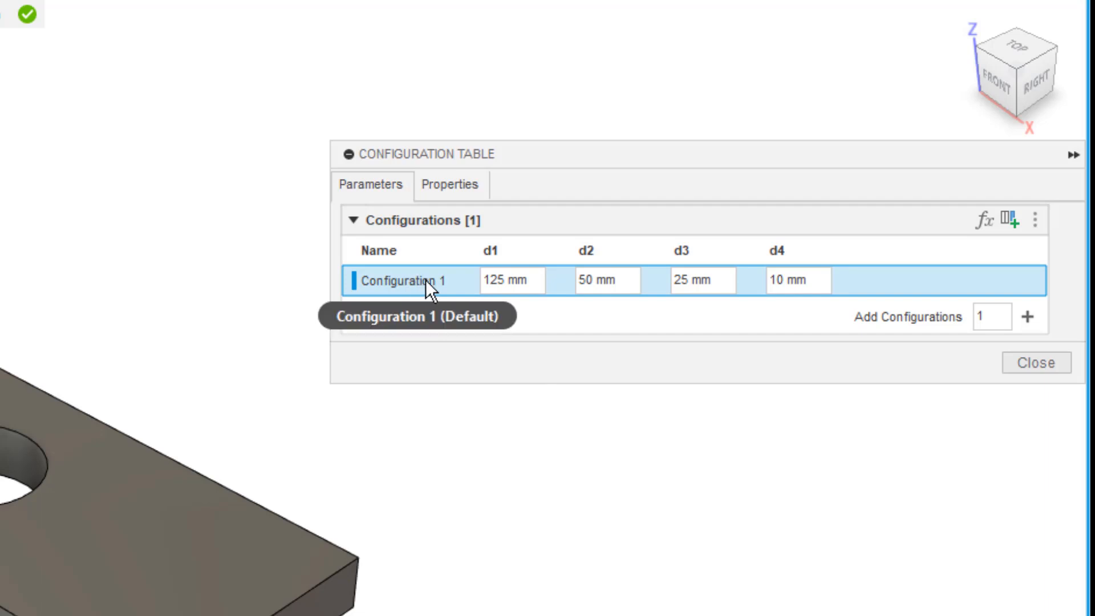
Rename Configuration 1 to Standard and add a Large configuration with d1 250, d2 125, d3 50
double_click(404, 280)
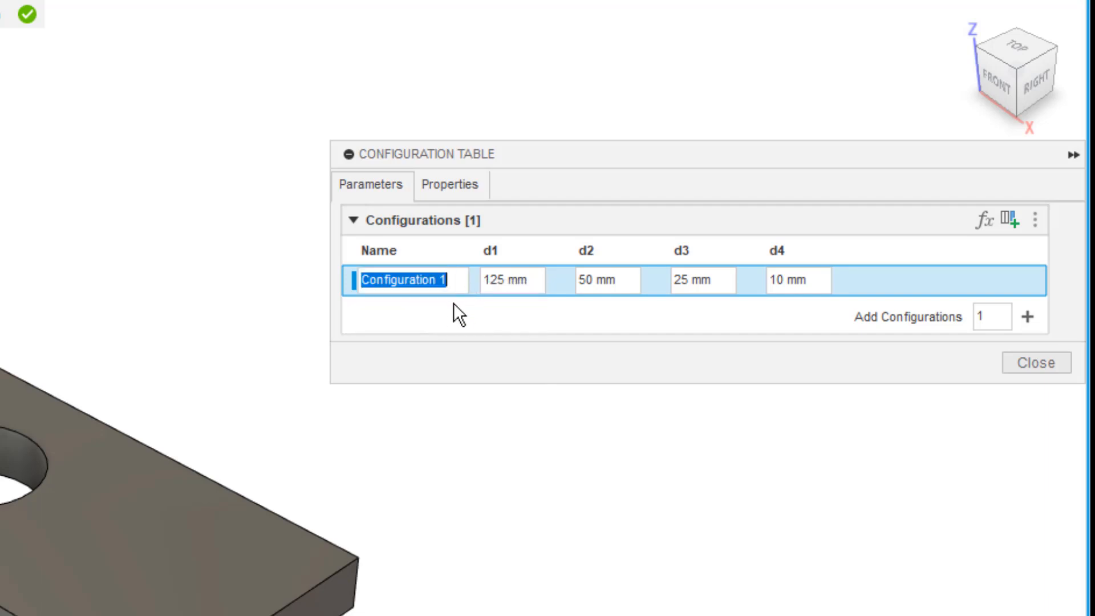
text(Standard)
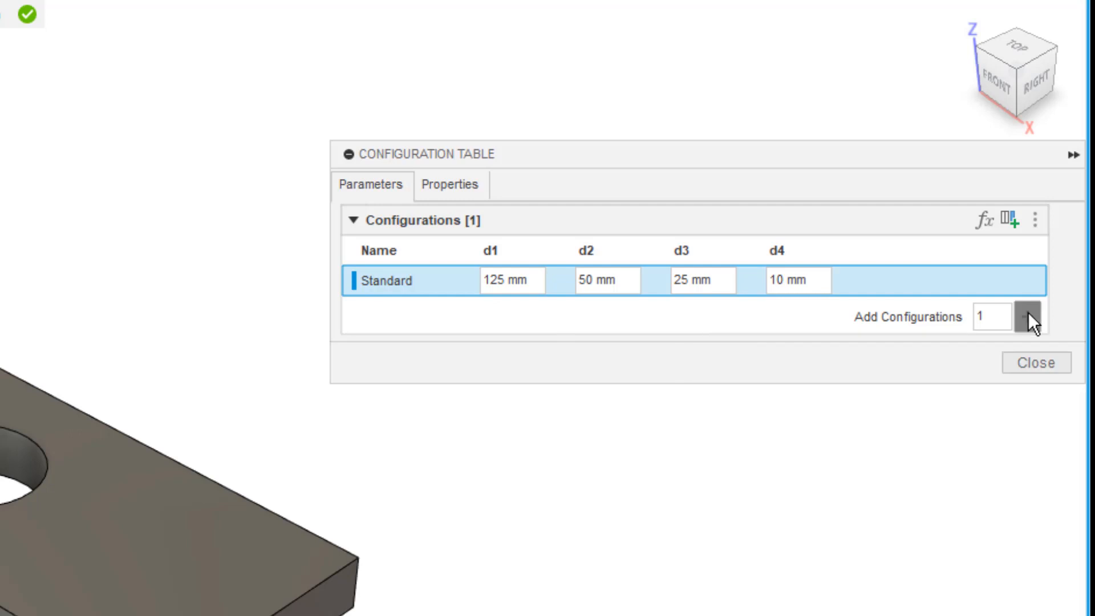
click(1033, 320)
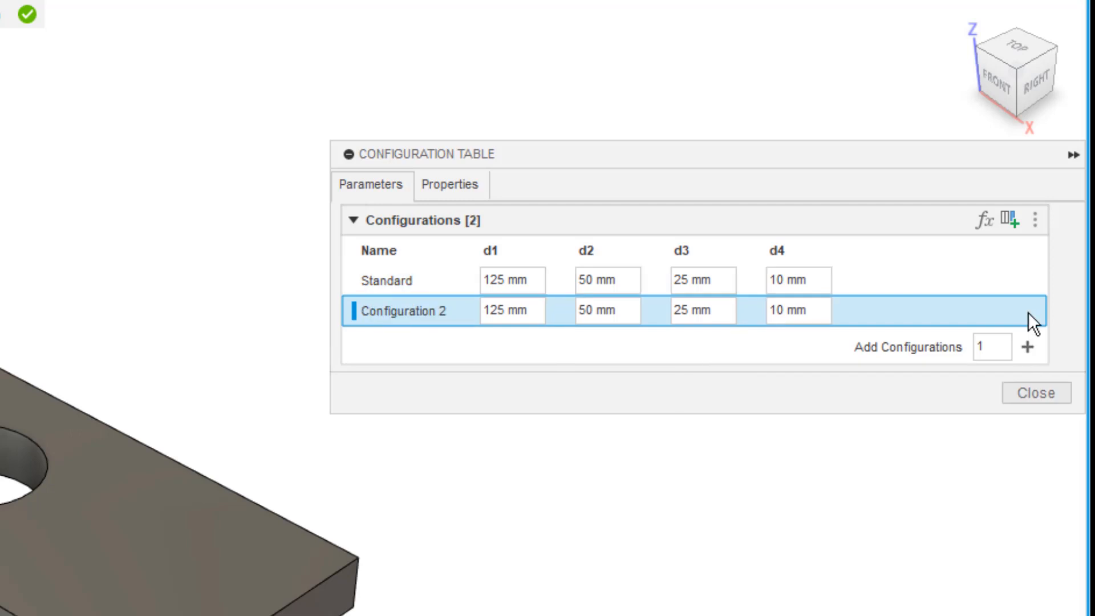
right_click(412, 317)
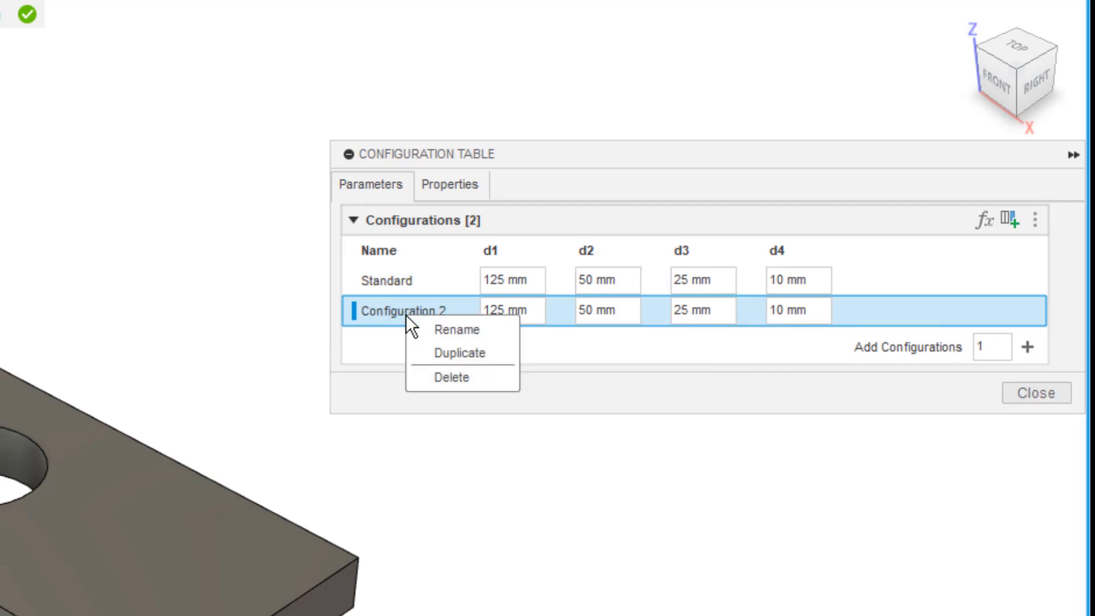
click(458, 329)
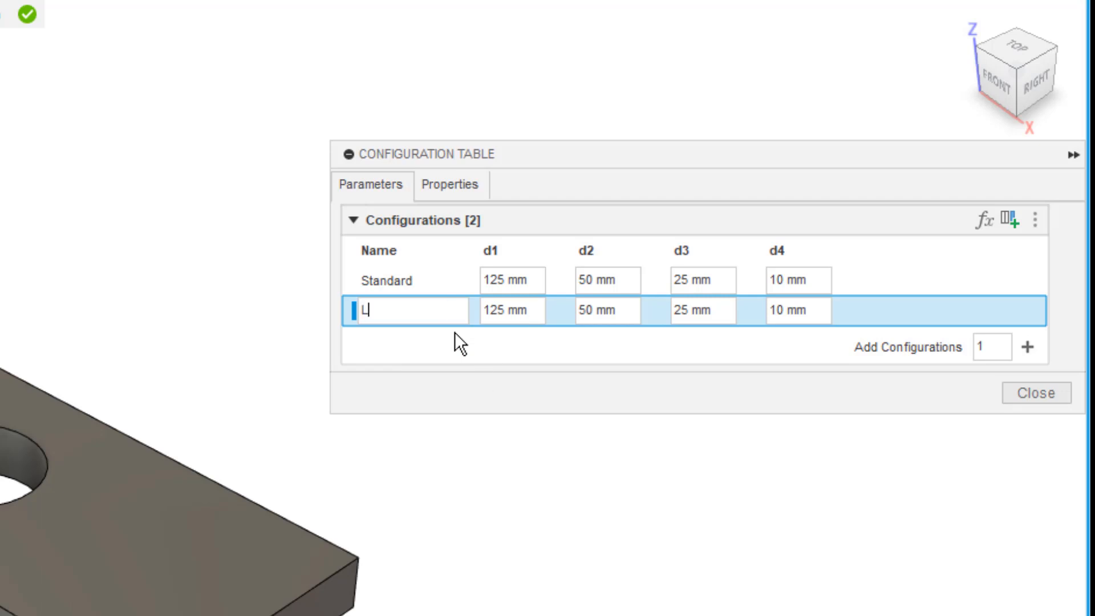
text(arge)
click(513, 310)
text(250)
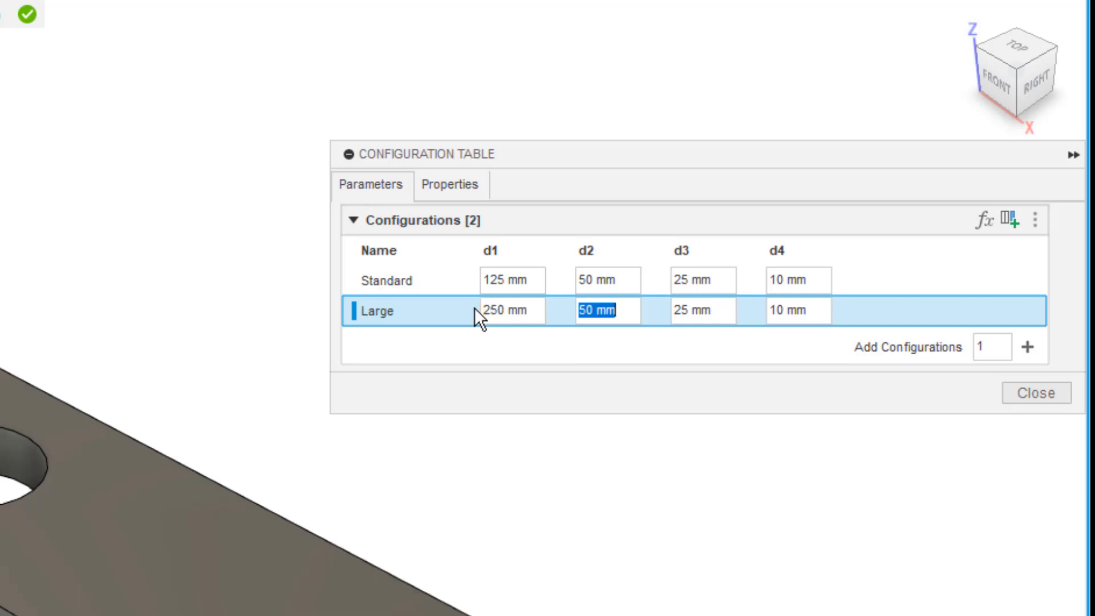
text(125)
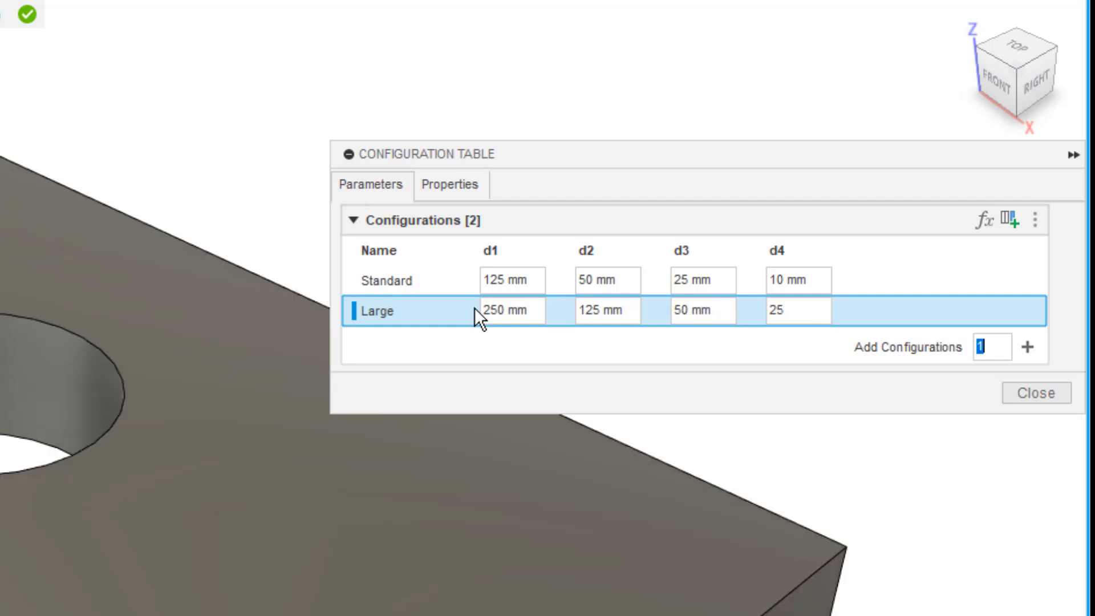
mouse_move(377, 291)
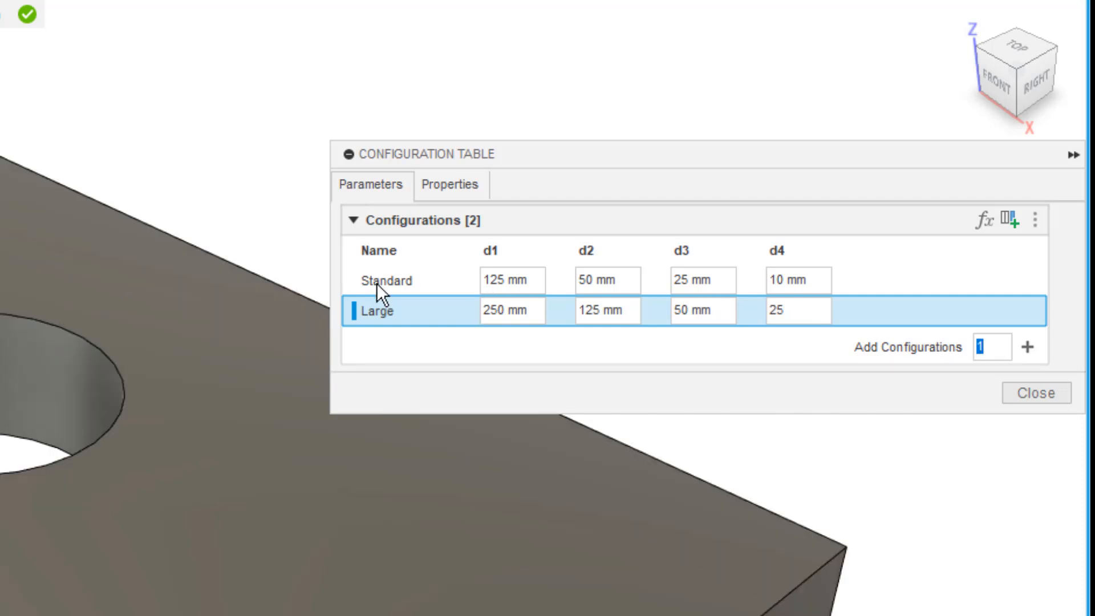
Add Configurations 3 and 4 to the table with smaller dimension values
click(388, 281)
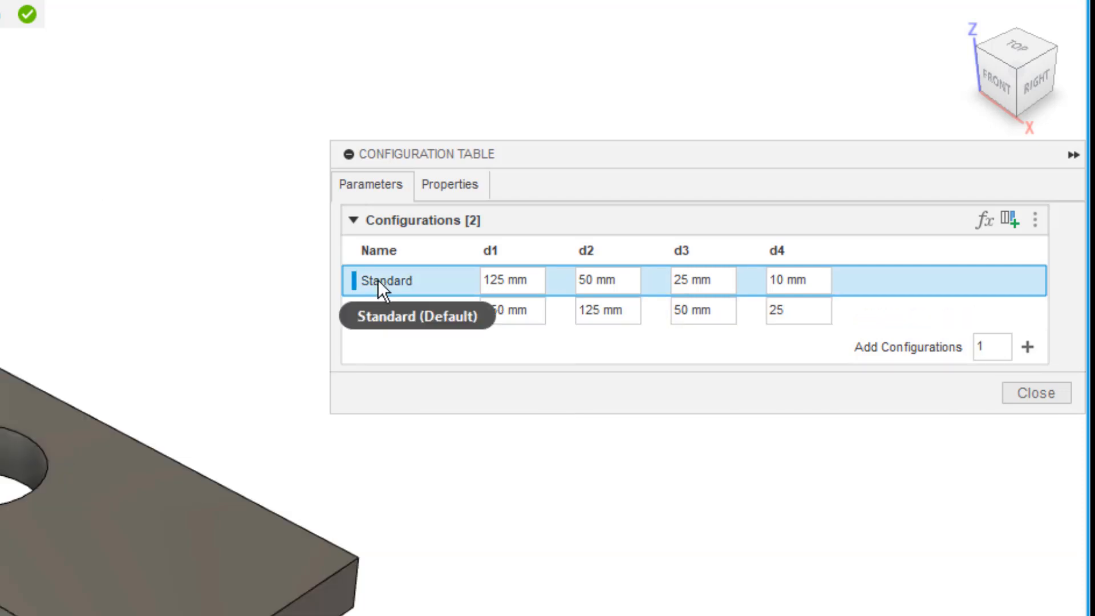
click(388, 311)
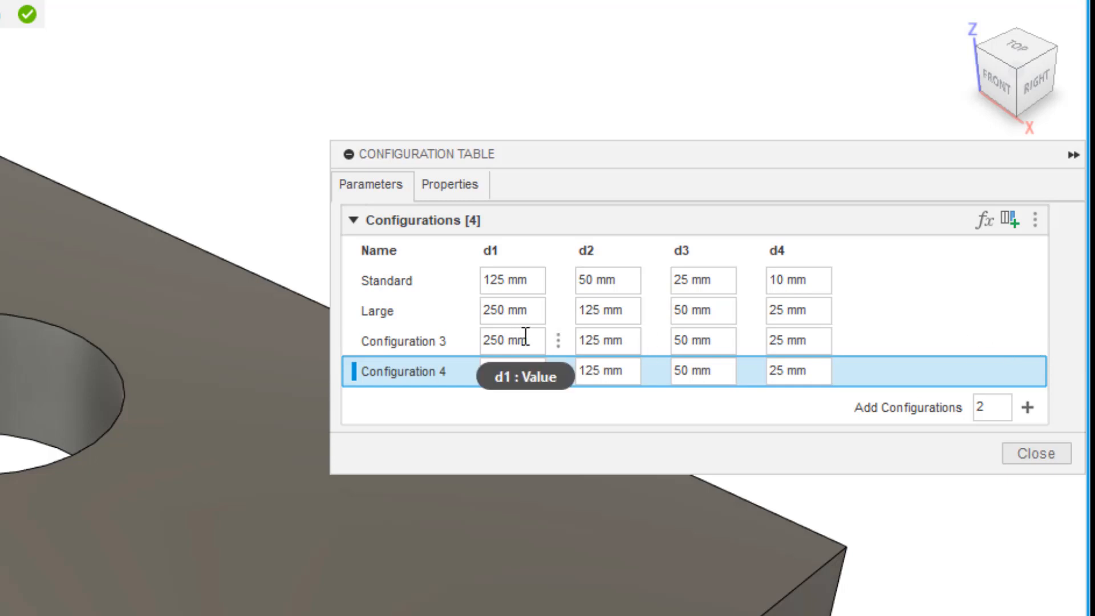
text(50)
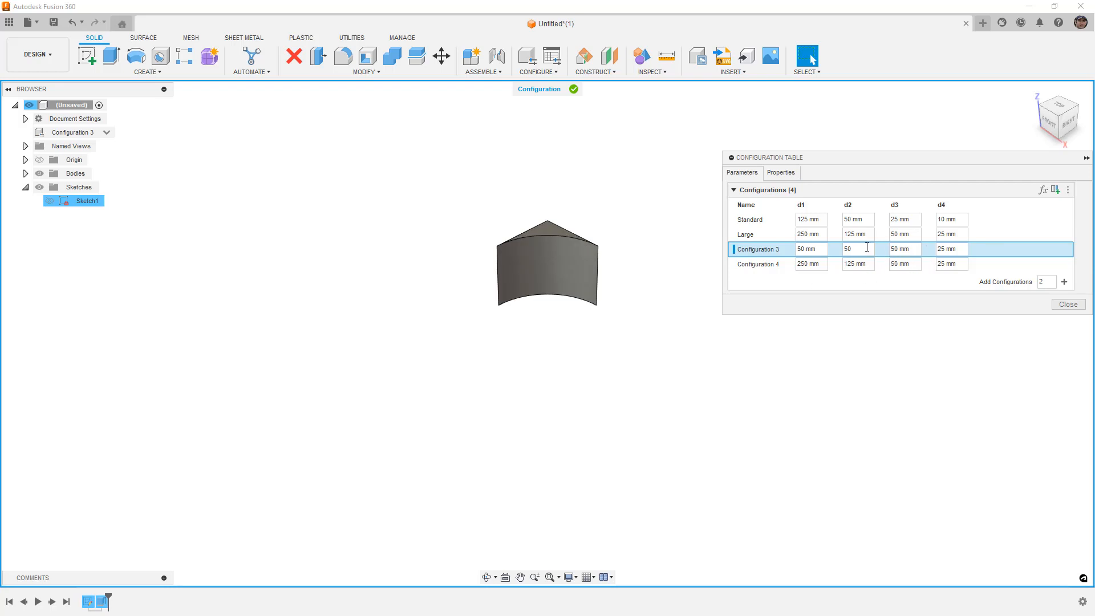
mouse_move(914, 234)
text(10)
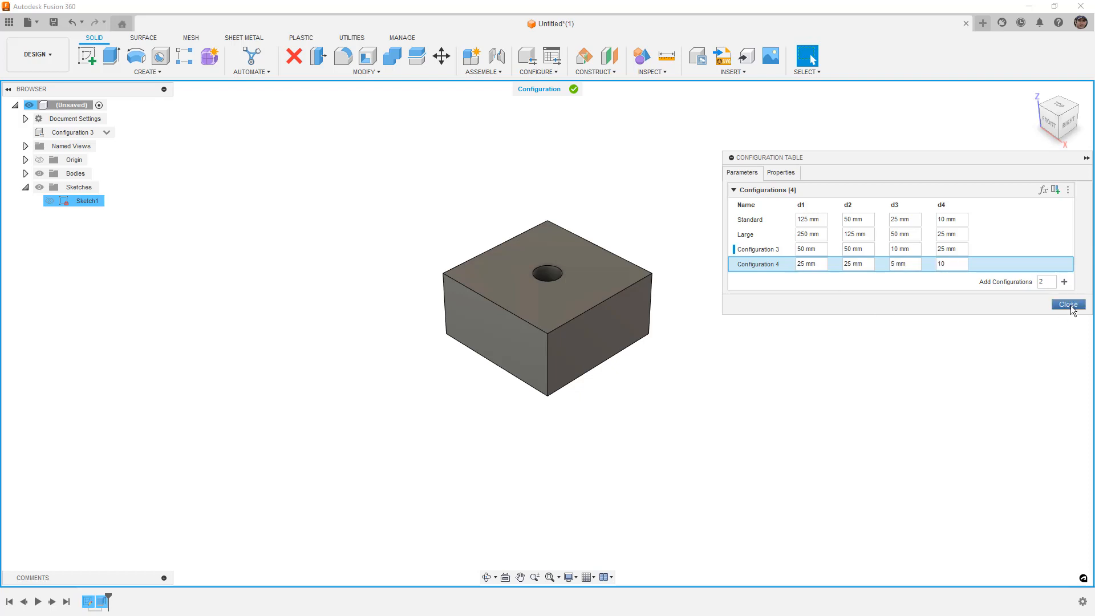
Close the table and make Configuration 4 the active configuration
click(1068, 304)
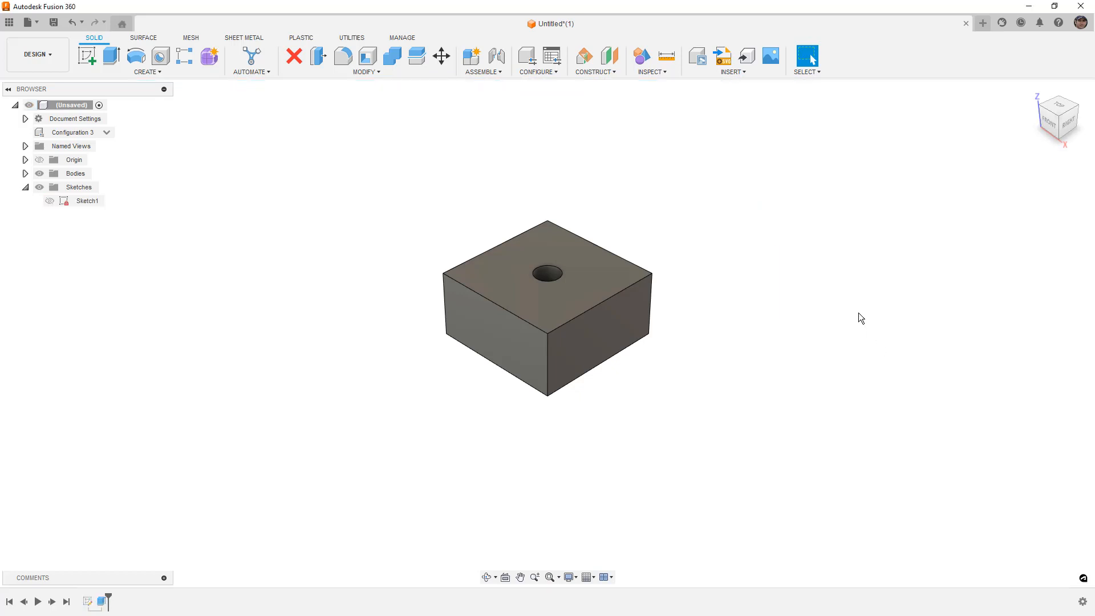
click(72, 132)
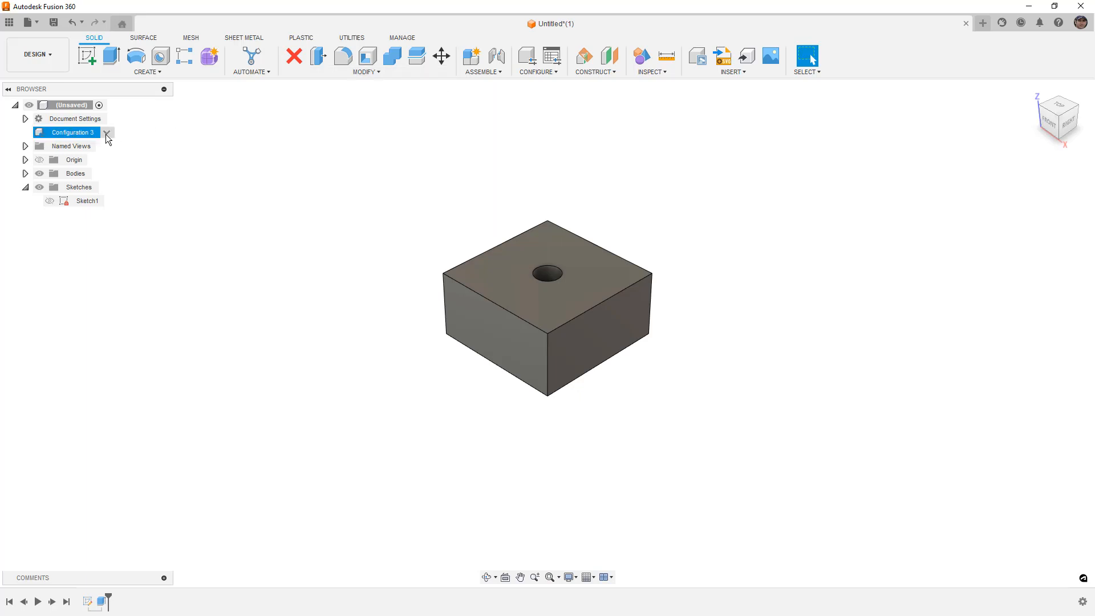
click(107, 133)
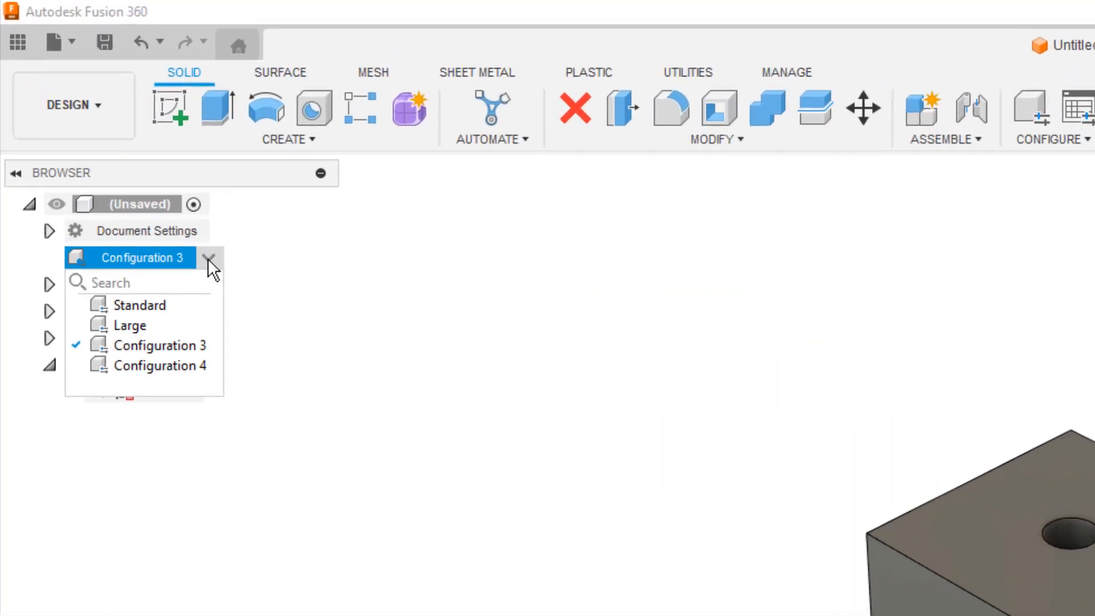
mouse_move(140, 305)
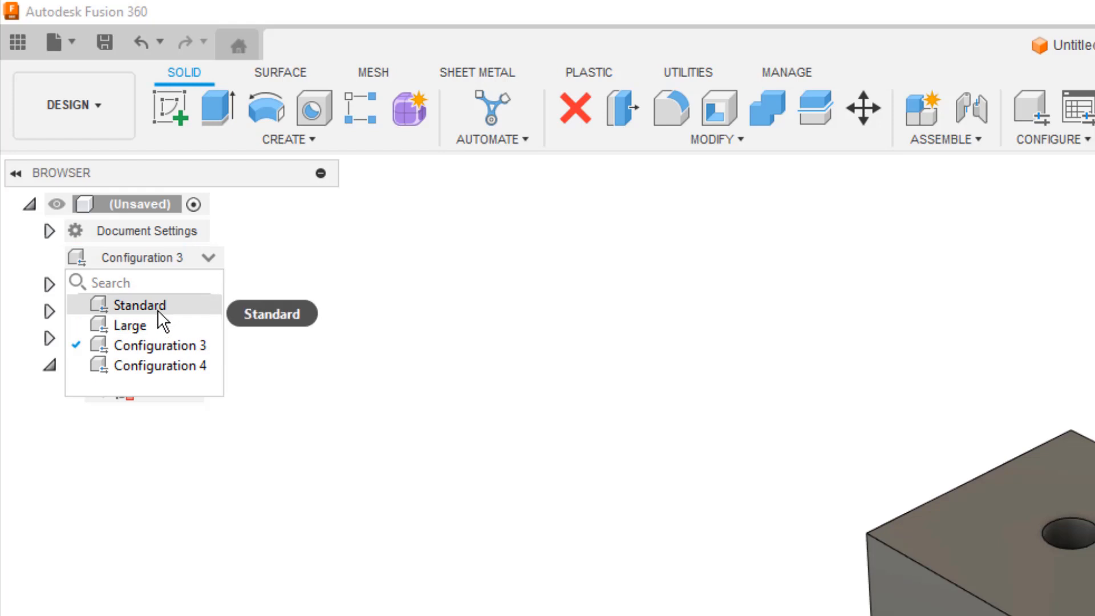
click(131, 324)
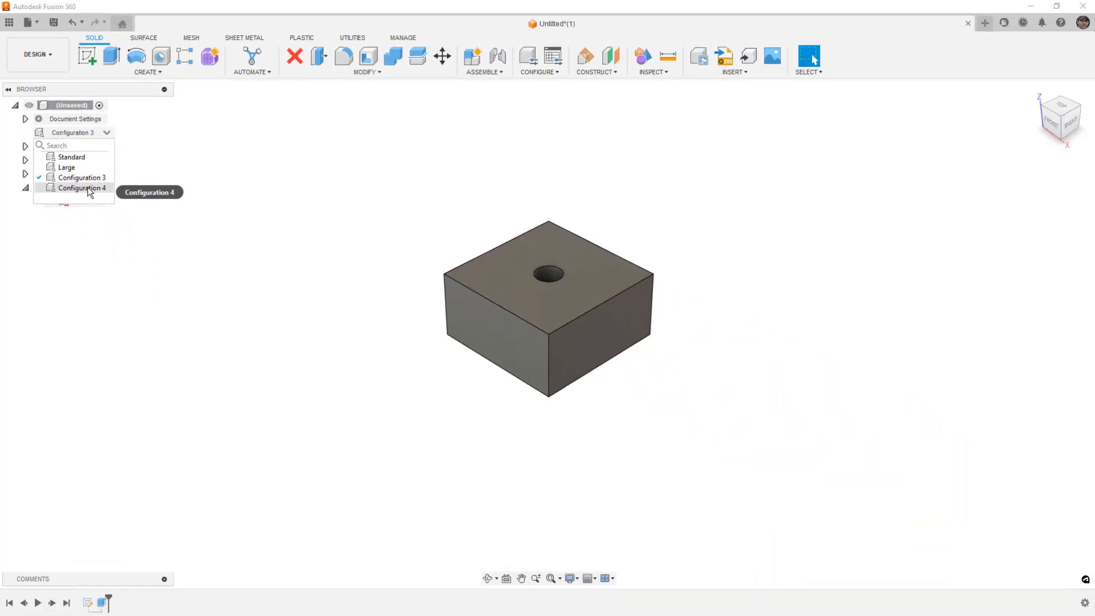
click(82, 188)
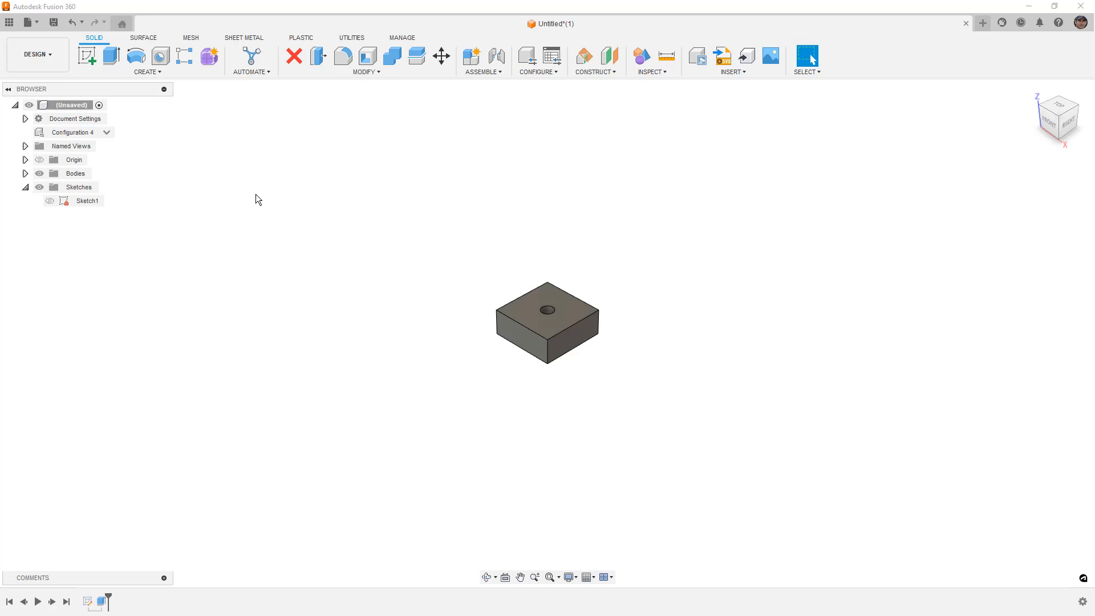
mouse_move(32, 175)
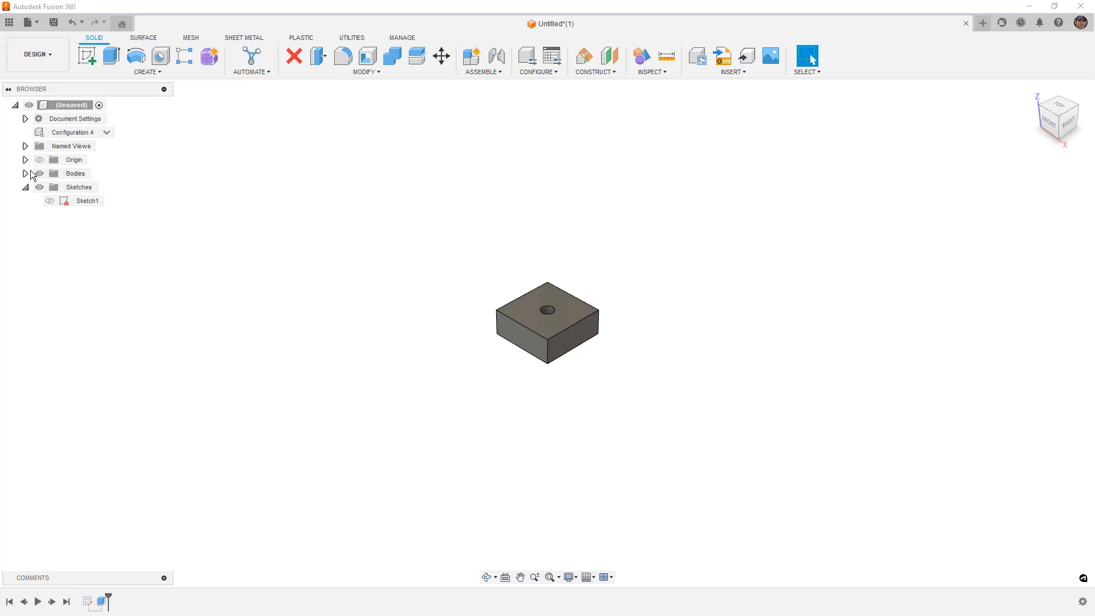
Open Body1's Configure options and check Appearance as a configurable property
right_click(82, 186)
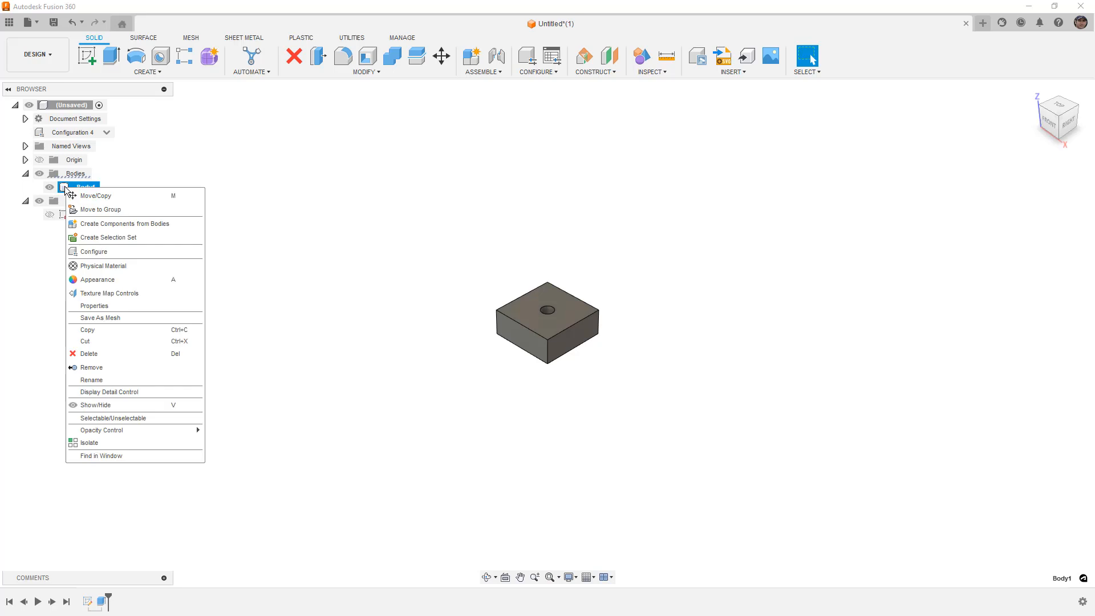
mouse_move(94, 252)
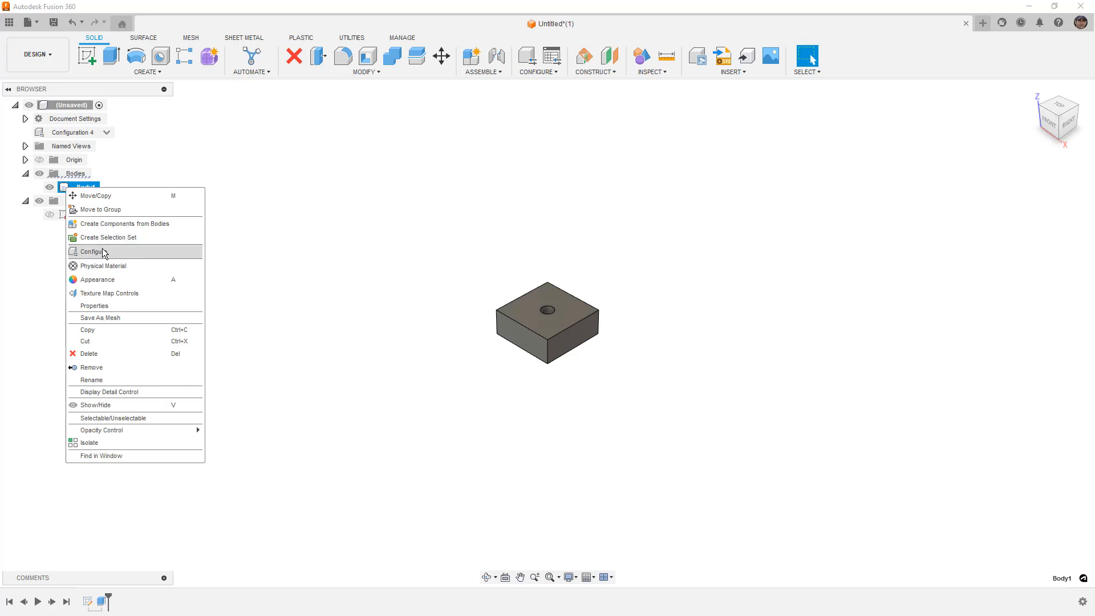
click(94, 251)
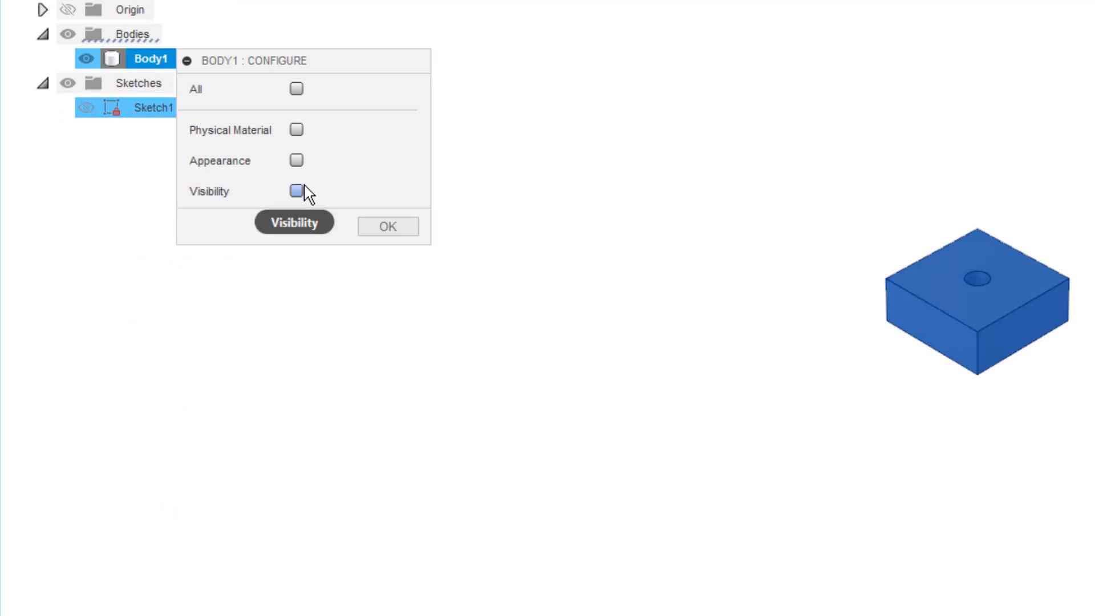
mouse_move(296, 191)
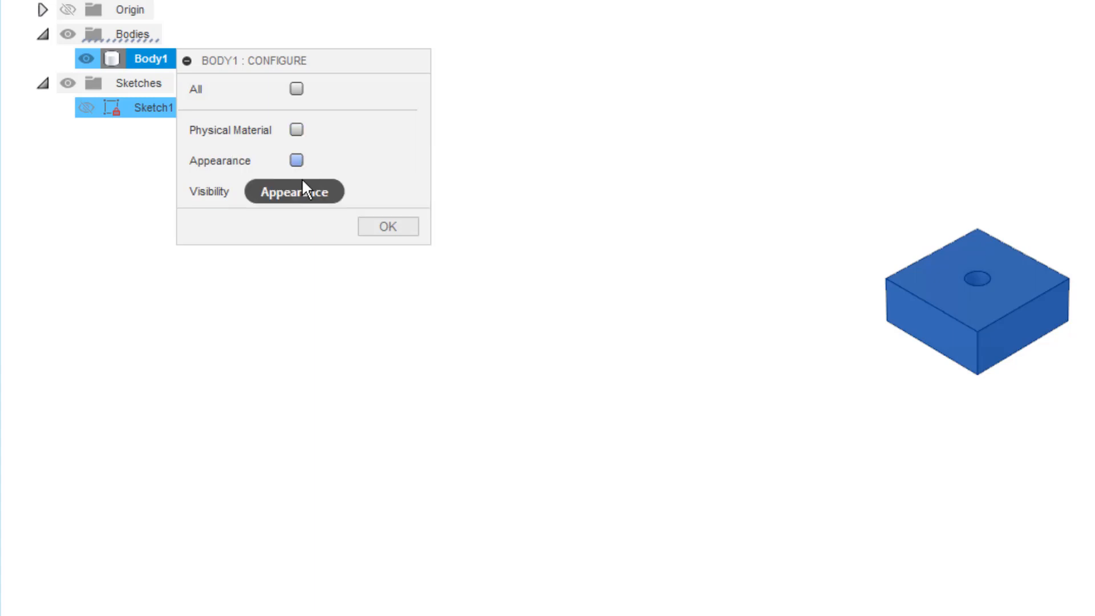
click(296, 160)
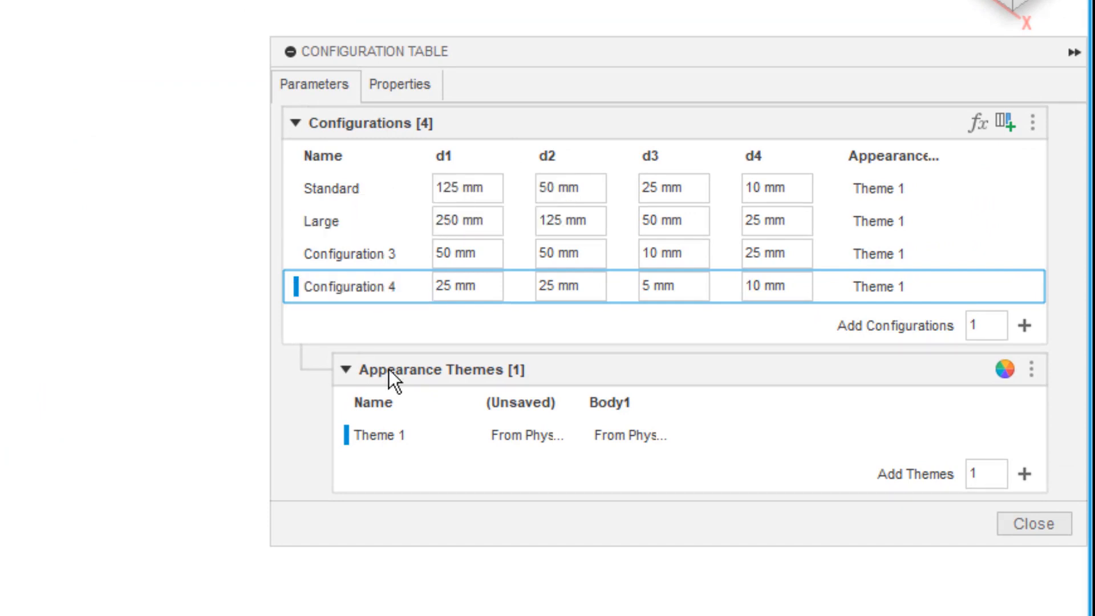
mouse_move(557, 477)
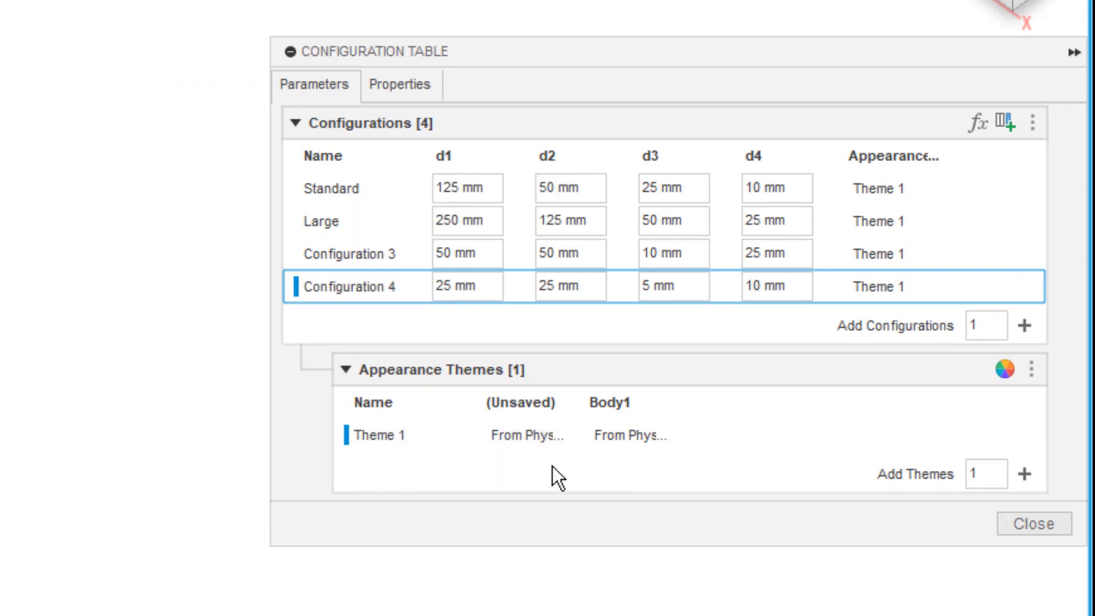
mouse_move(391, 468)
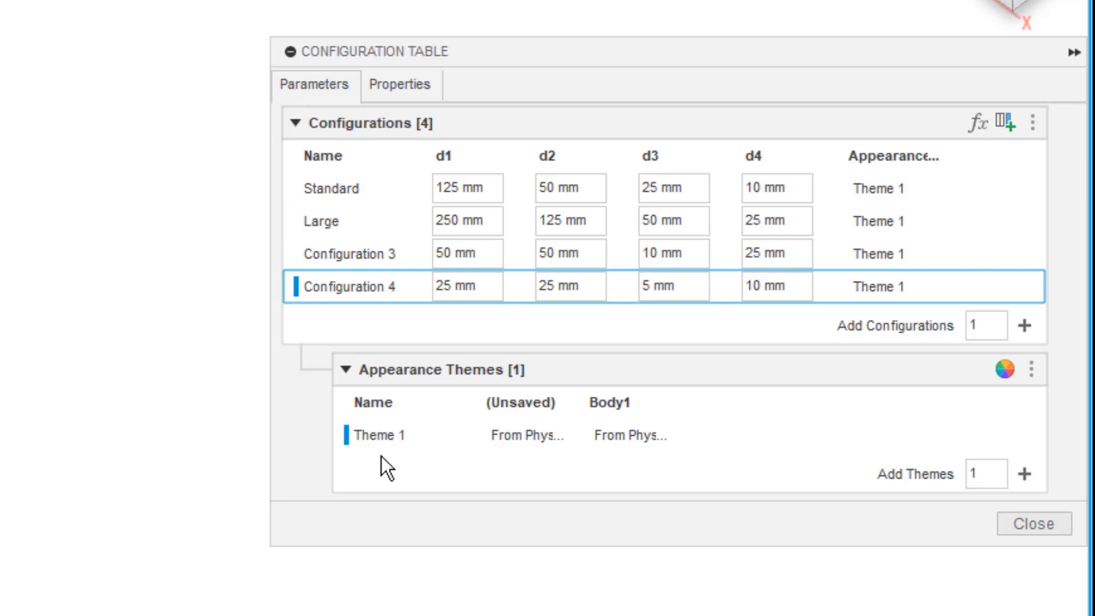
Add Theme 2 with an Aluminum appearance and assign it to Standard and Large
click(887, 286)
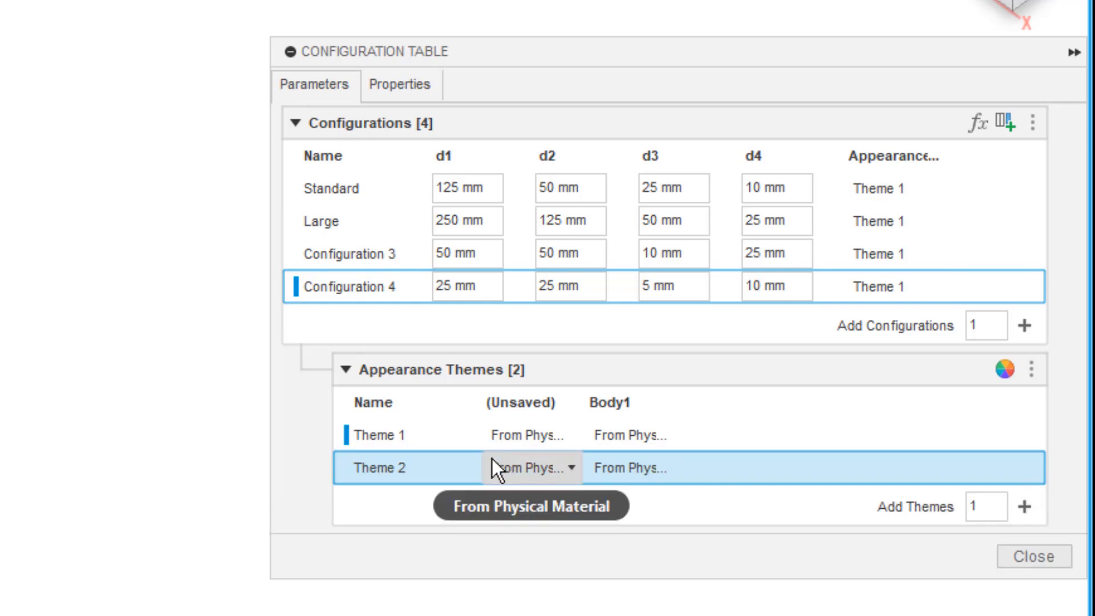
click(531, 468)
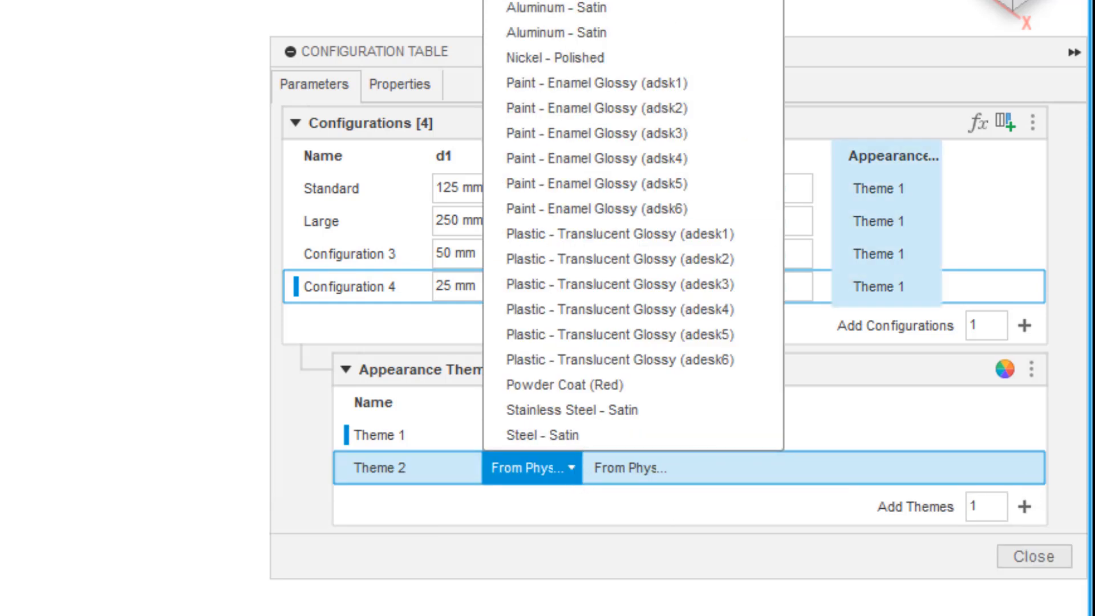
click(555, 7)
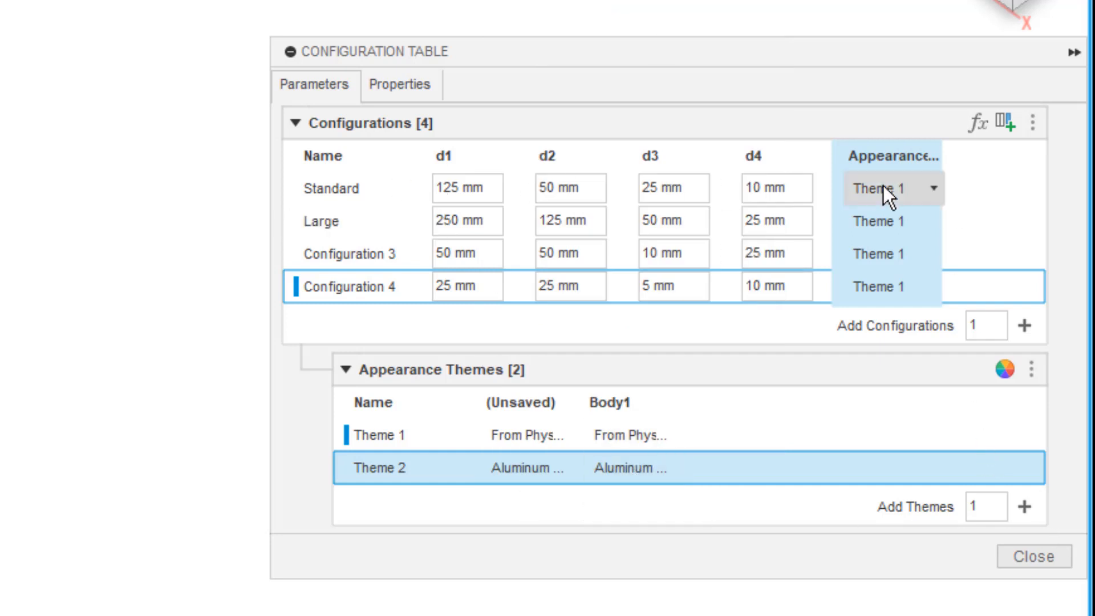
click(887, 187)
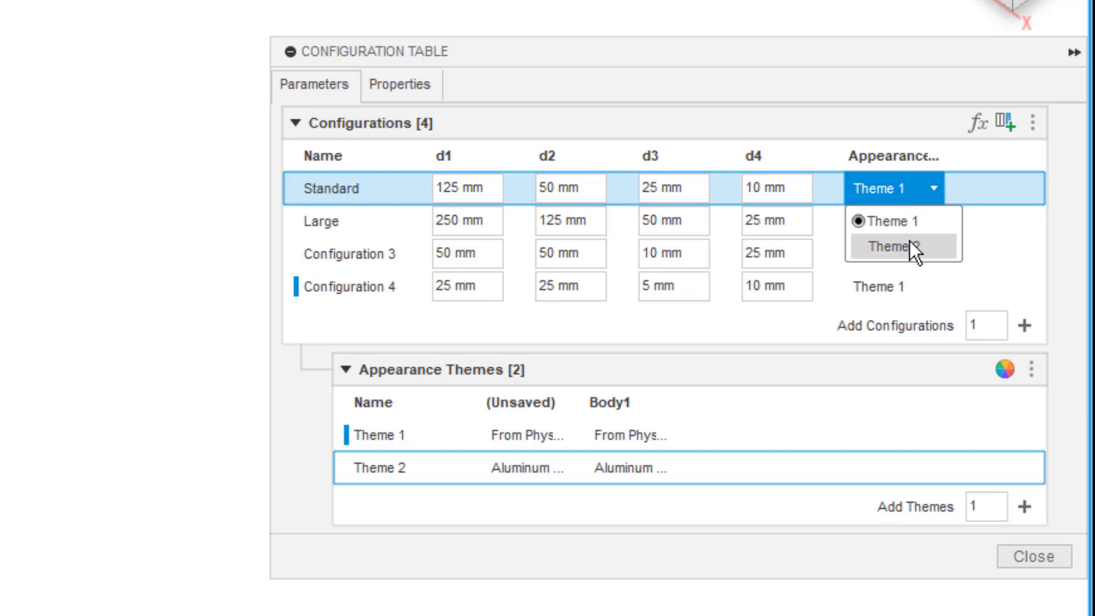
click(891, 254)
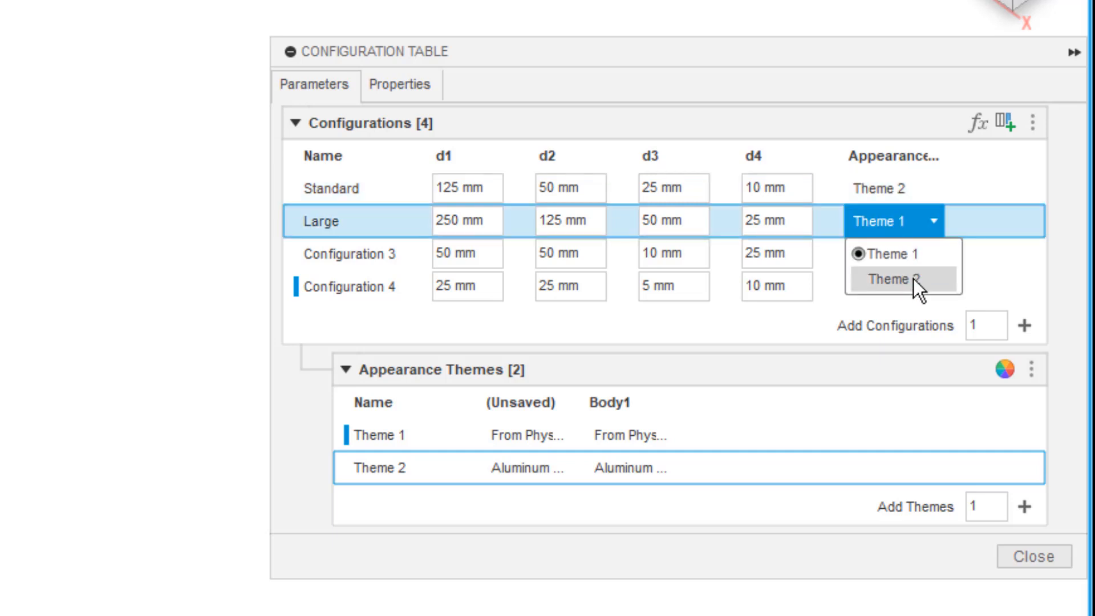
click(889, 280)
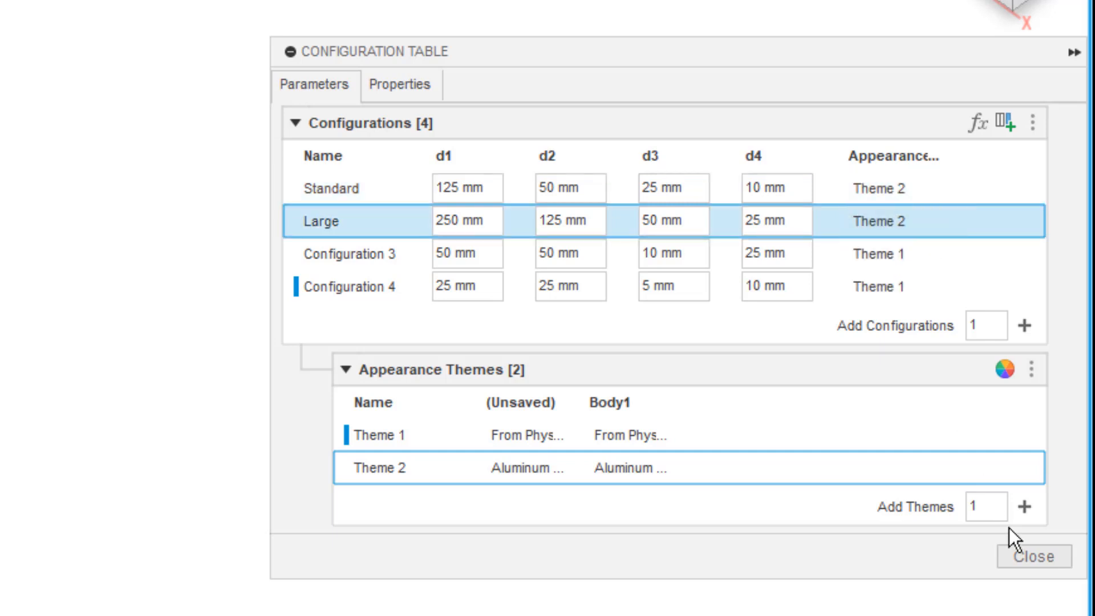
Close the table and preview the Standard, Large and Configuration 3 plates
click(1033, 557)
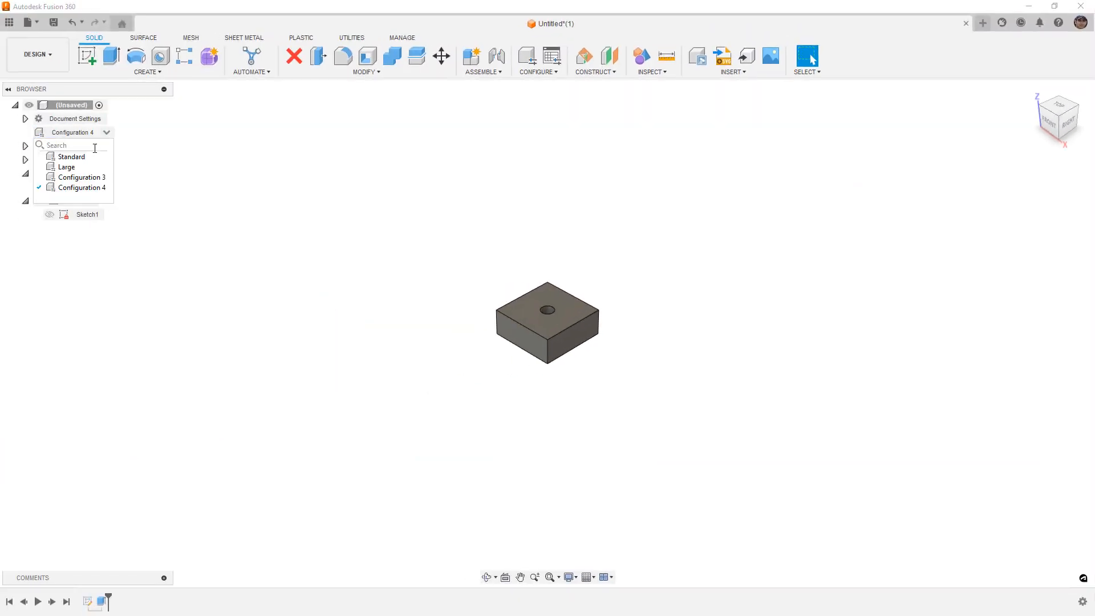
click(71, 156)
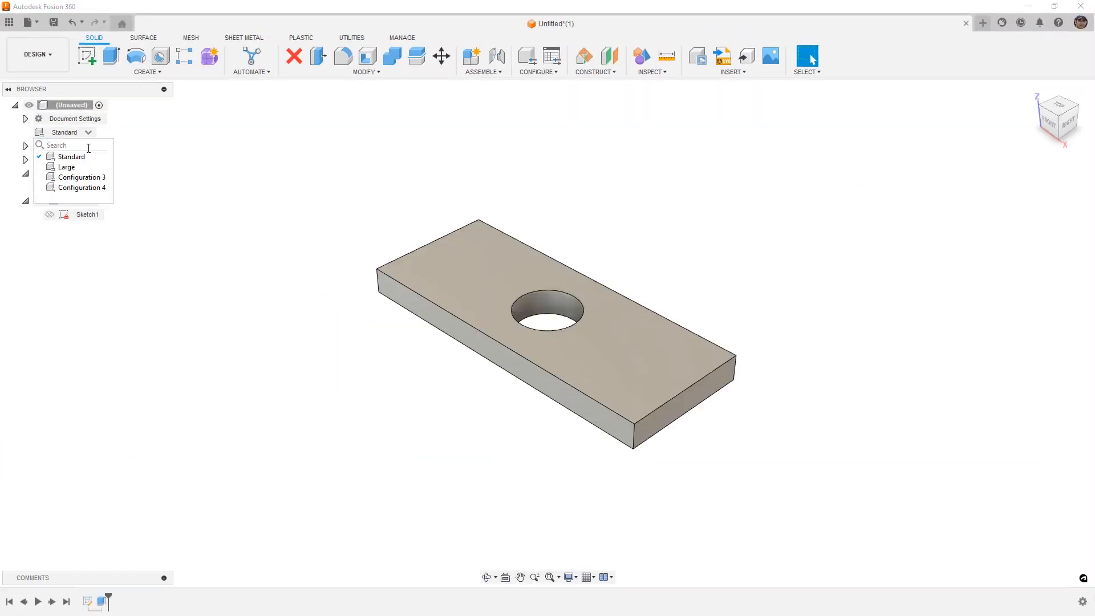
click(66, 165)
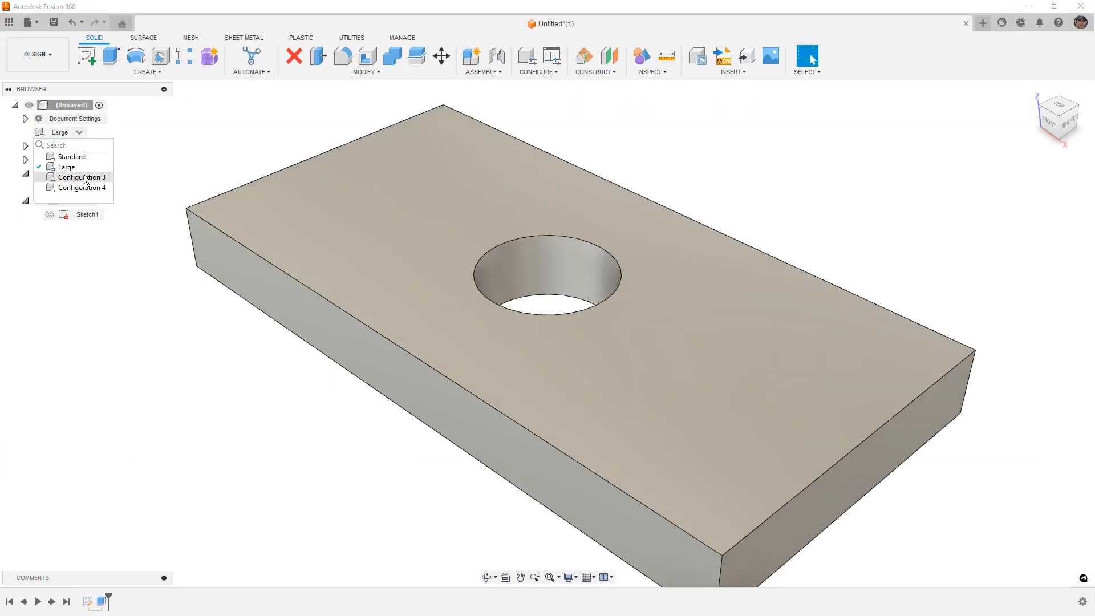
click(81, 177)
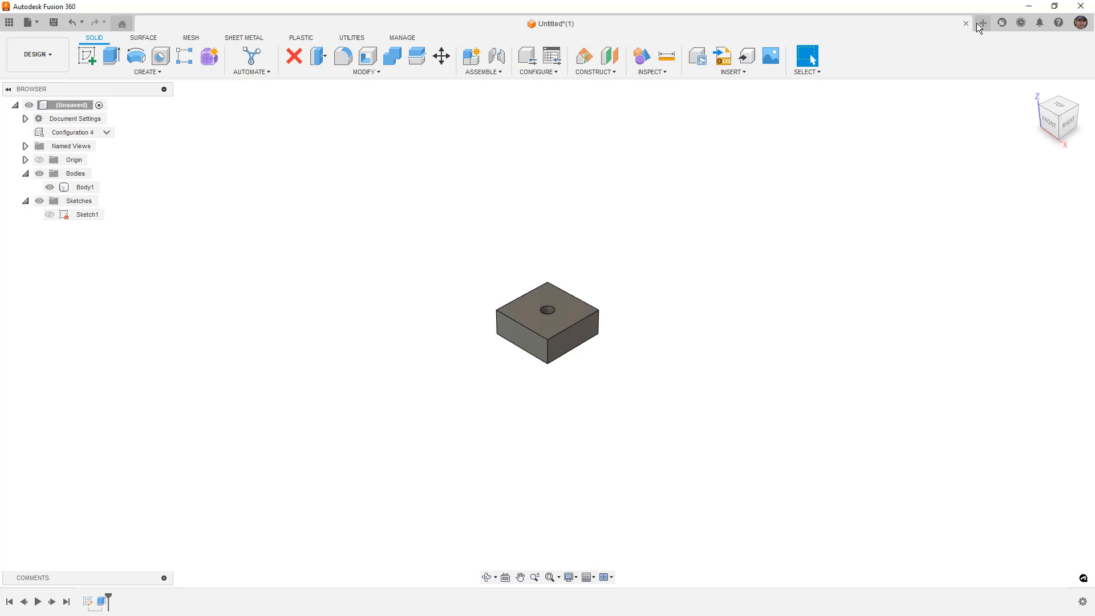
Start a new design and add the user parameter Length 125 mm
click(982, 22)
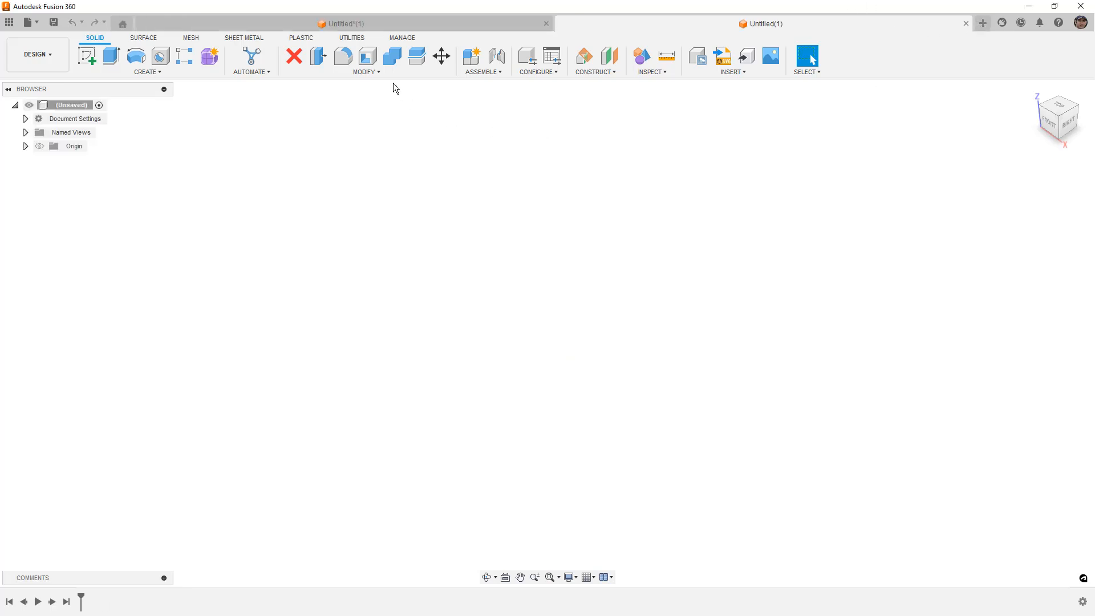
click(366, 72)
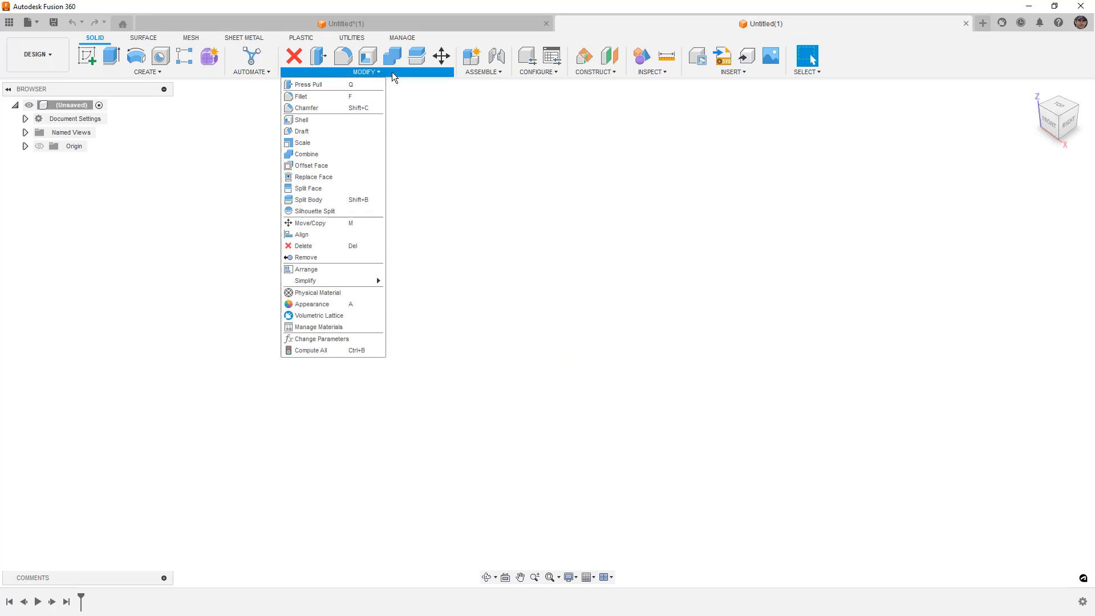
click(320, 339)
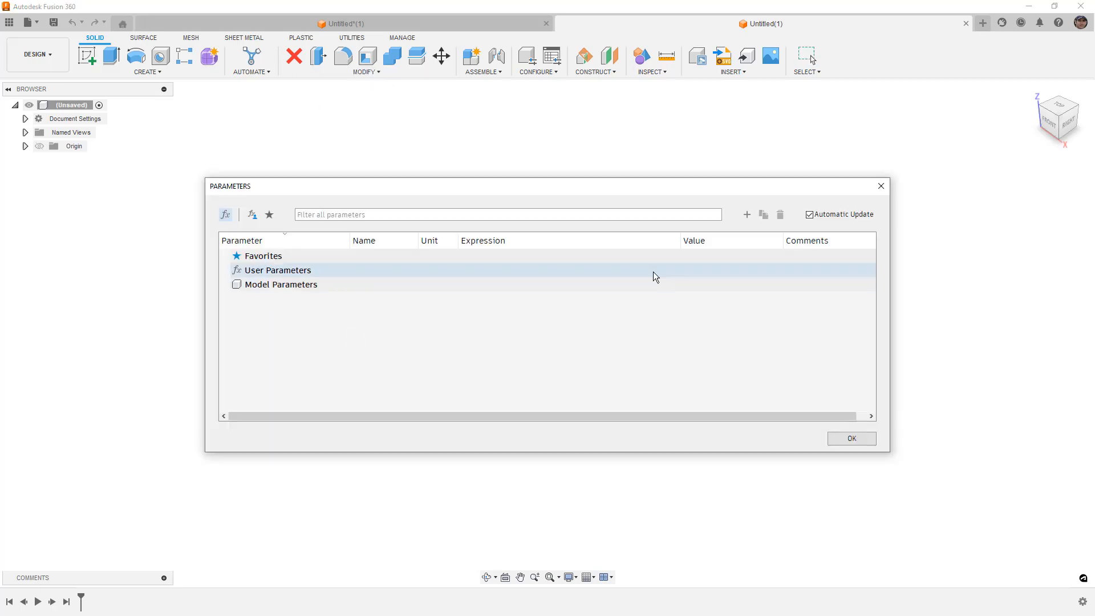
click(747, 214)
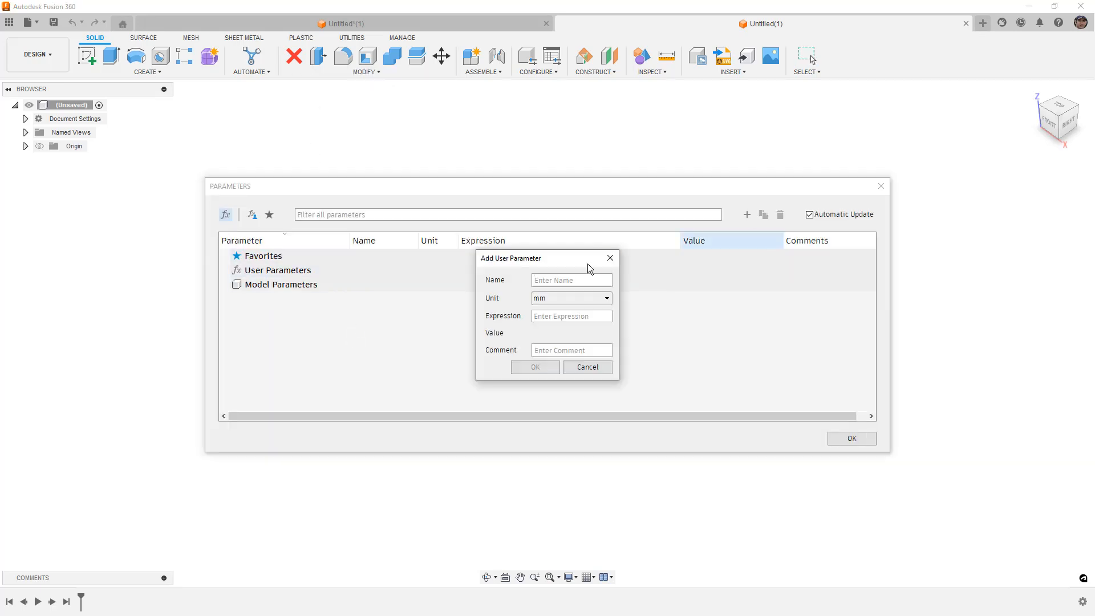
text(Length)
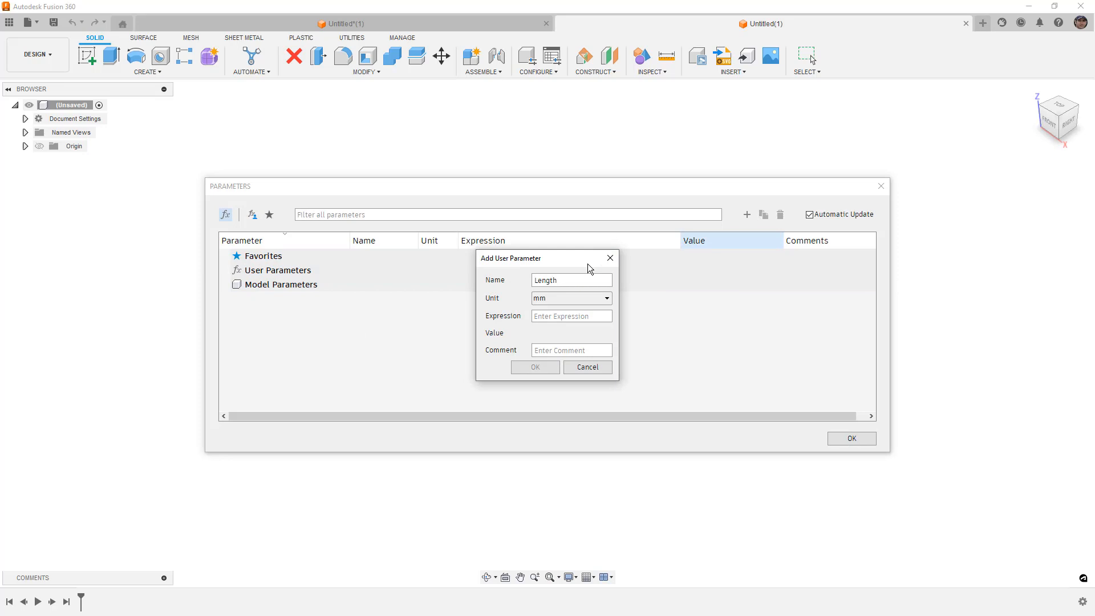
click(534, 367)
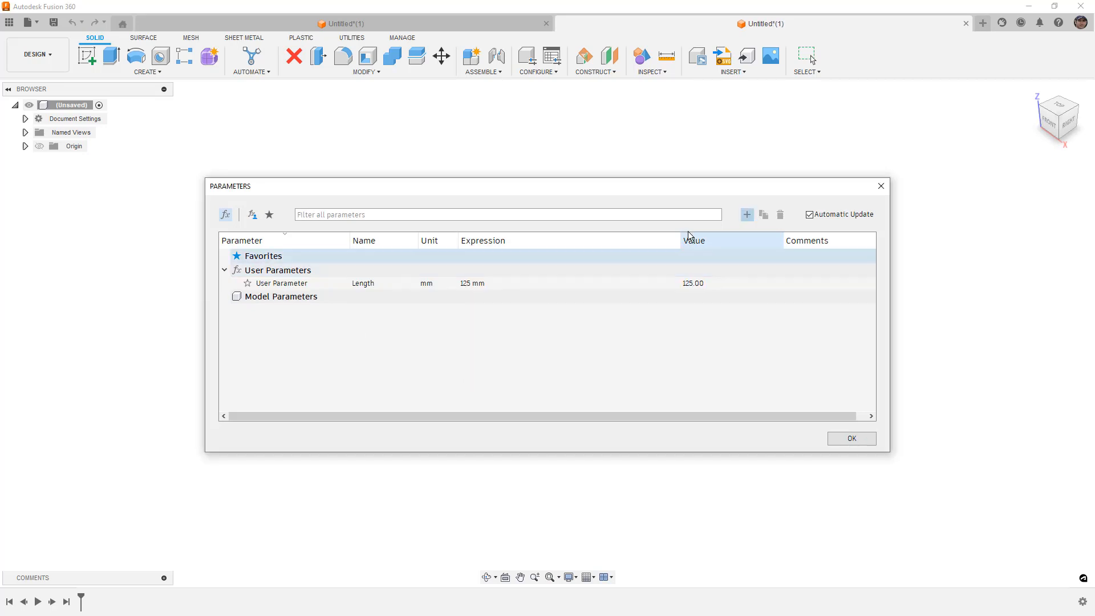
Add user parameters Width 50 mm, Height 10 mm and HoleDia 12 mm
click(746, 214)
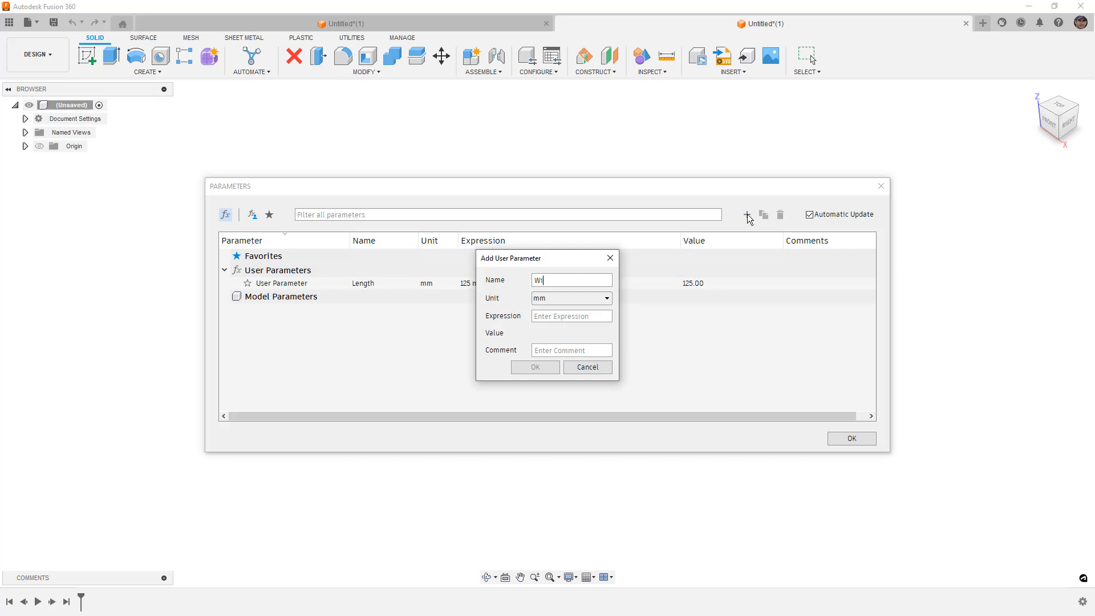
text(50)
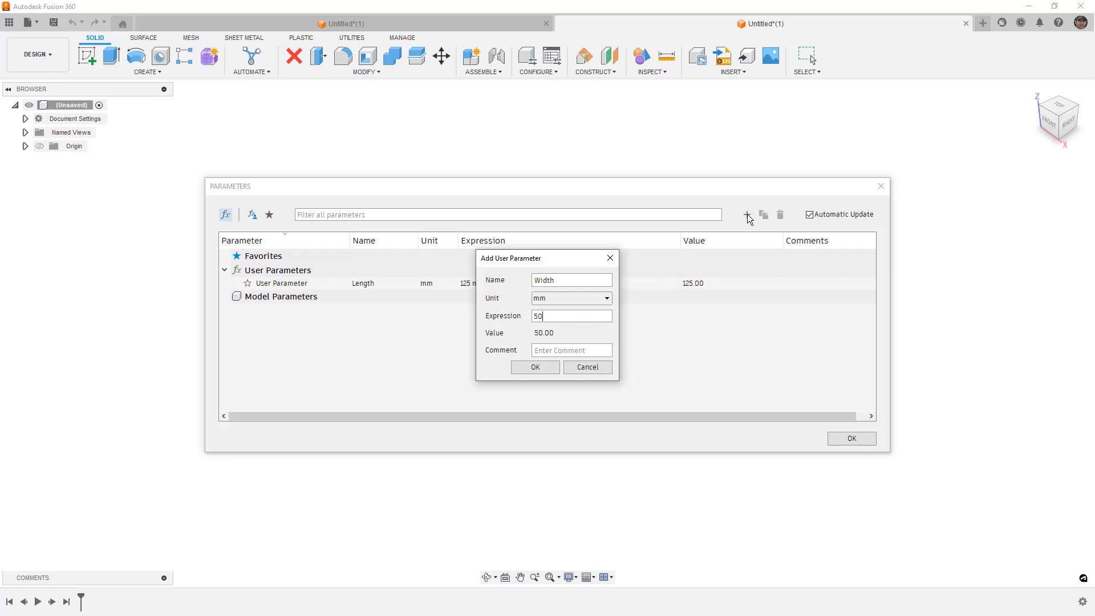
click(535, 366)
text(10)
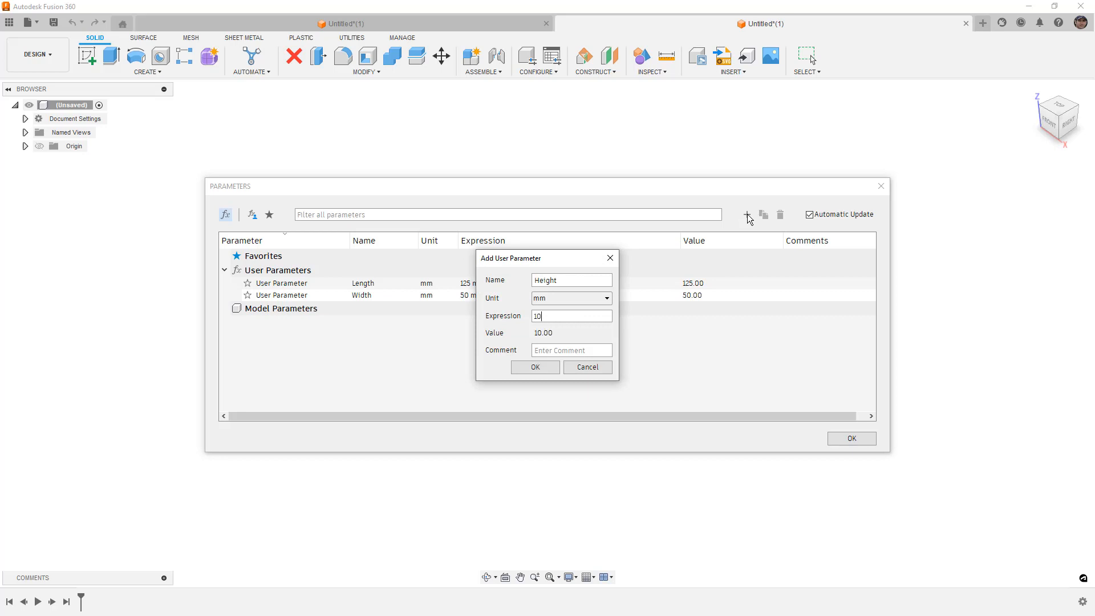
click(534, 366)
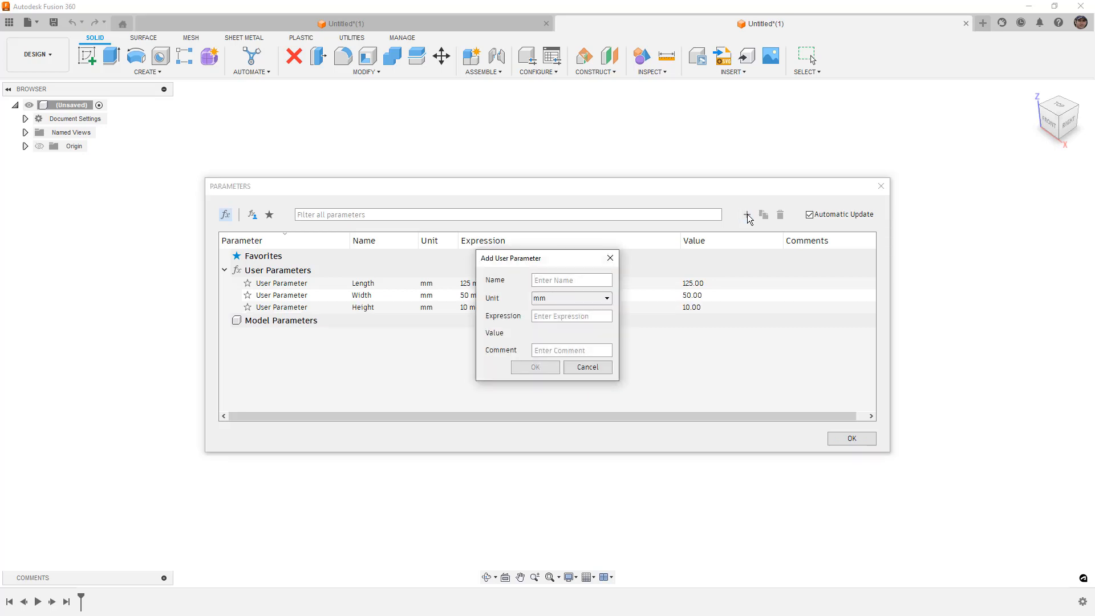
text(HoleDia)
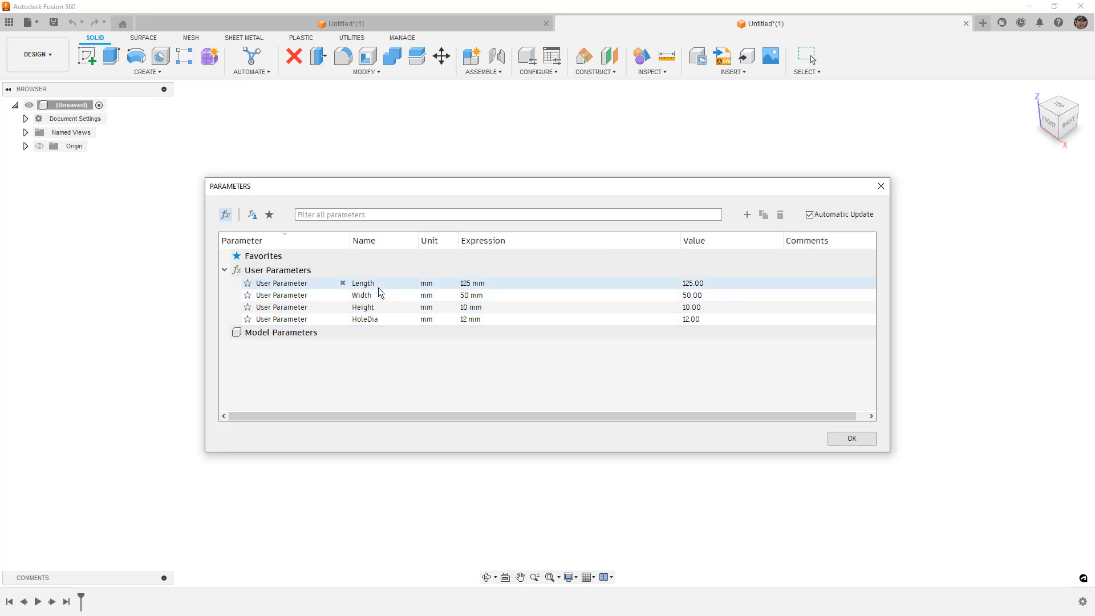
click(850, 438)
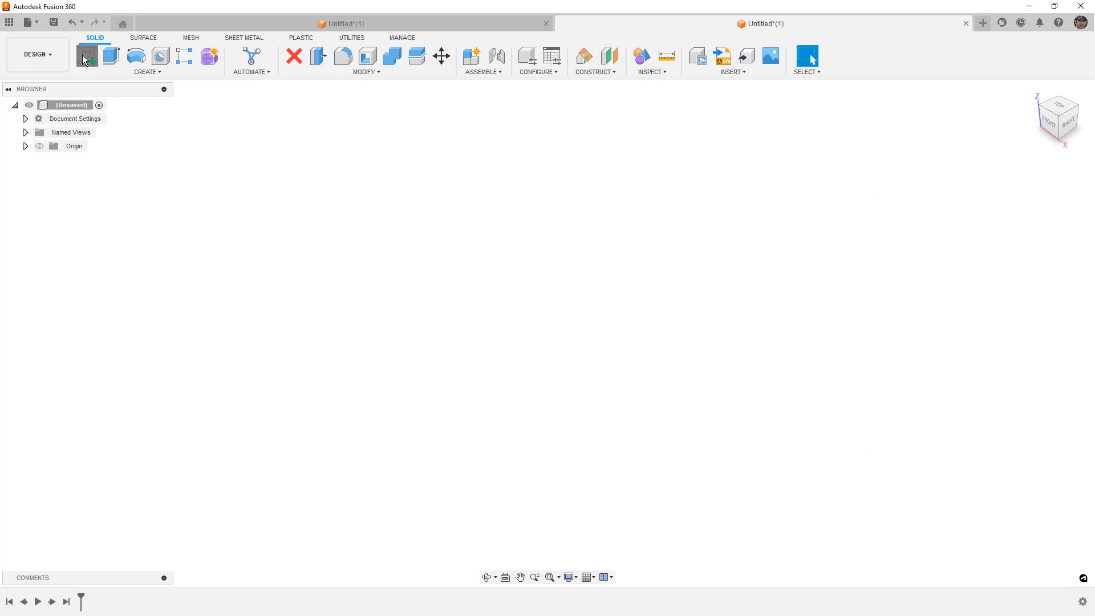
Sketch a centred HoleDia circle on the plate and extrude it as a new body to Height
click(86, 56)
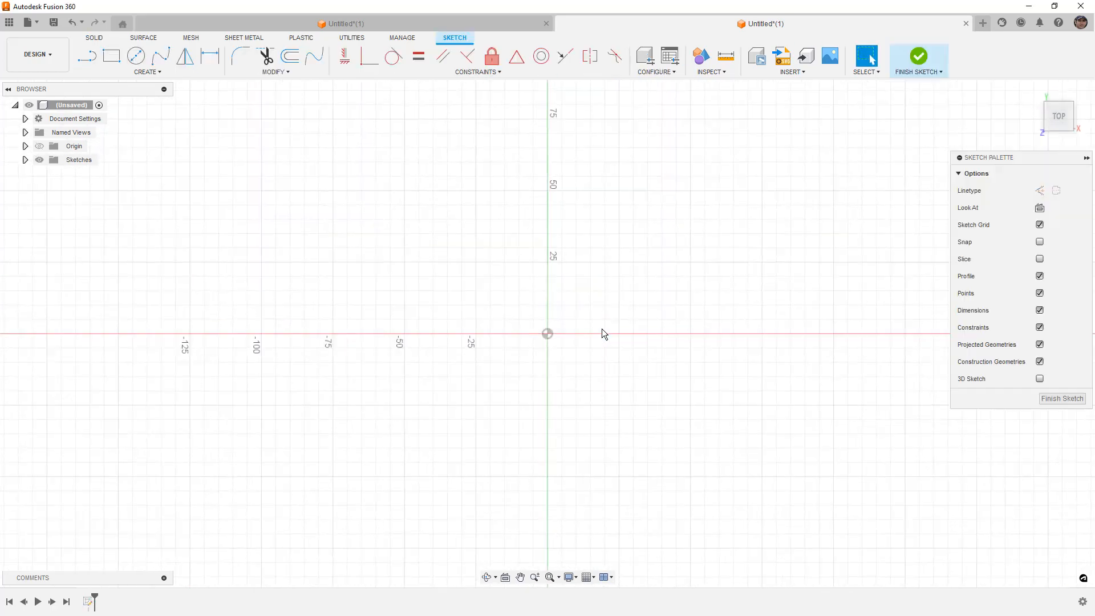
click(110, 55)
text(h)
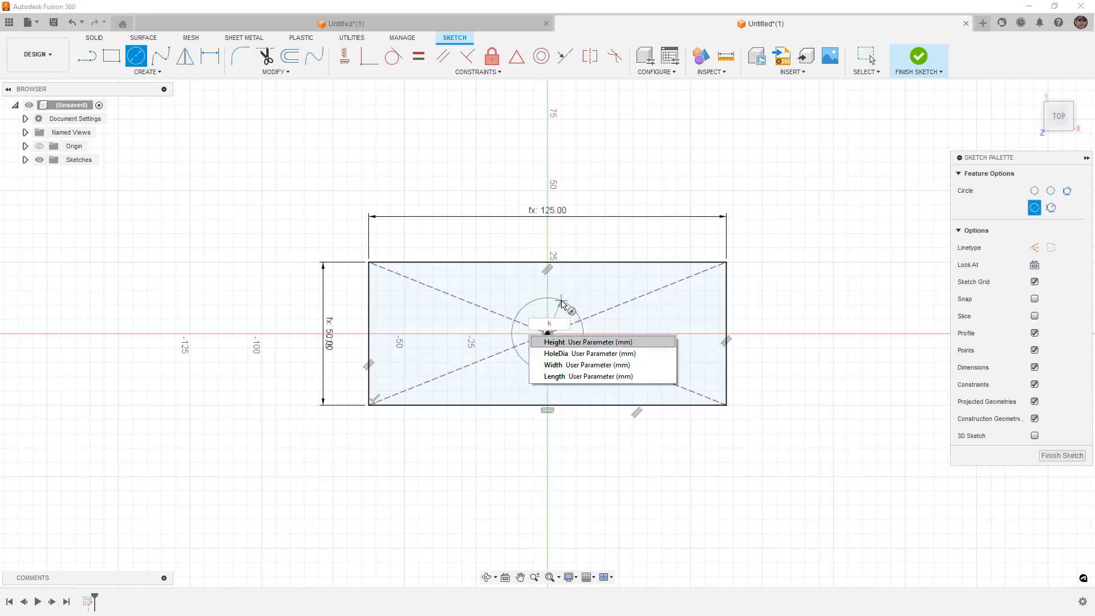
click(555, 353)
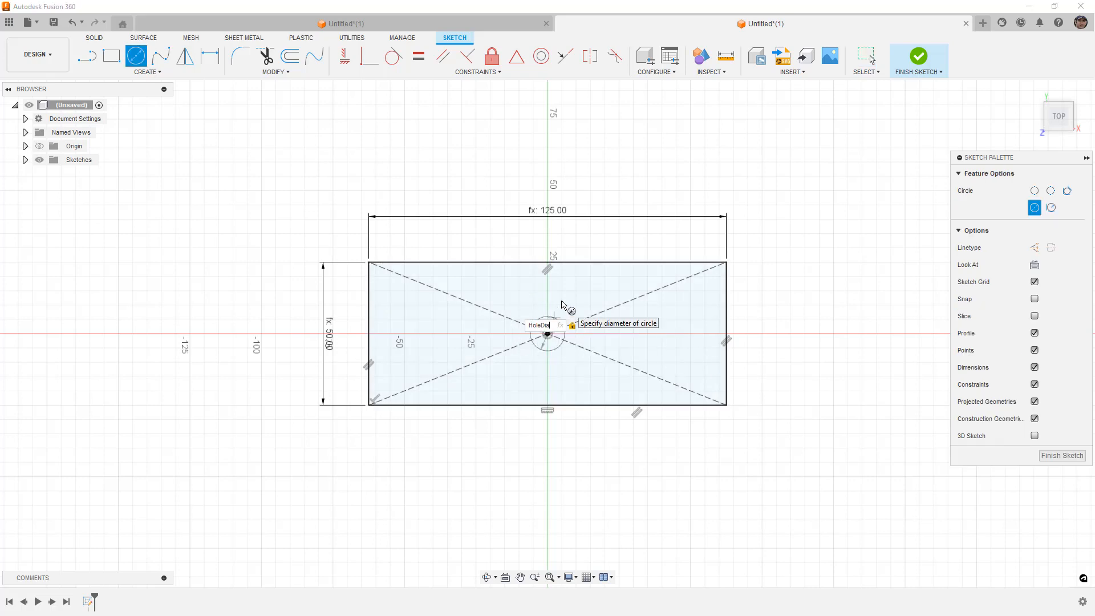
click(919, 56)
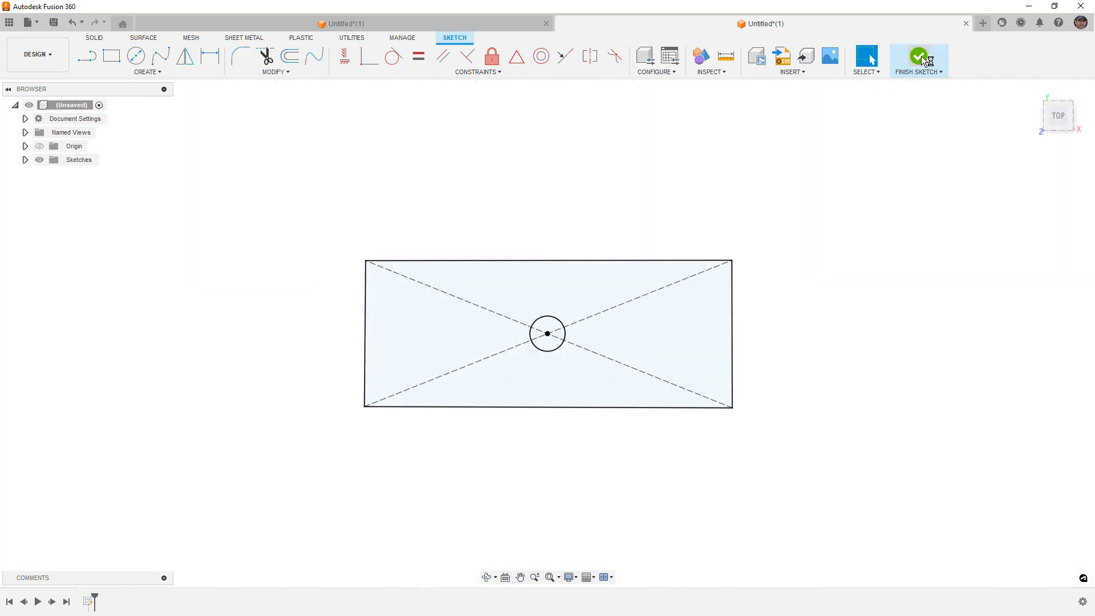
click(918, 57)
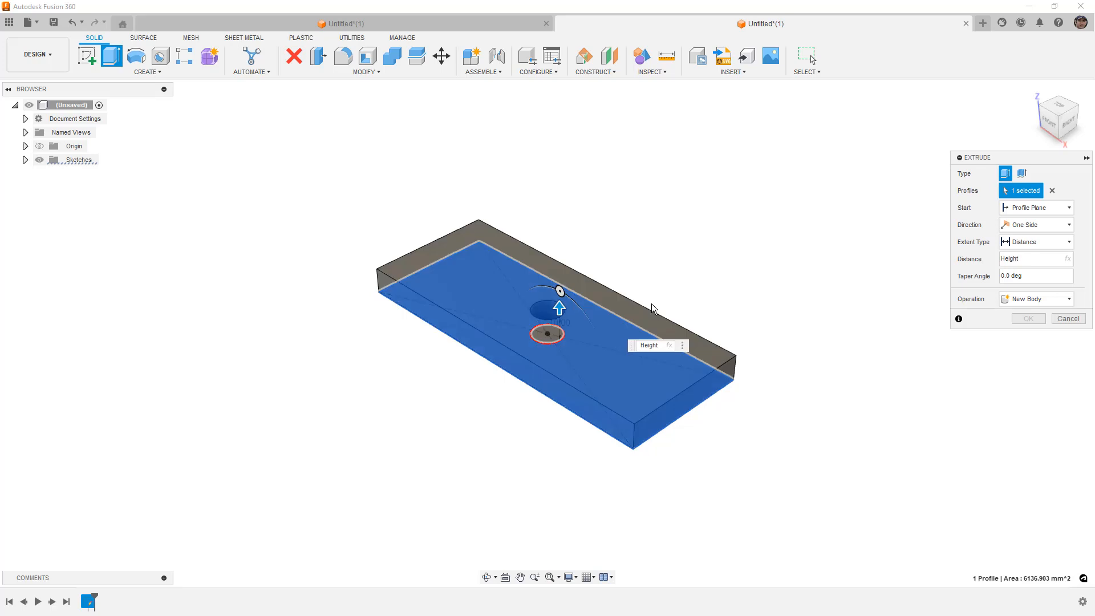
click(1026, 318)
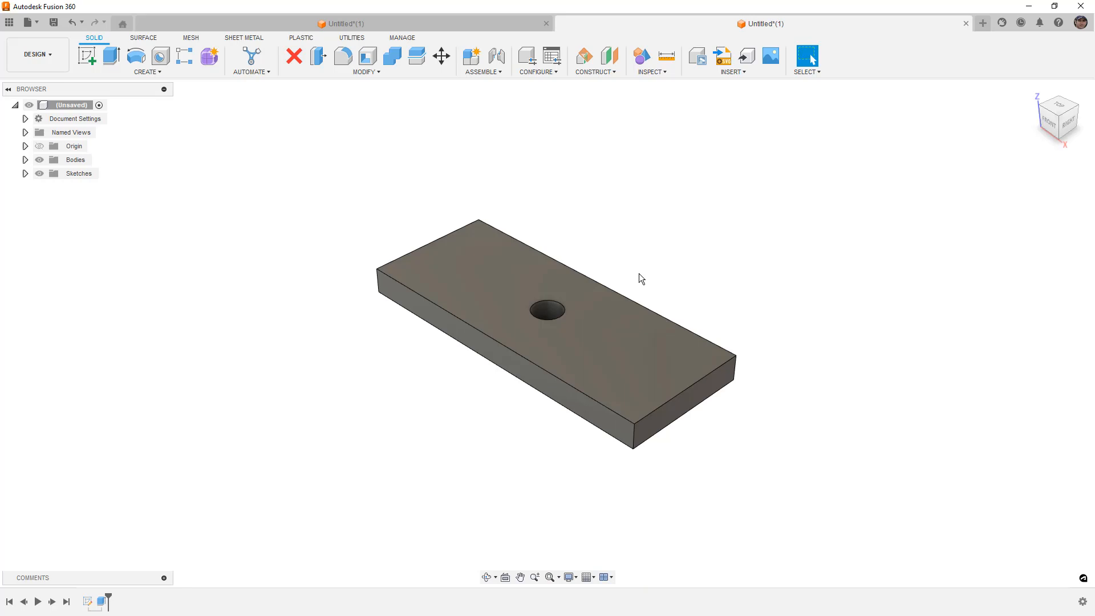
Create the configuration table with Configuration 1, adding then removing the d5 column
click(25, 173)
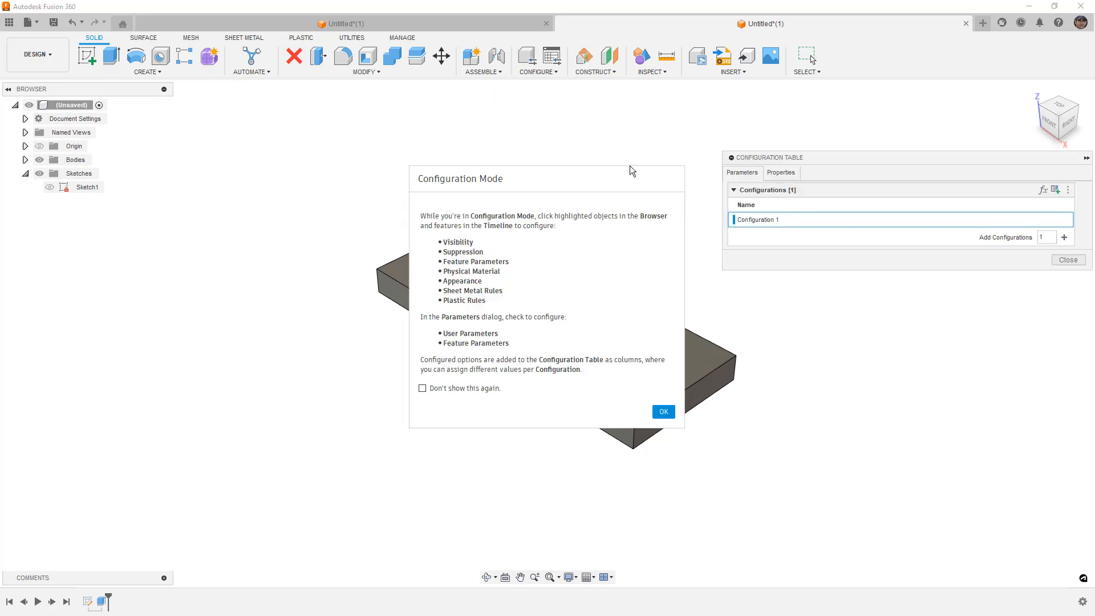
click(663, 411)
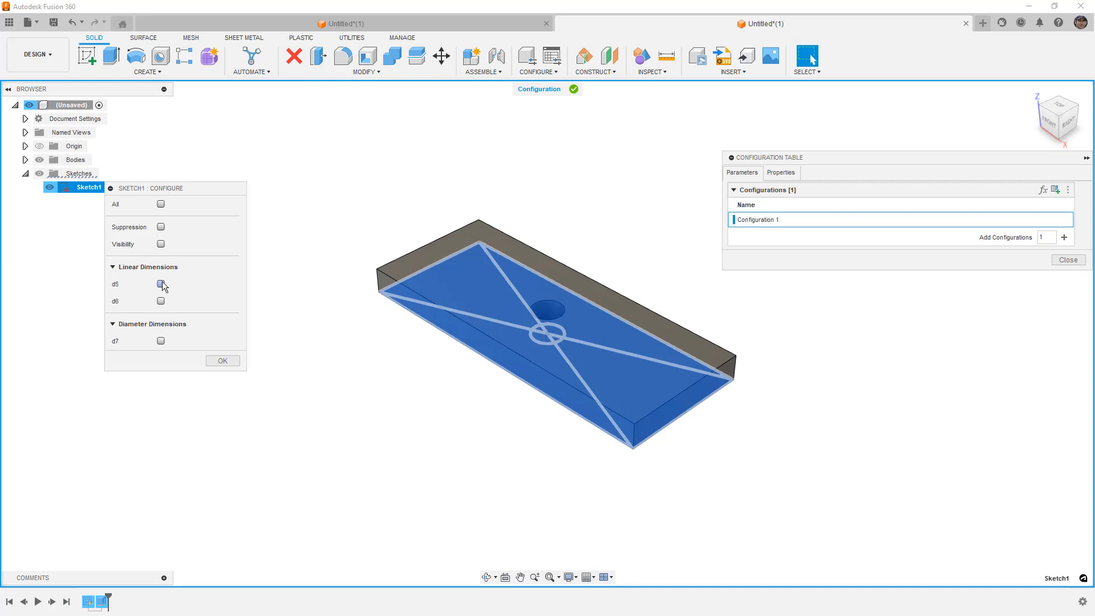
mouse_move(162, 284)
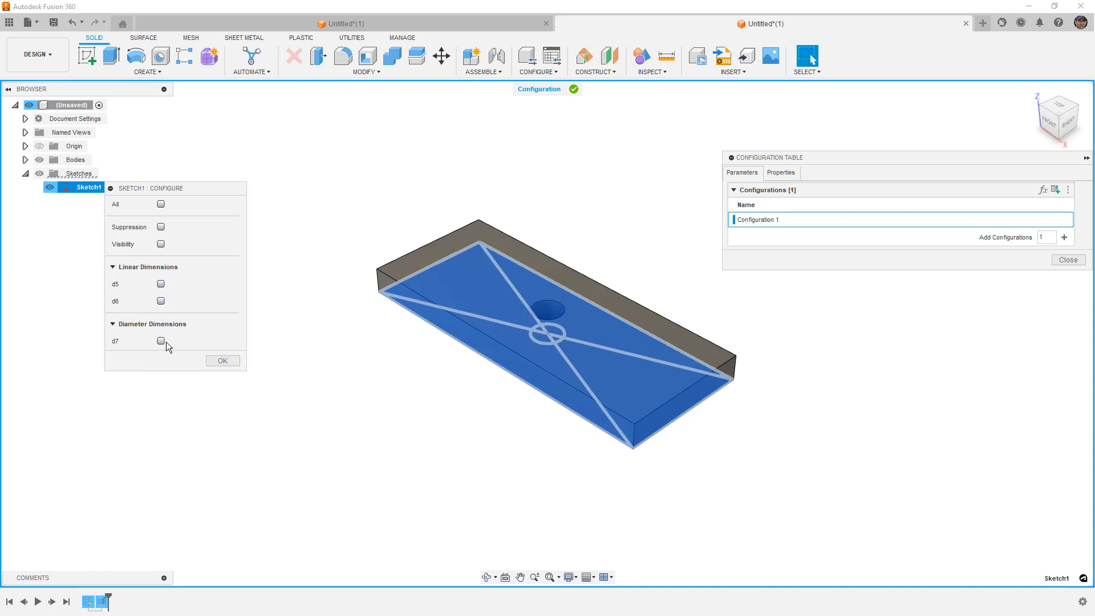
mouse_move(198, 305)
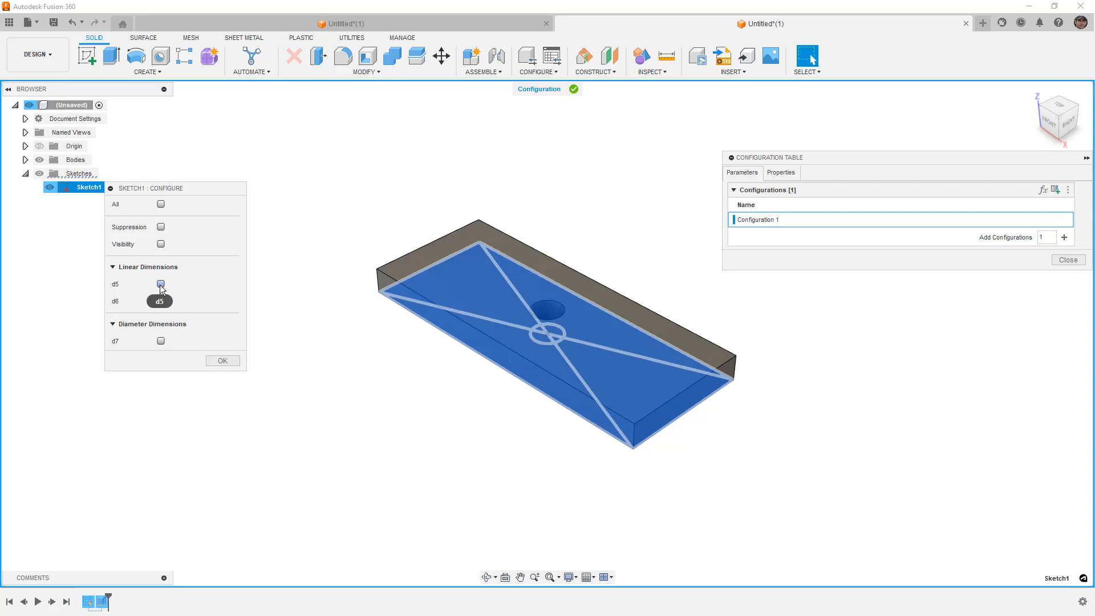
click(160, 283)
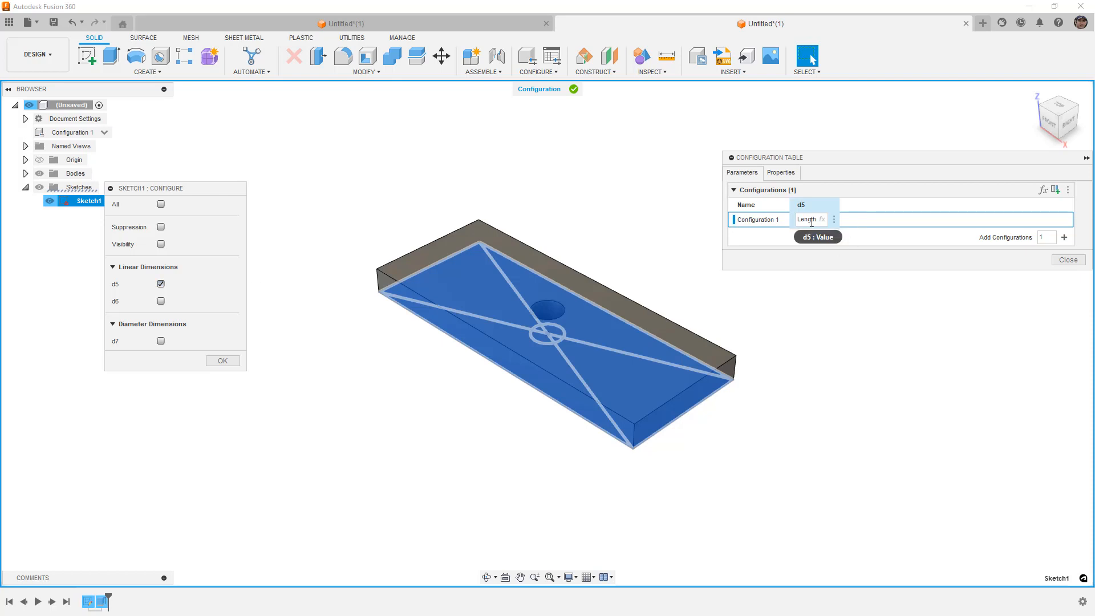
mouse_move(809, 221)
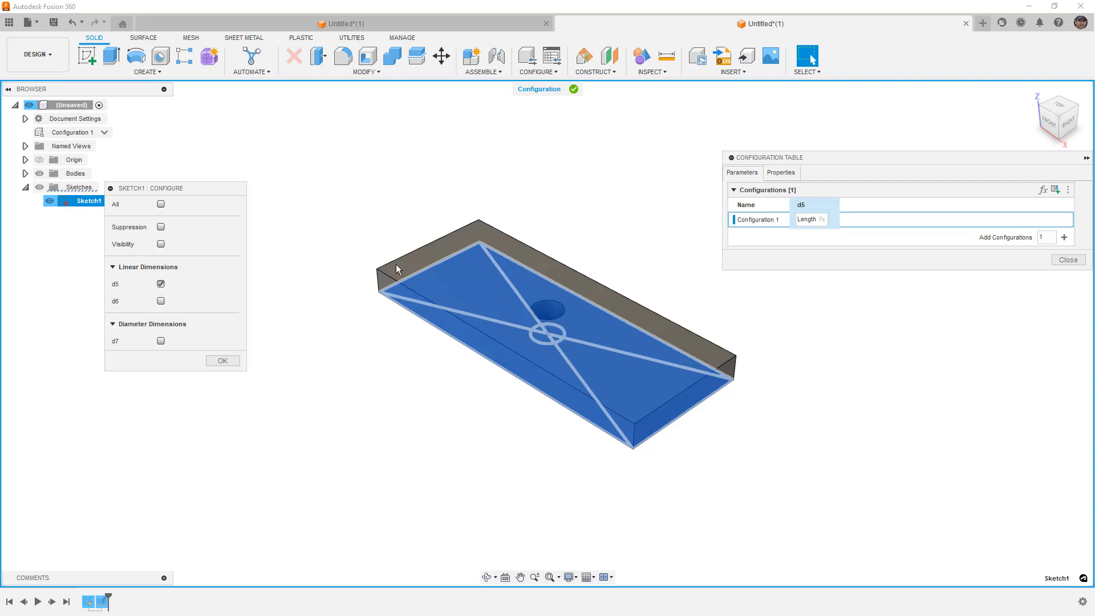
mouse_move(180, 283)
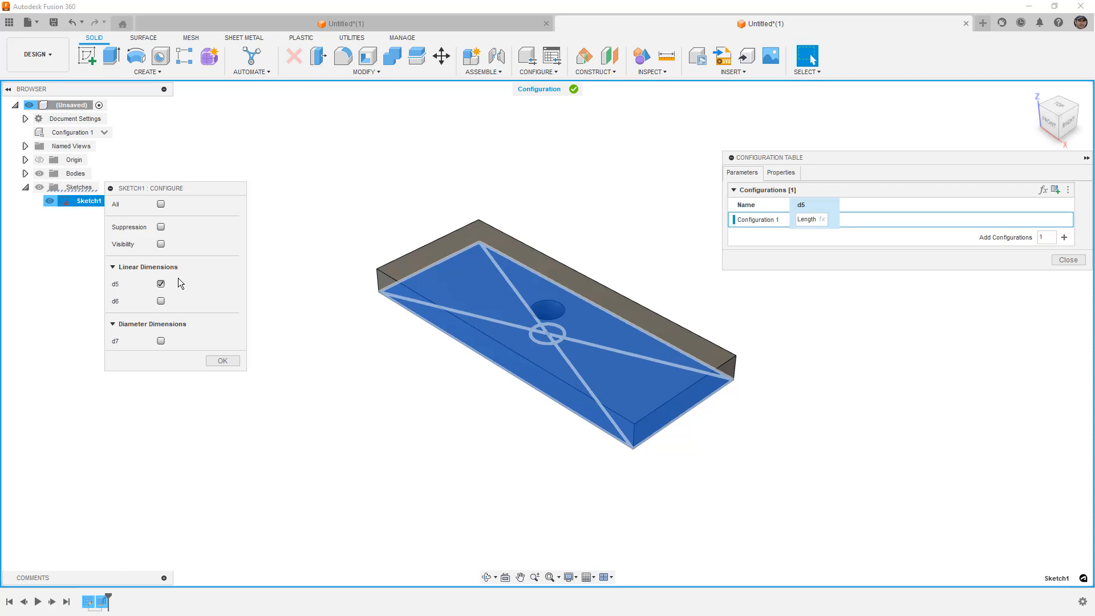
click(161, 284)
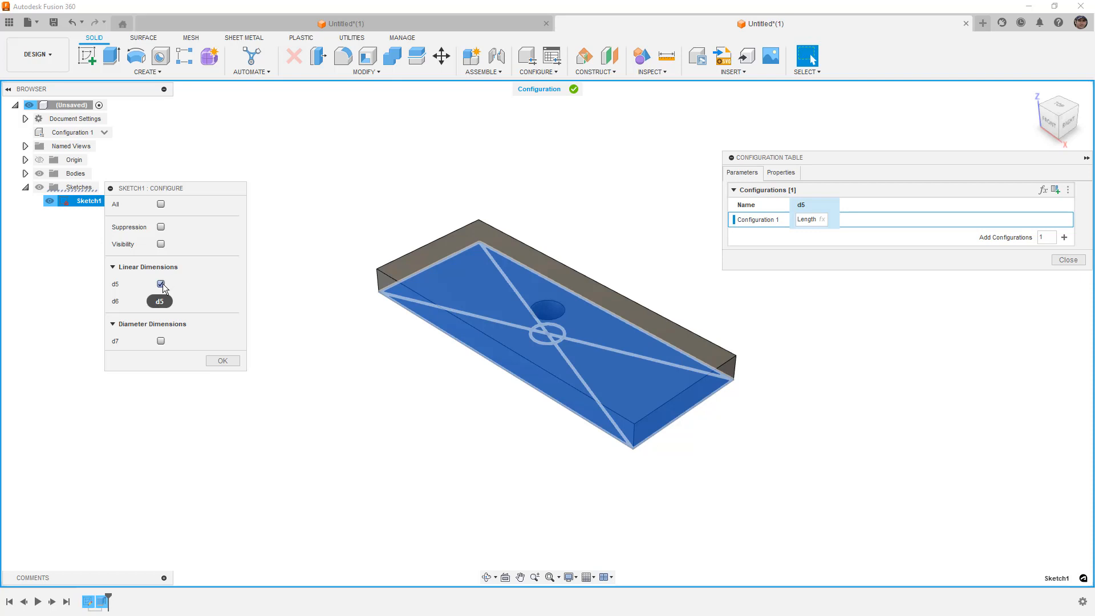
click(161, 284)
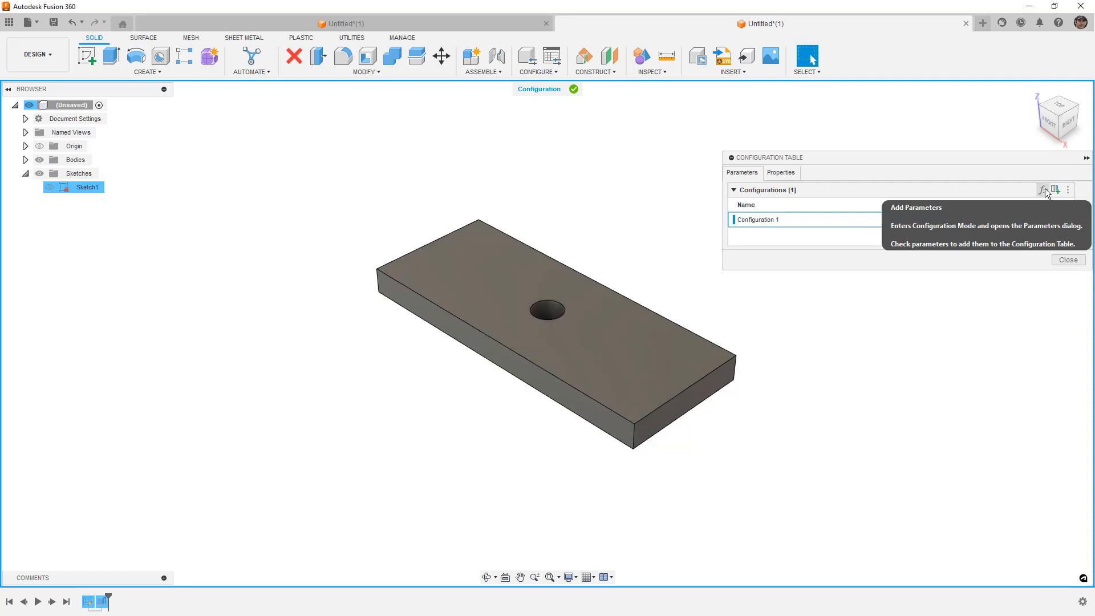
Mark Length, Width, Height and HoleDia as configured (125, 50, 10, 12 mm)
click(1043, 189)
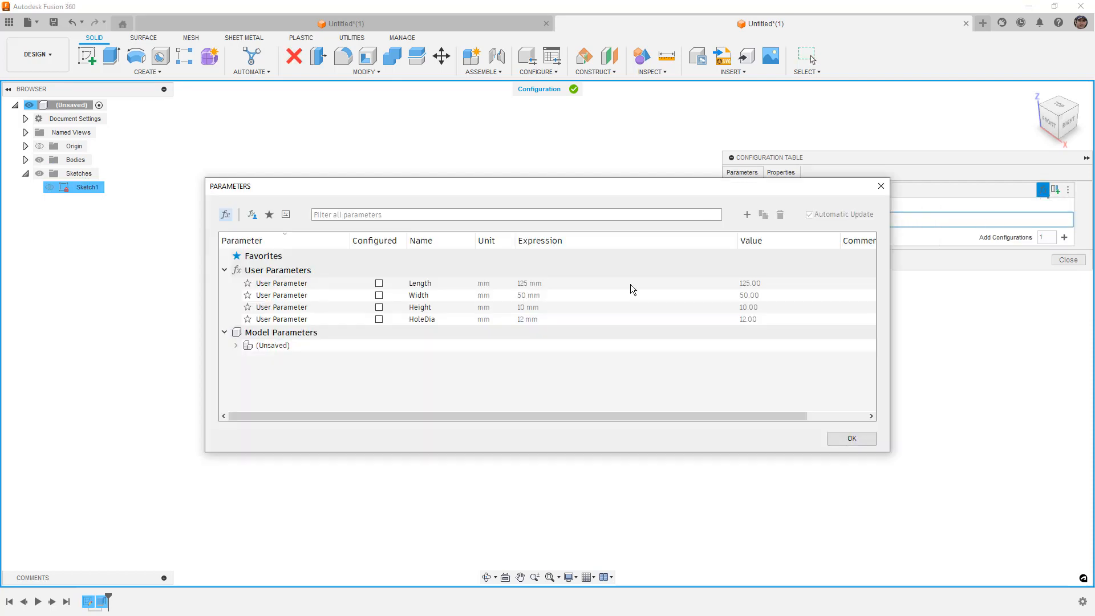
click(379, 294)
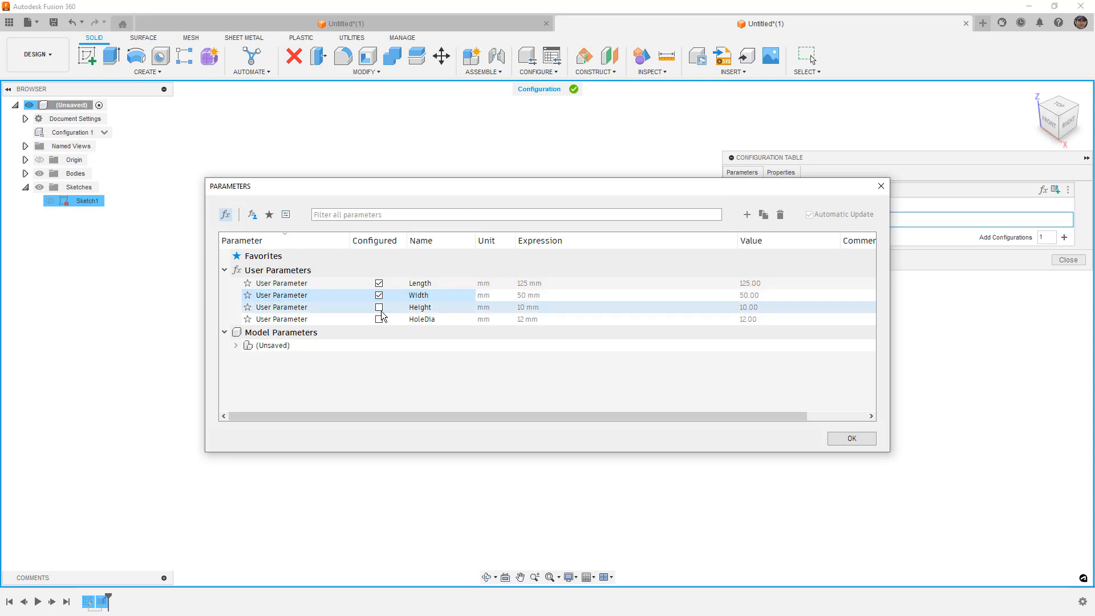
click(380, 319)
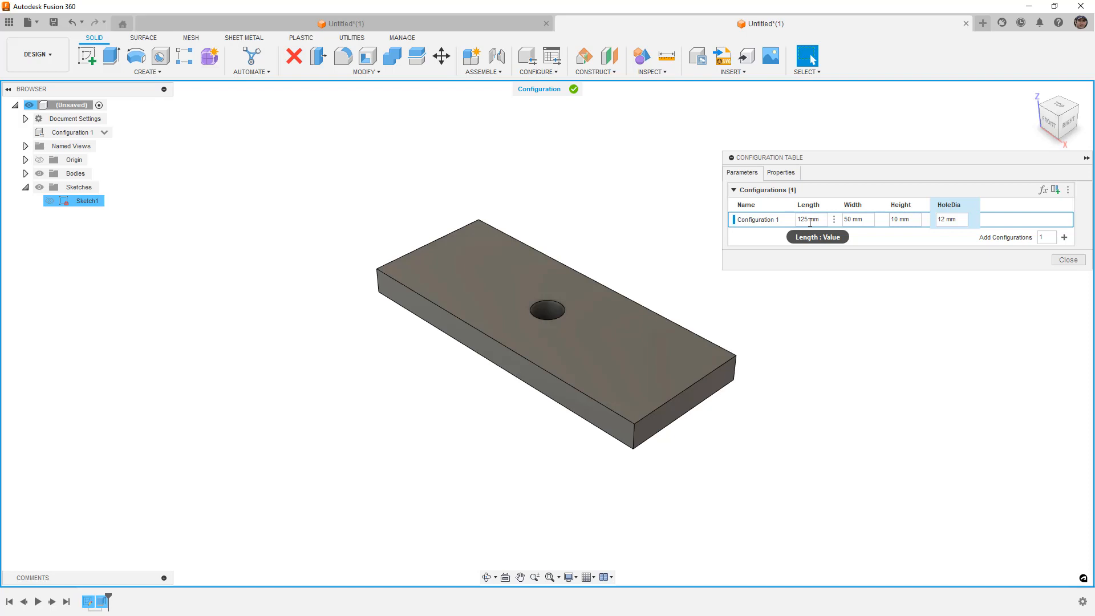
mouse_move(1056, 236)
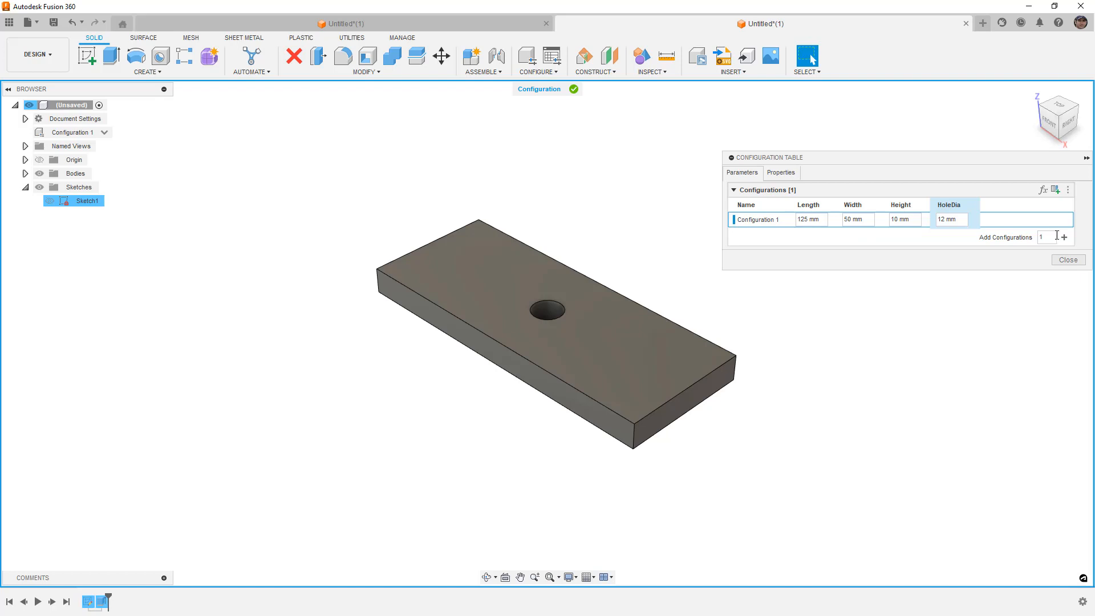
Add Configuration 2 with Length 250, Width 125, Height 25 and HoleDia 25, then close the table
click(1064, 236)
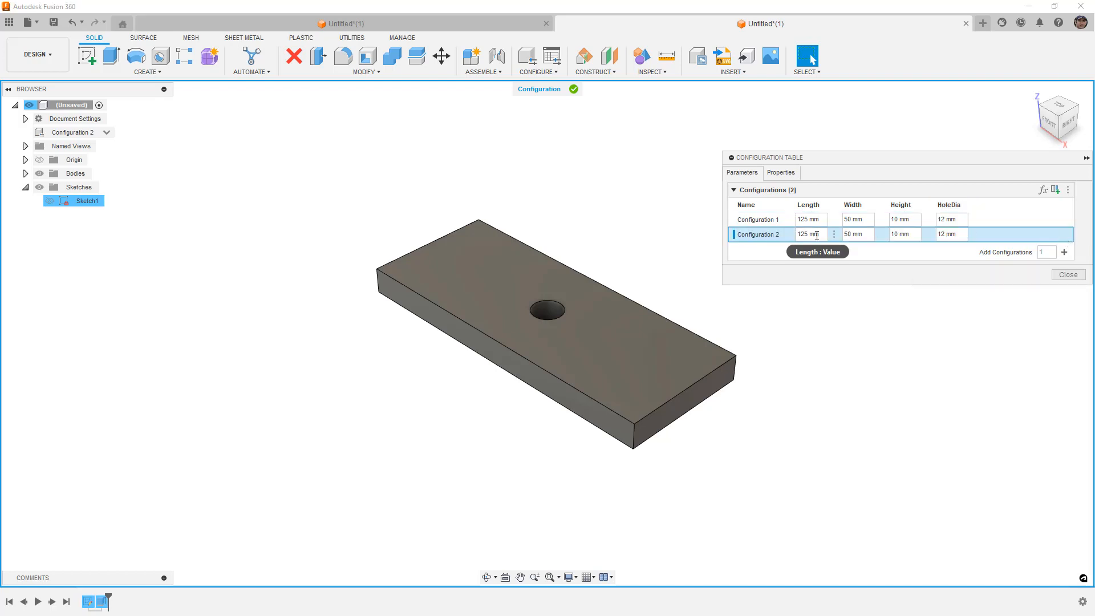
text(250)
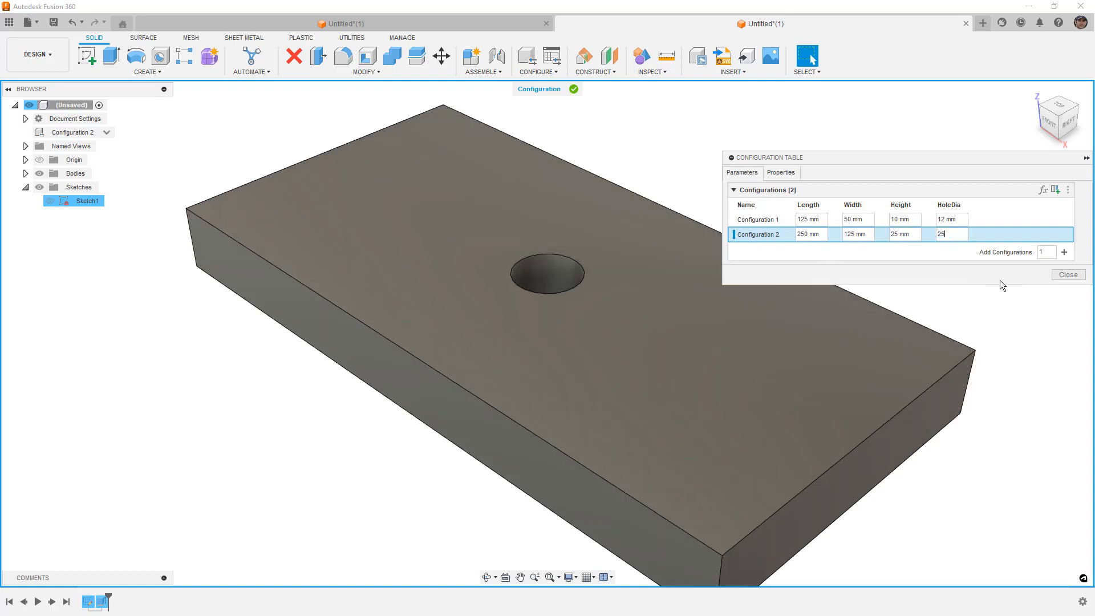
click(1067, 274)
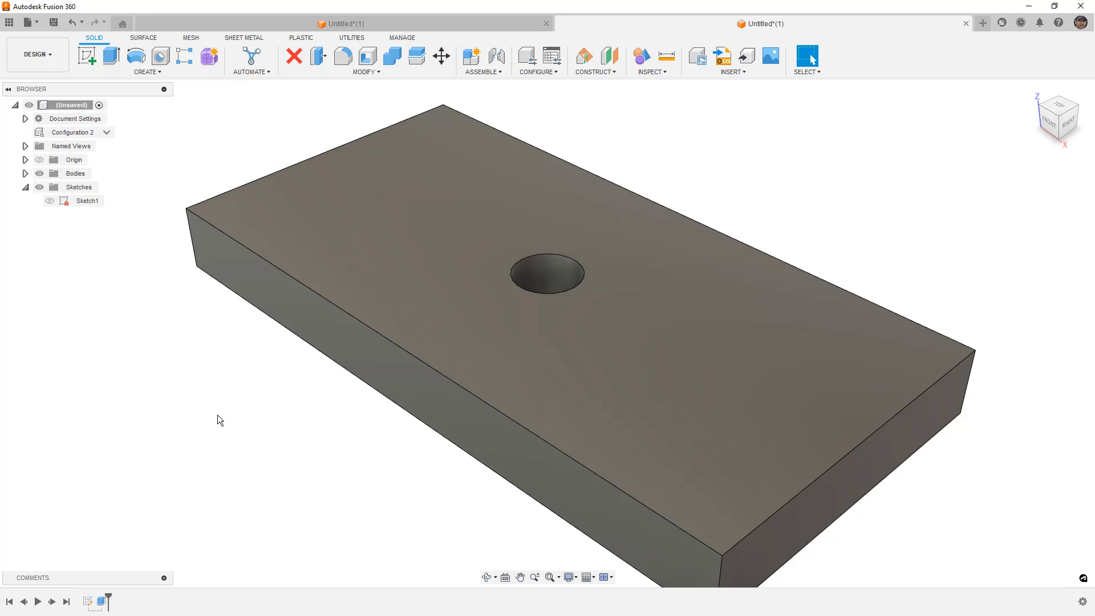
Switch the plate to Configuration 1 and reopen the configuration table
click(106, 132)
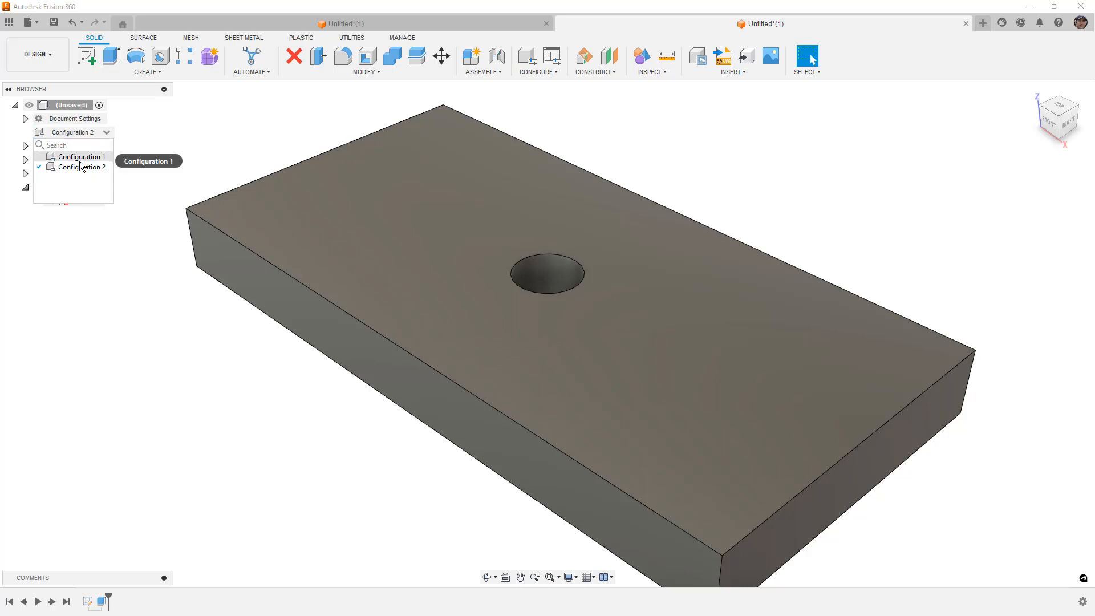
click(79, 156)
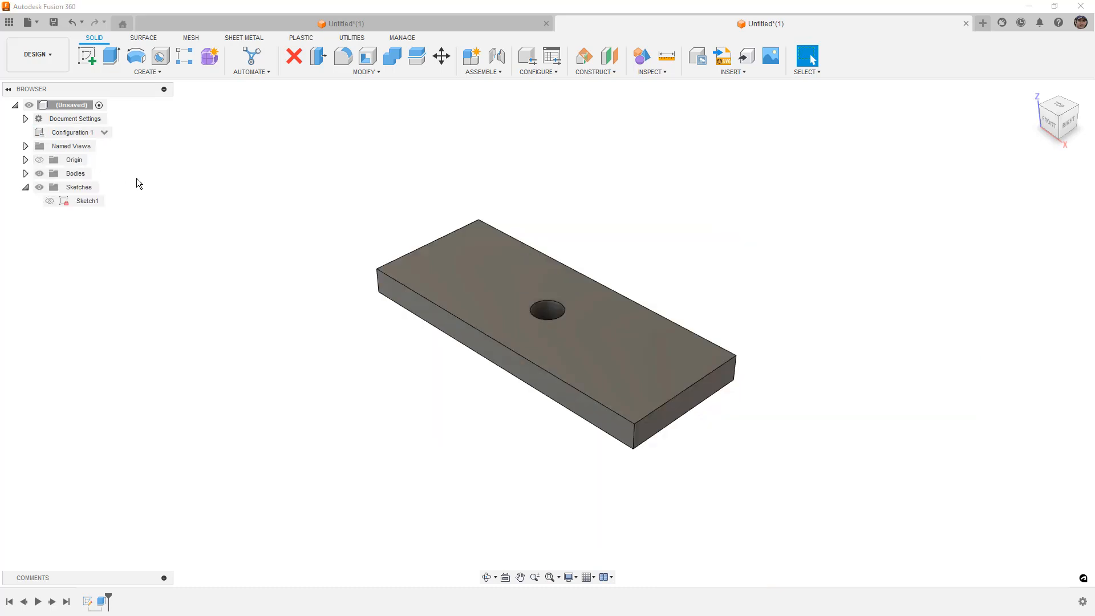
click(551, 56)
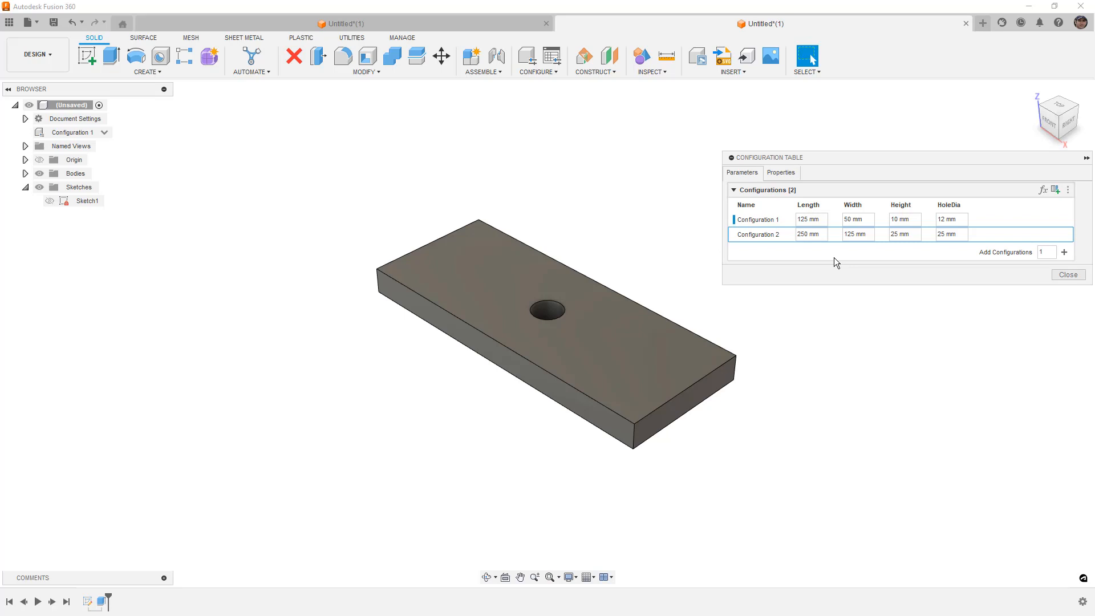
mouse_move(814, 318)
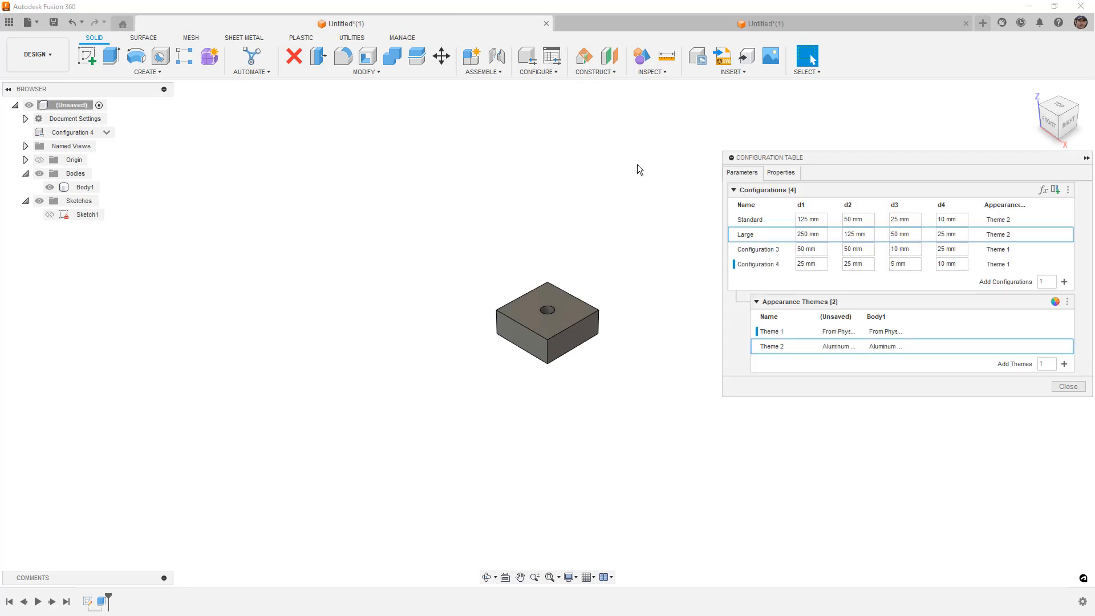
mouse_move(801, 205)
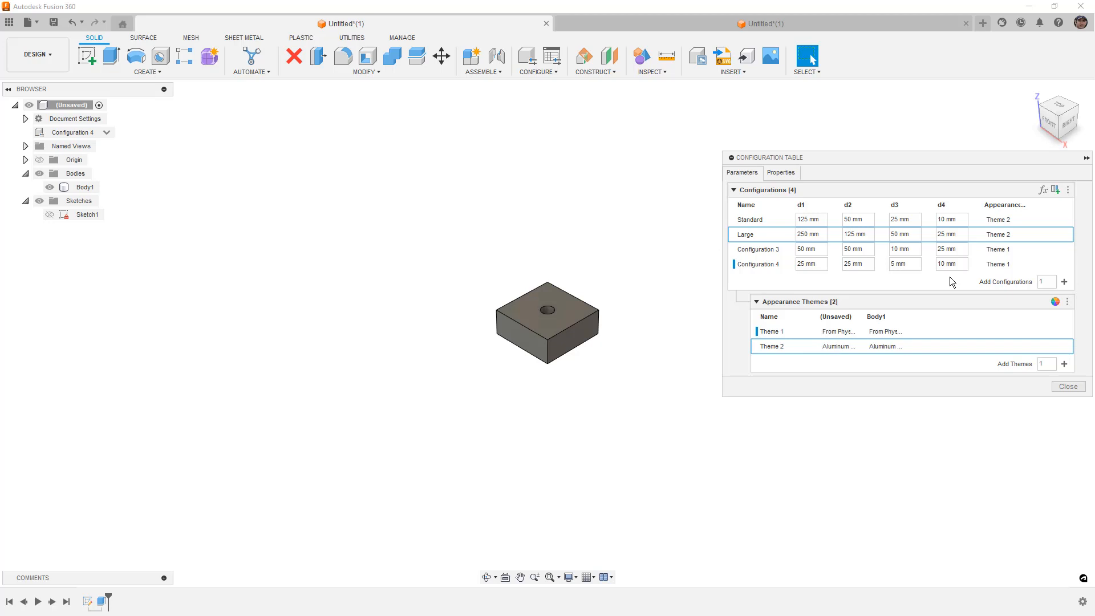
mouse_move(1006, 331)
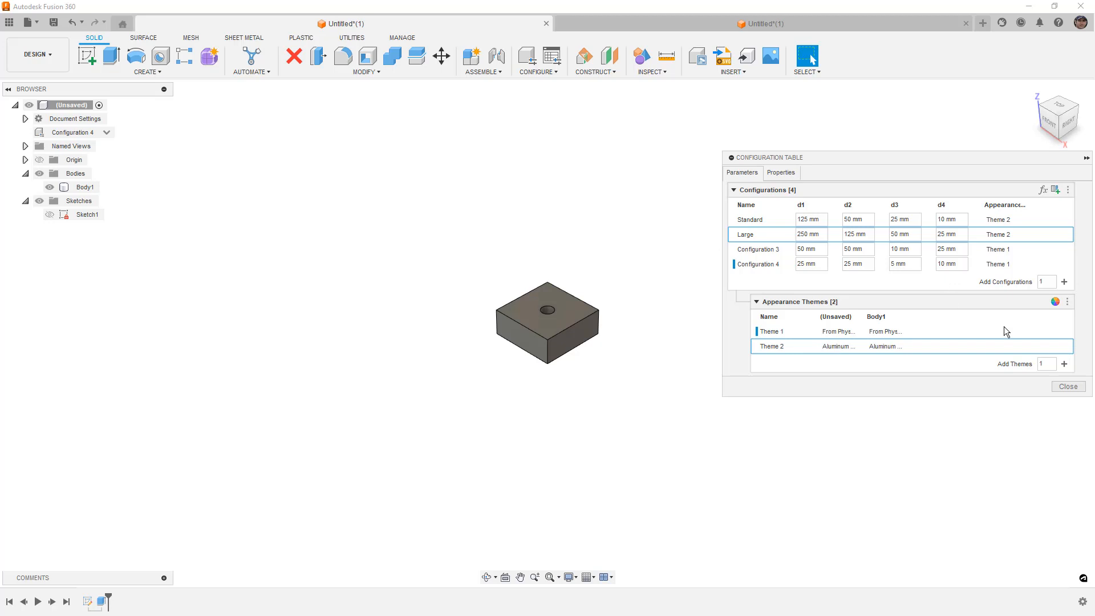
Close the four-configuration table and switch back to the second Untitled plate document
click(1067, 386)
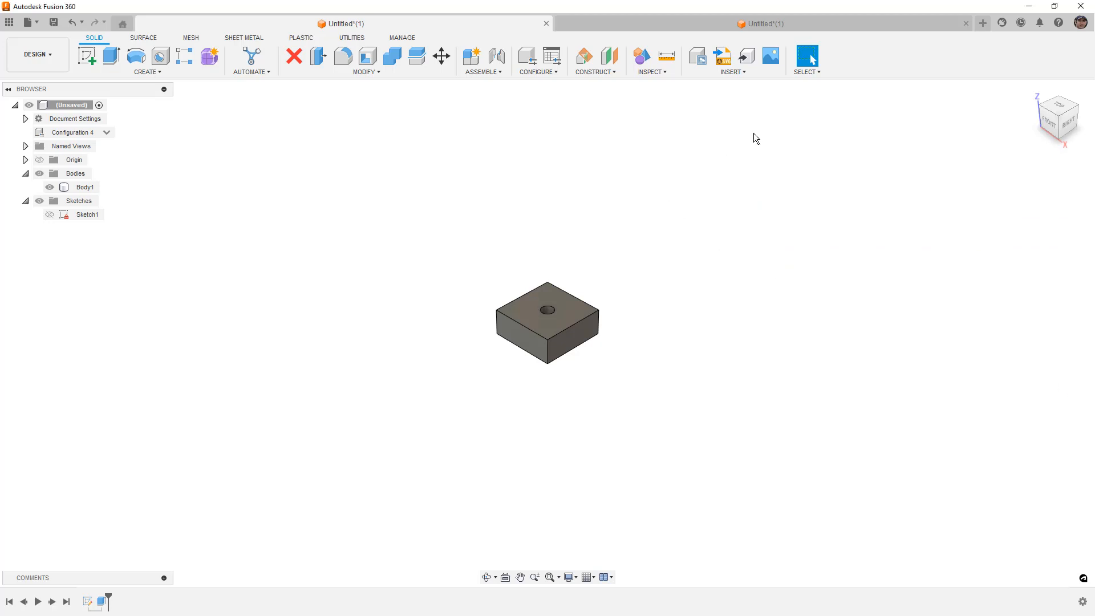
click(760, 23)
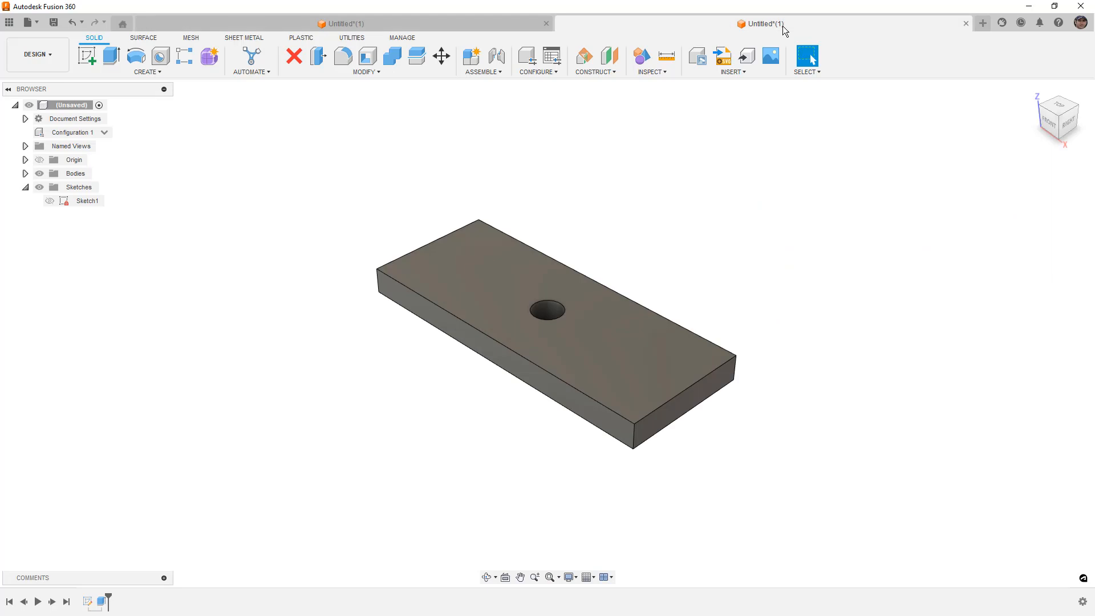
mouse_move(982, 22)
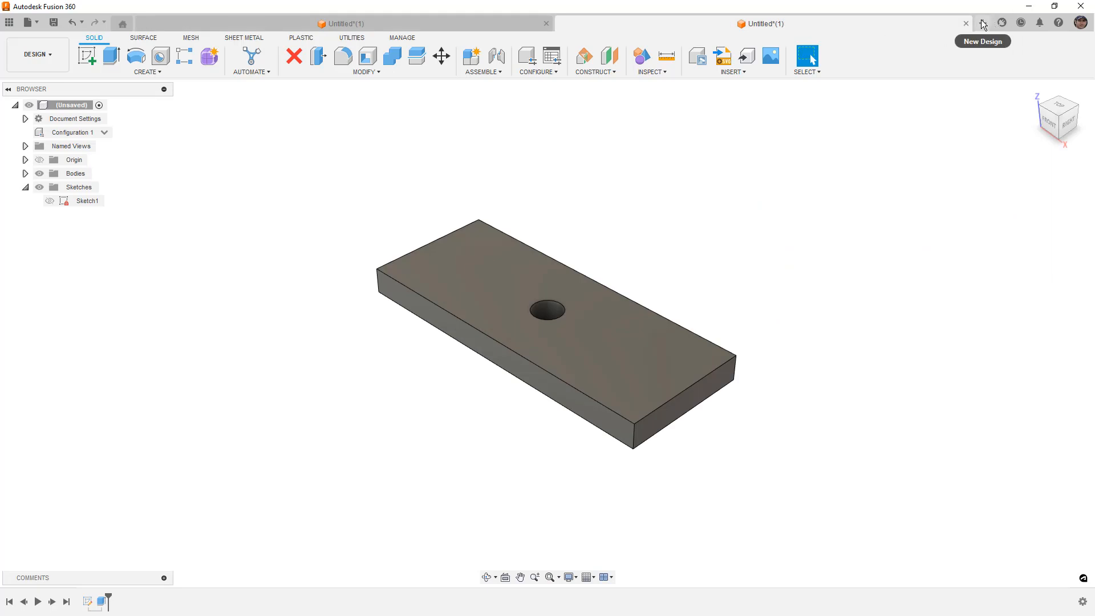
mouse_move(983, 23)
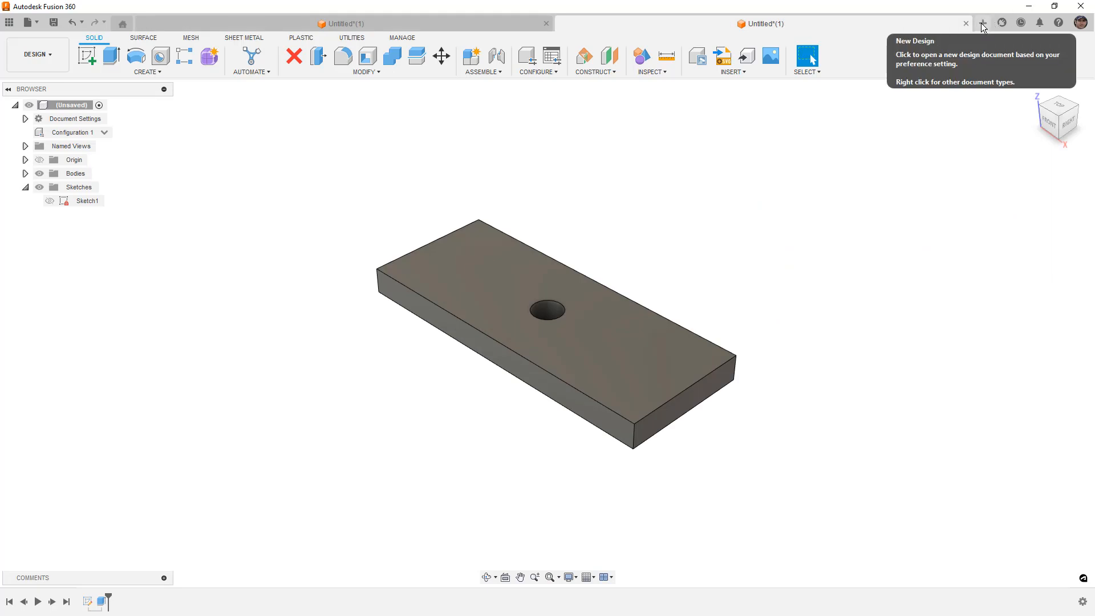
In a new design, draw a centred rectangle with Length 125 and Width 50
click(982, 22)
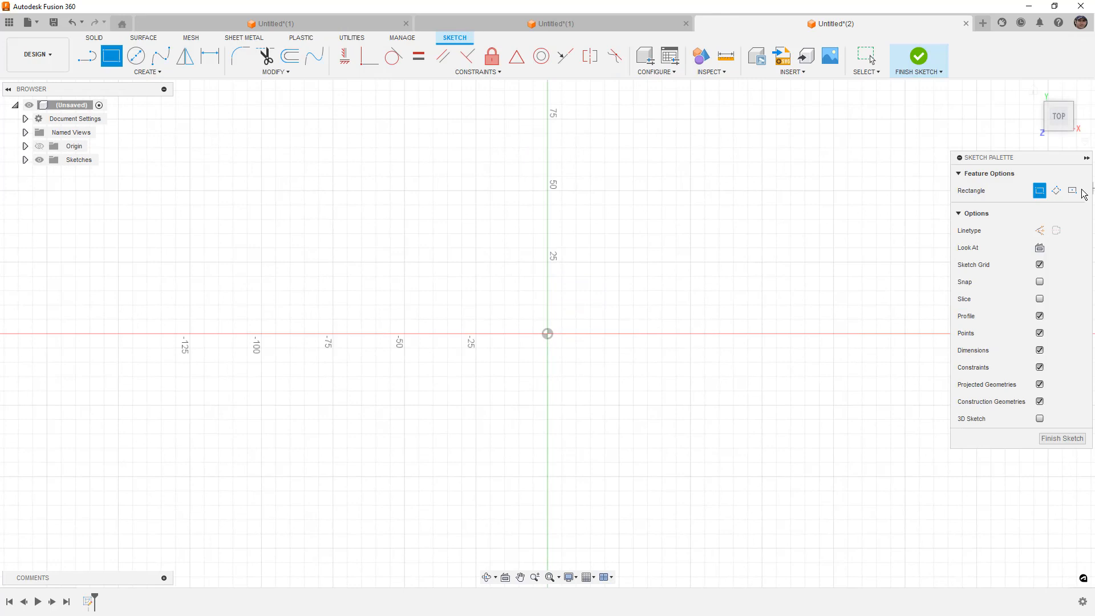
drag(546, 333, 742, 389)
text(Length=)
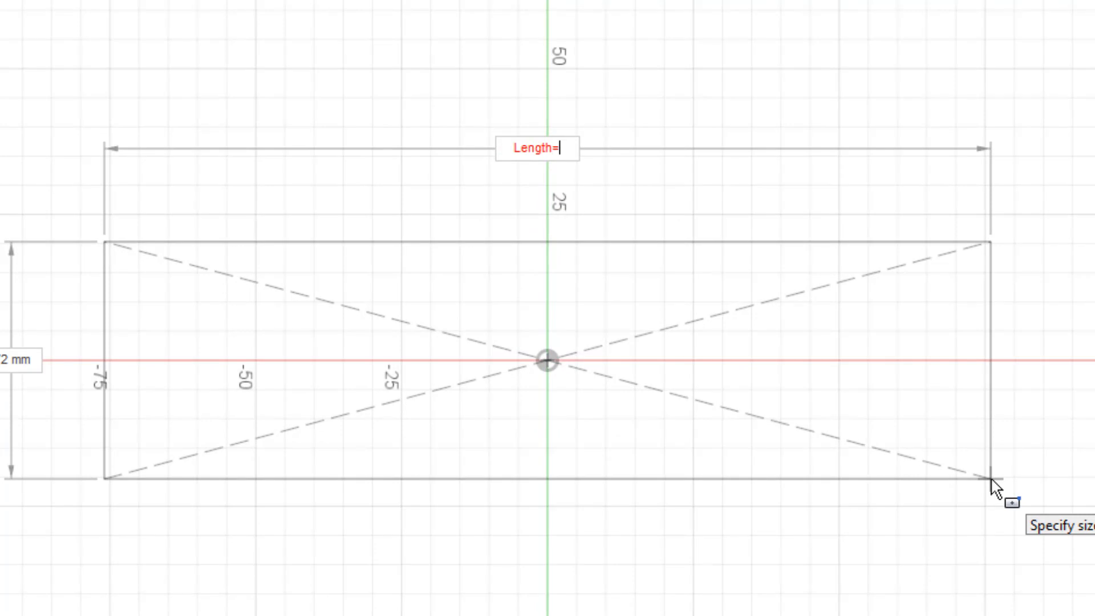
text(125 mm)
click(20, 359)
text(Width)
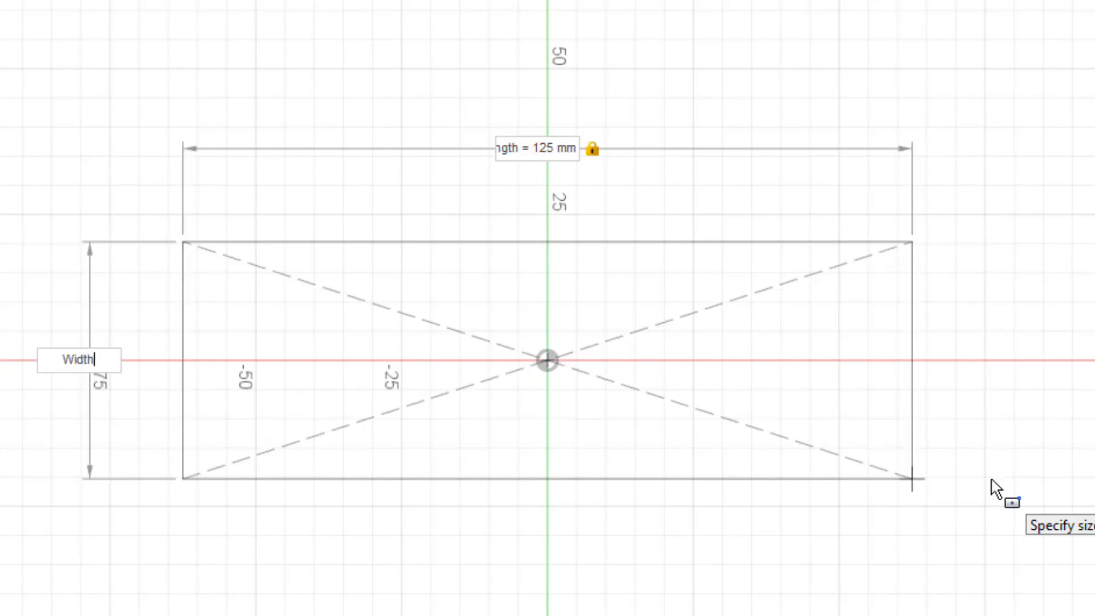
text(50)
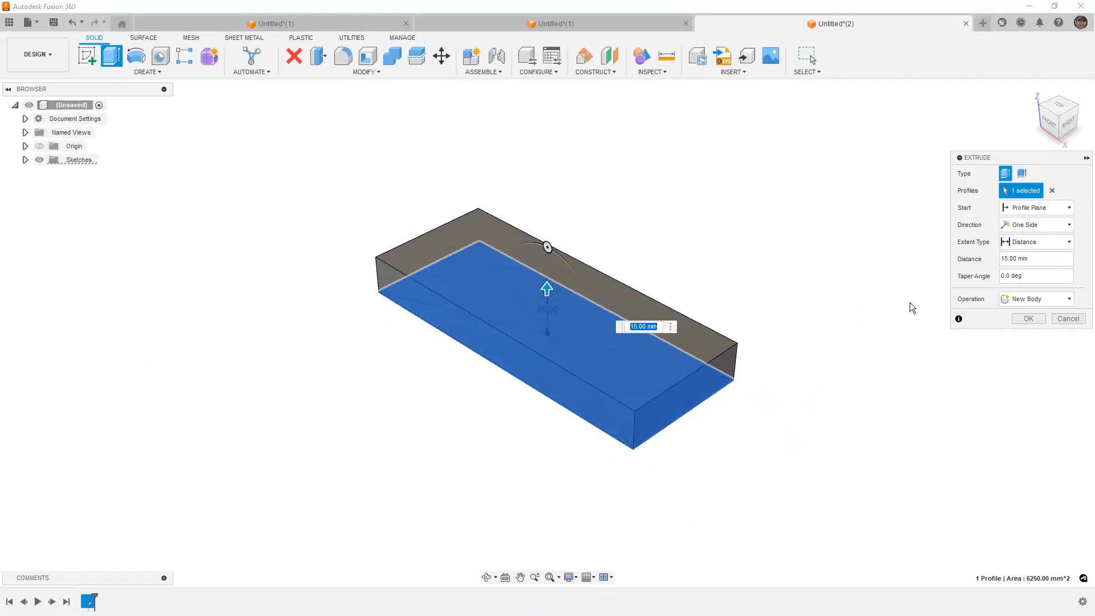
Finish the 15 mm extrusion, enable configuration mode and add the Length column
click(1027, 318)
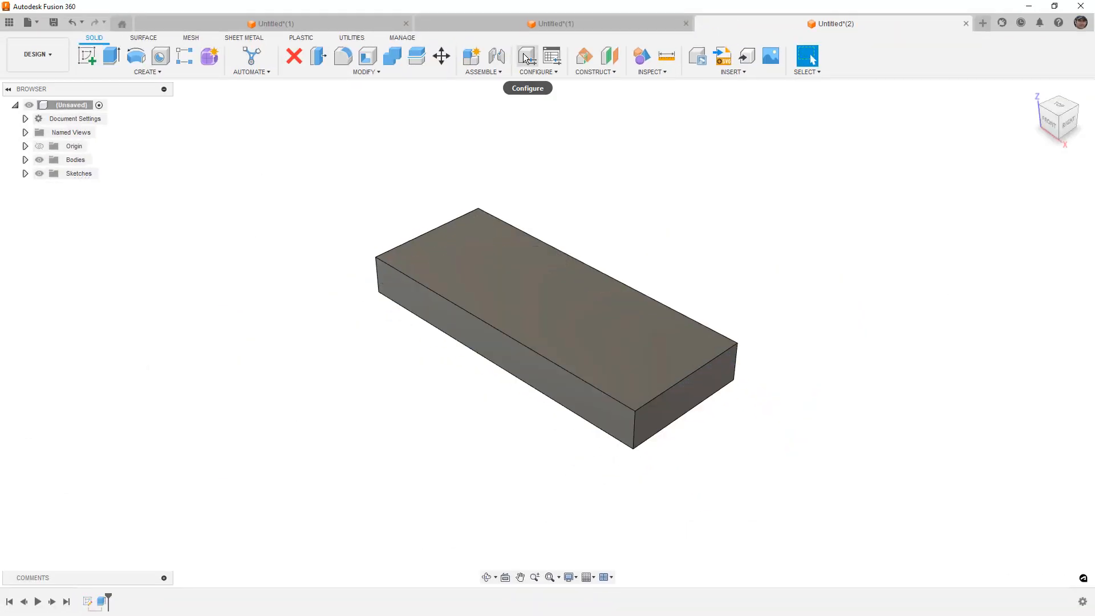
click(534, 56)
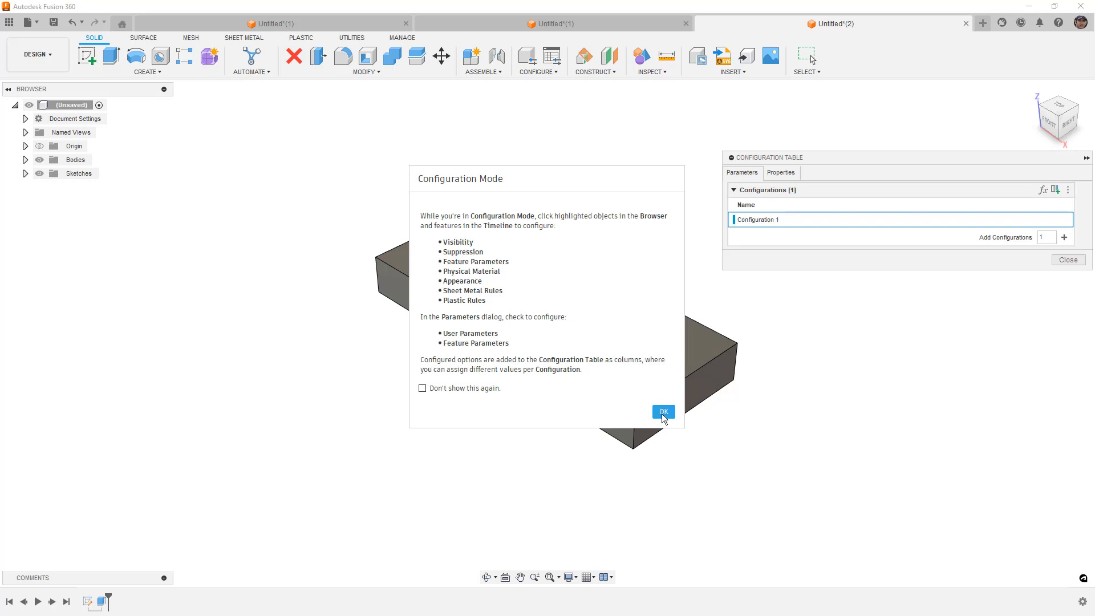
click(661, 411)
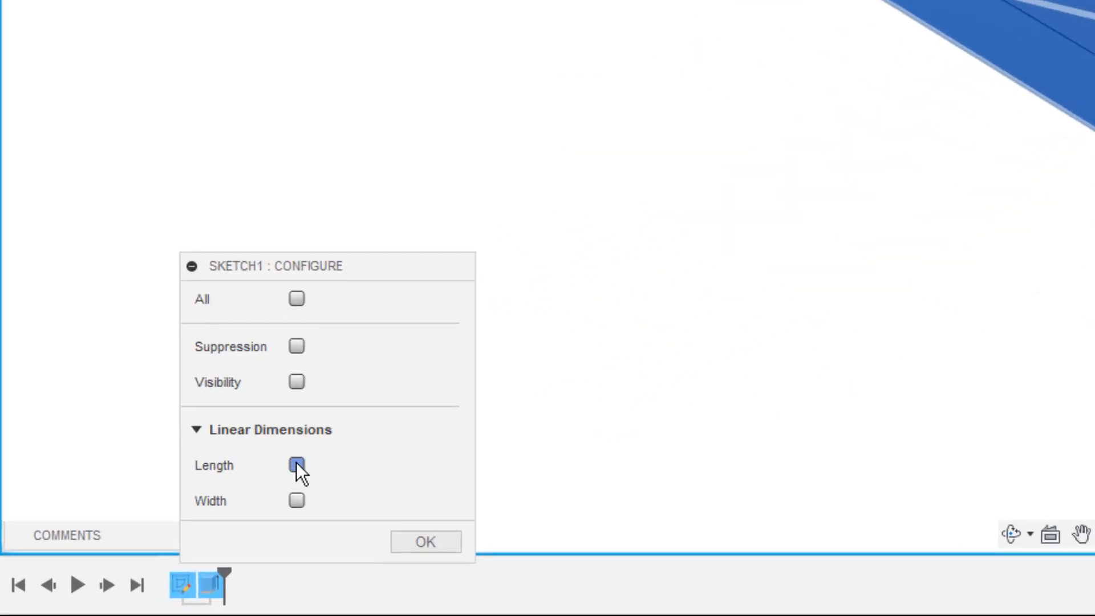
click(296, 465)
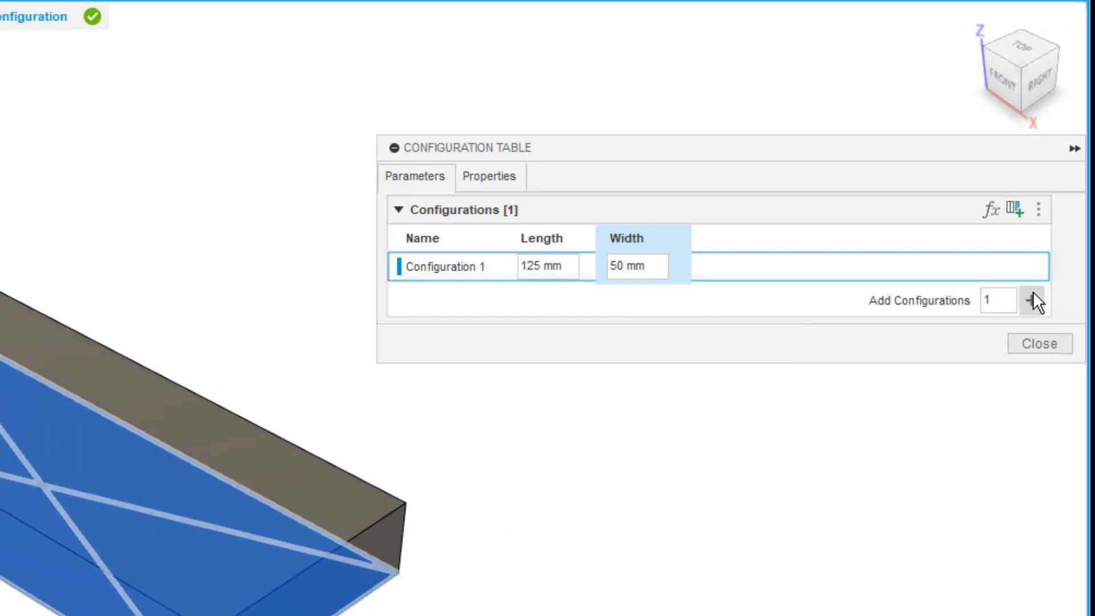
Add Configuration 2 with Length 250 and Width 125
click(1034, 301)
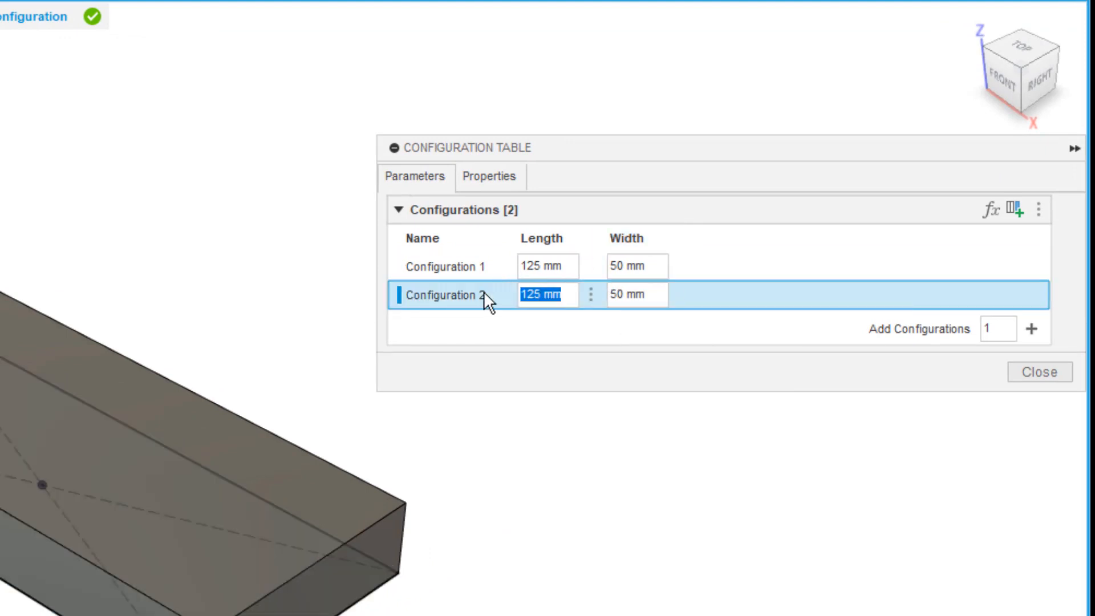
text(250)
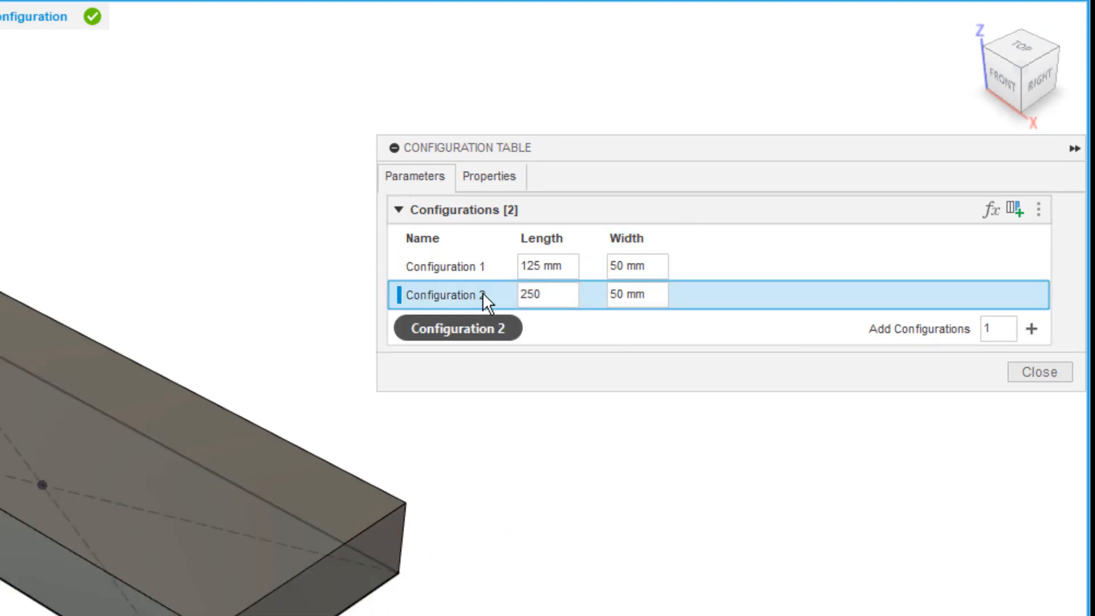
text(125)
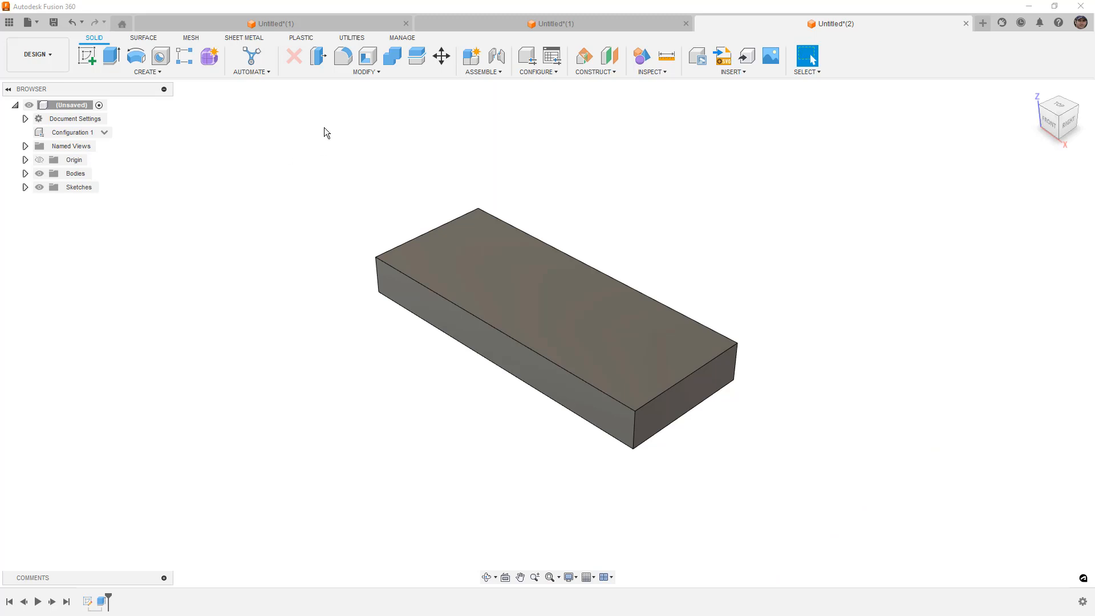
click(363, 62)
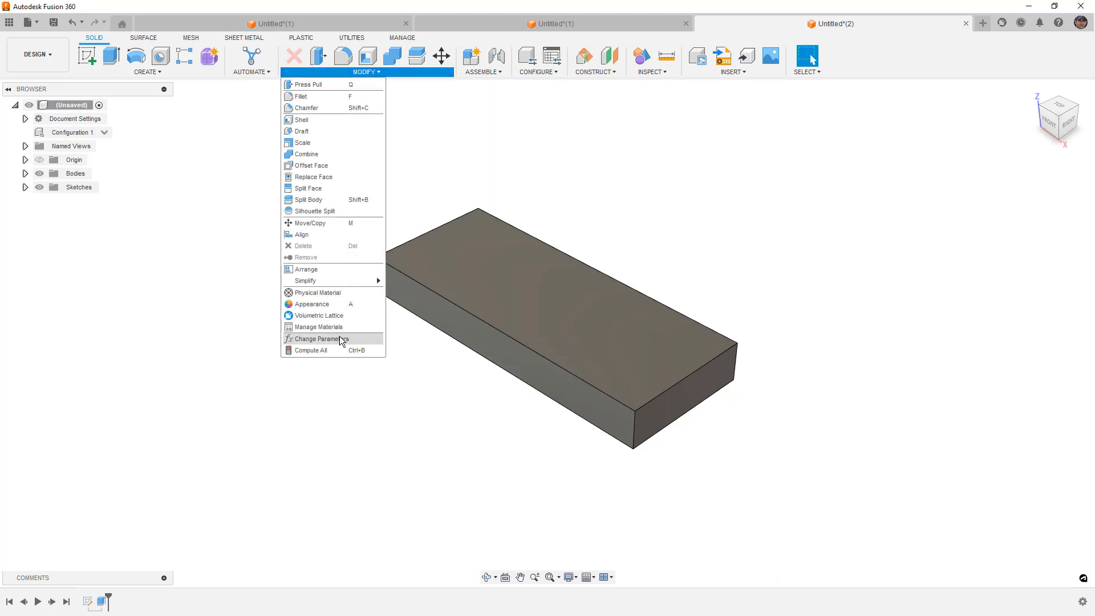
click(320, 339)
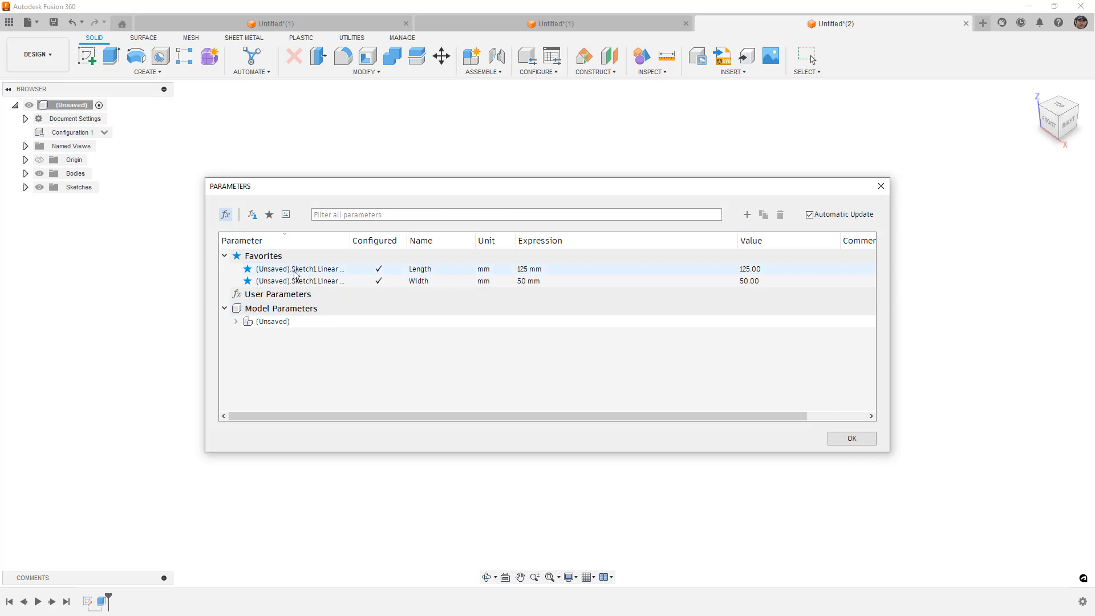
click(419, 280)
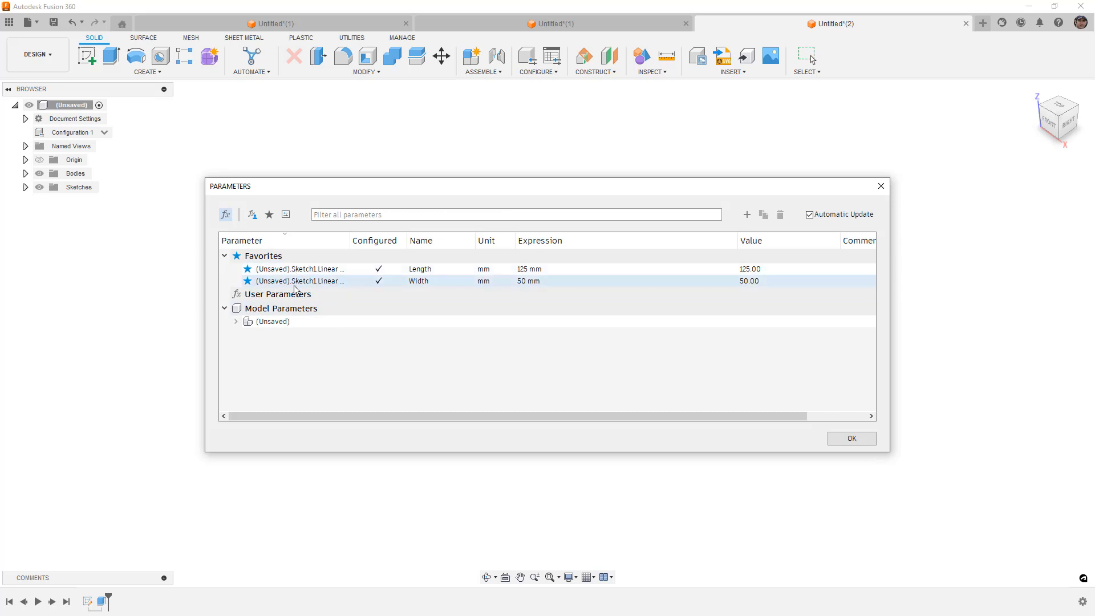
click(236, 321)
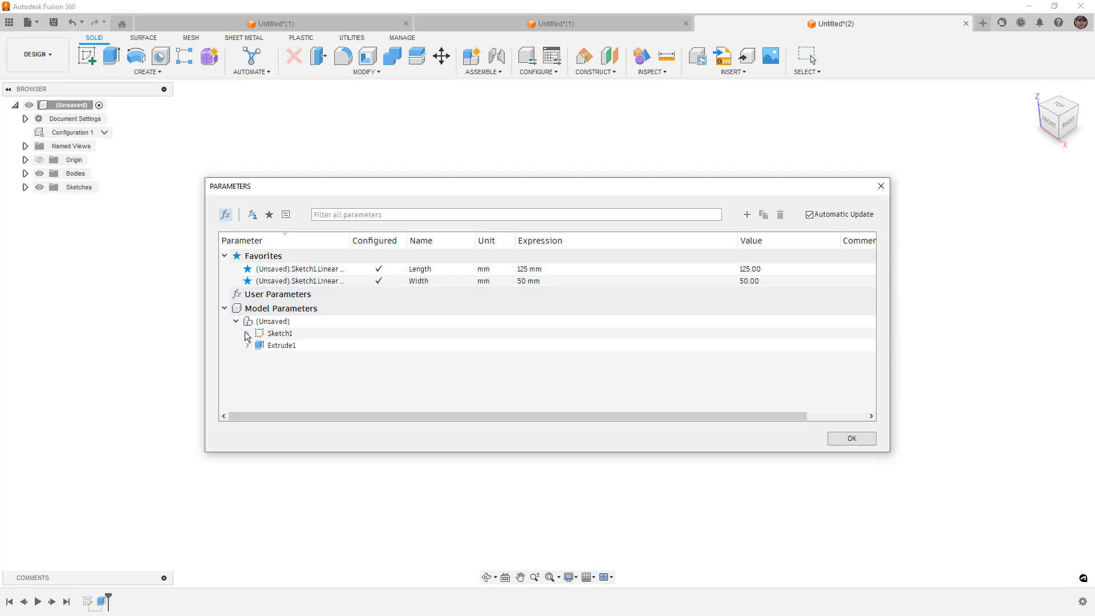
click(245, 333)
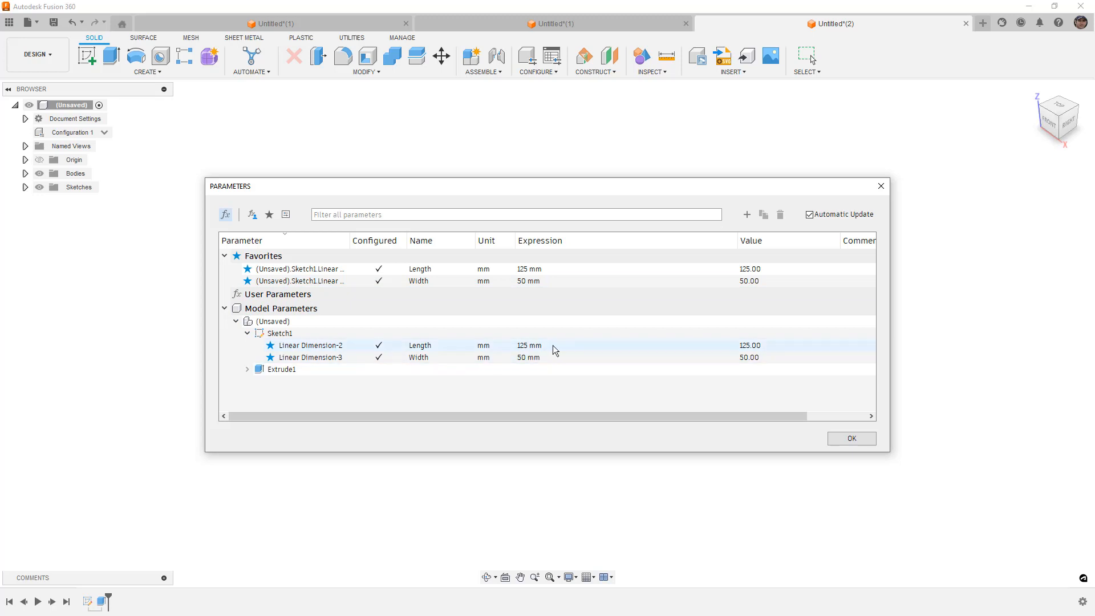
click(247, 369)
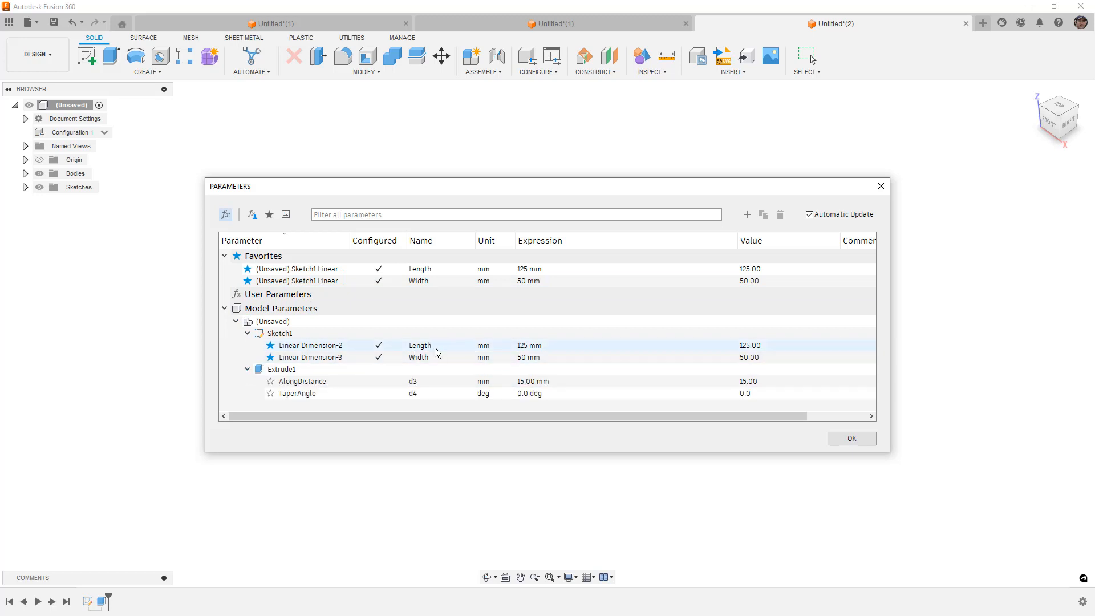
click(247, 333)
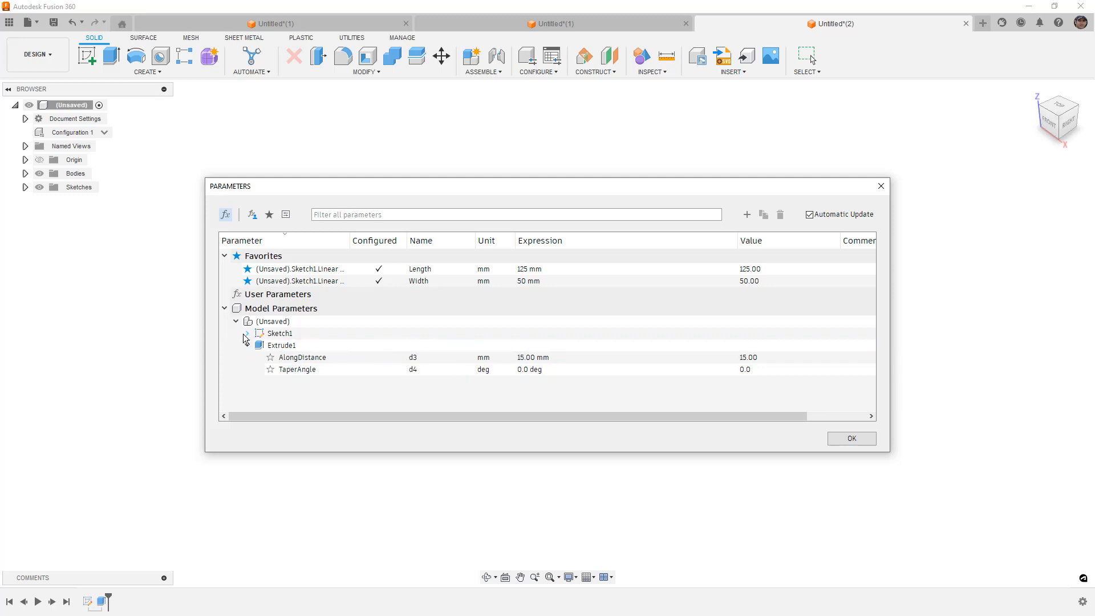
click(236, 321)
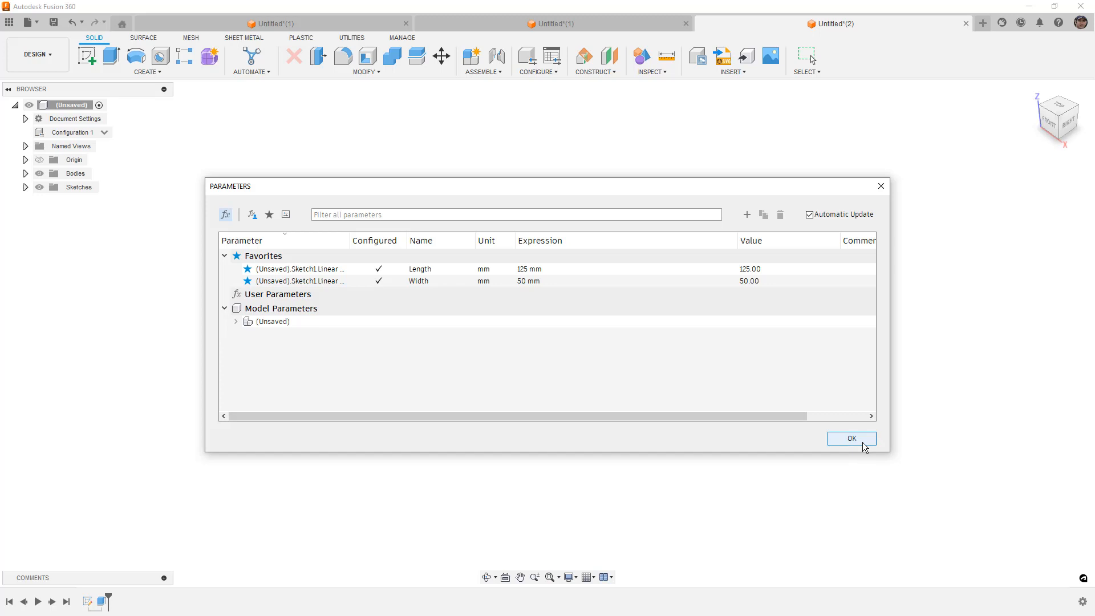
click(850, 439)
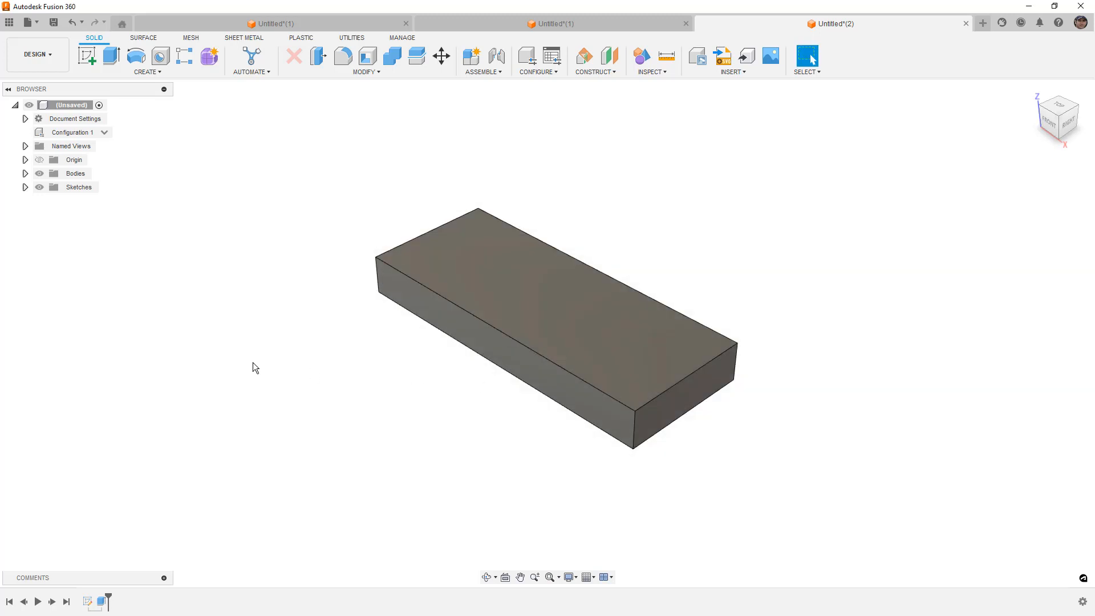
mouse_move(361, 189)
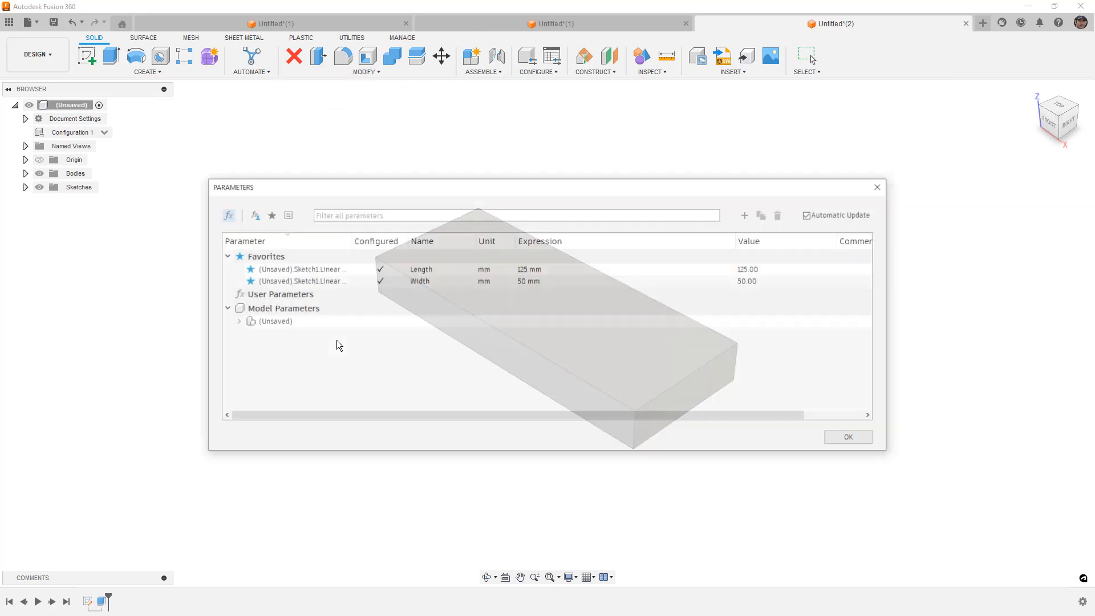
Review the Length and Width parameter rows, then close the Parameters dialog
click(421, 269)
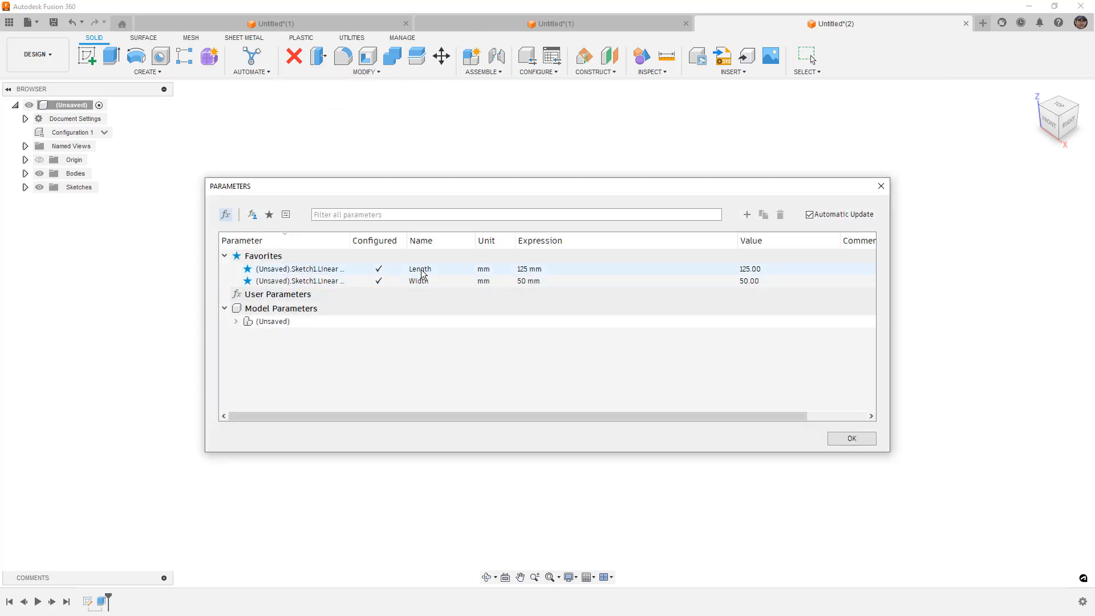
click(420, 280)
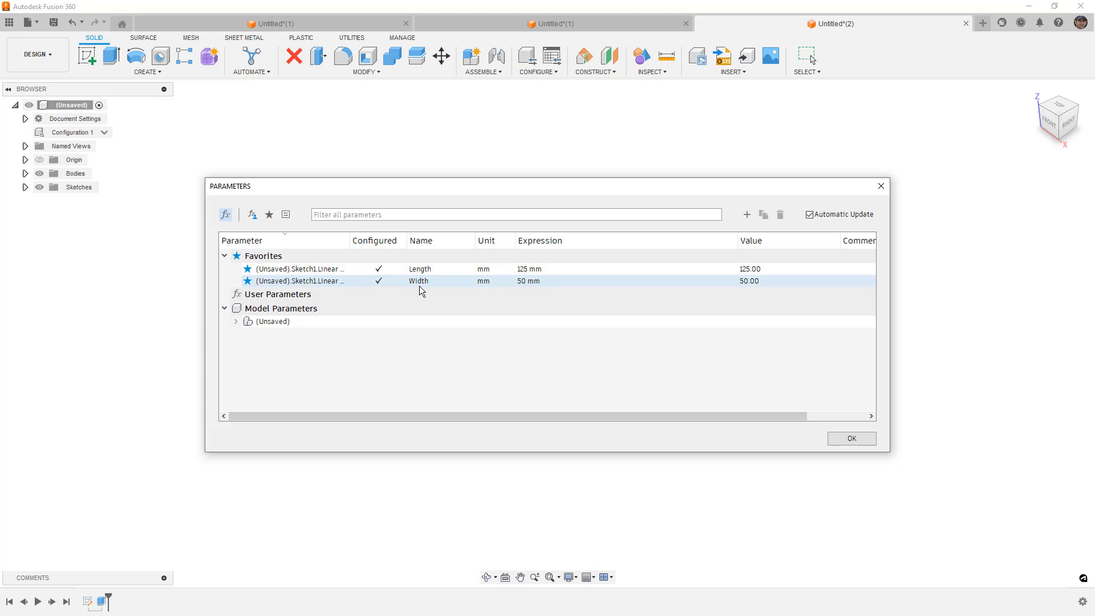
click(850, 438)
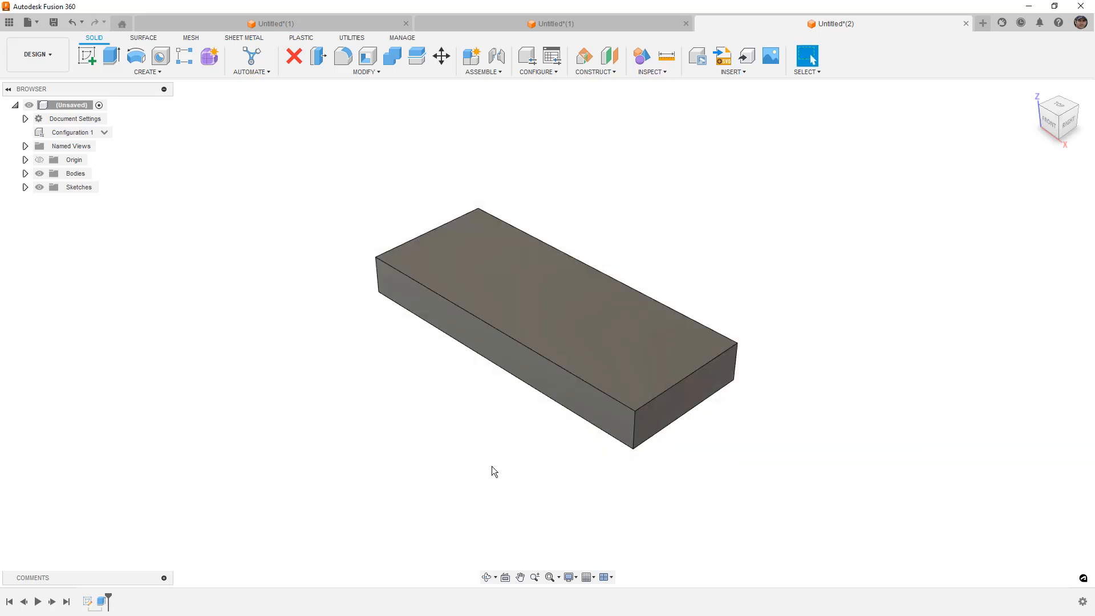